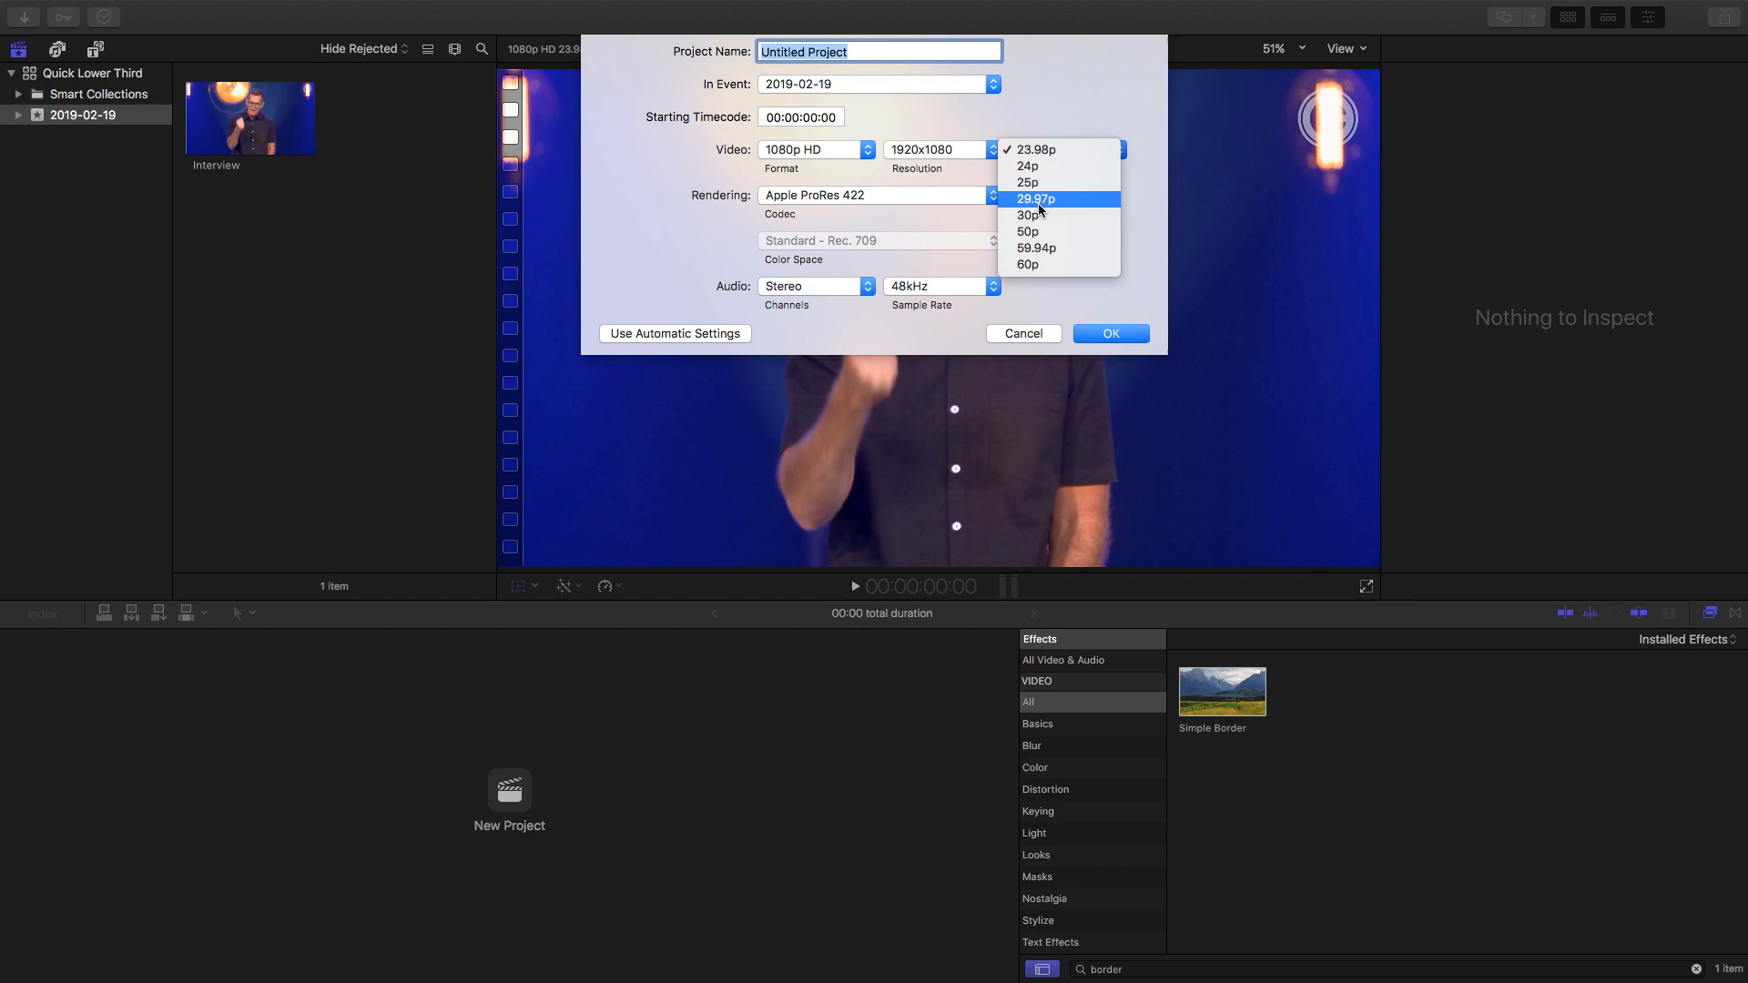
Create the new Untitled Project at 1080p HD 30p and return to the browser
{"action": "left_click", "coordinate": [1108, 333]}
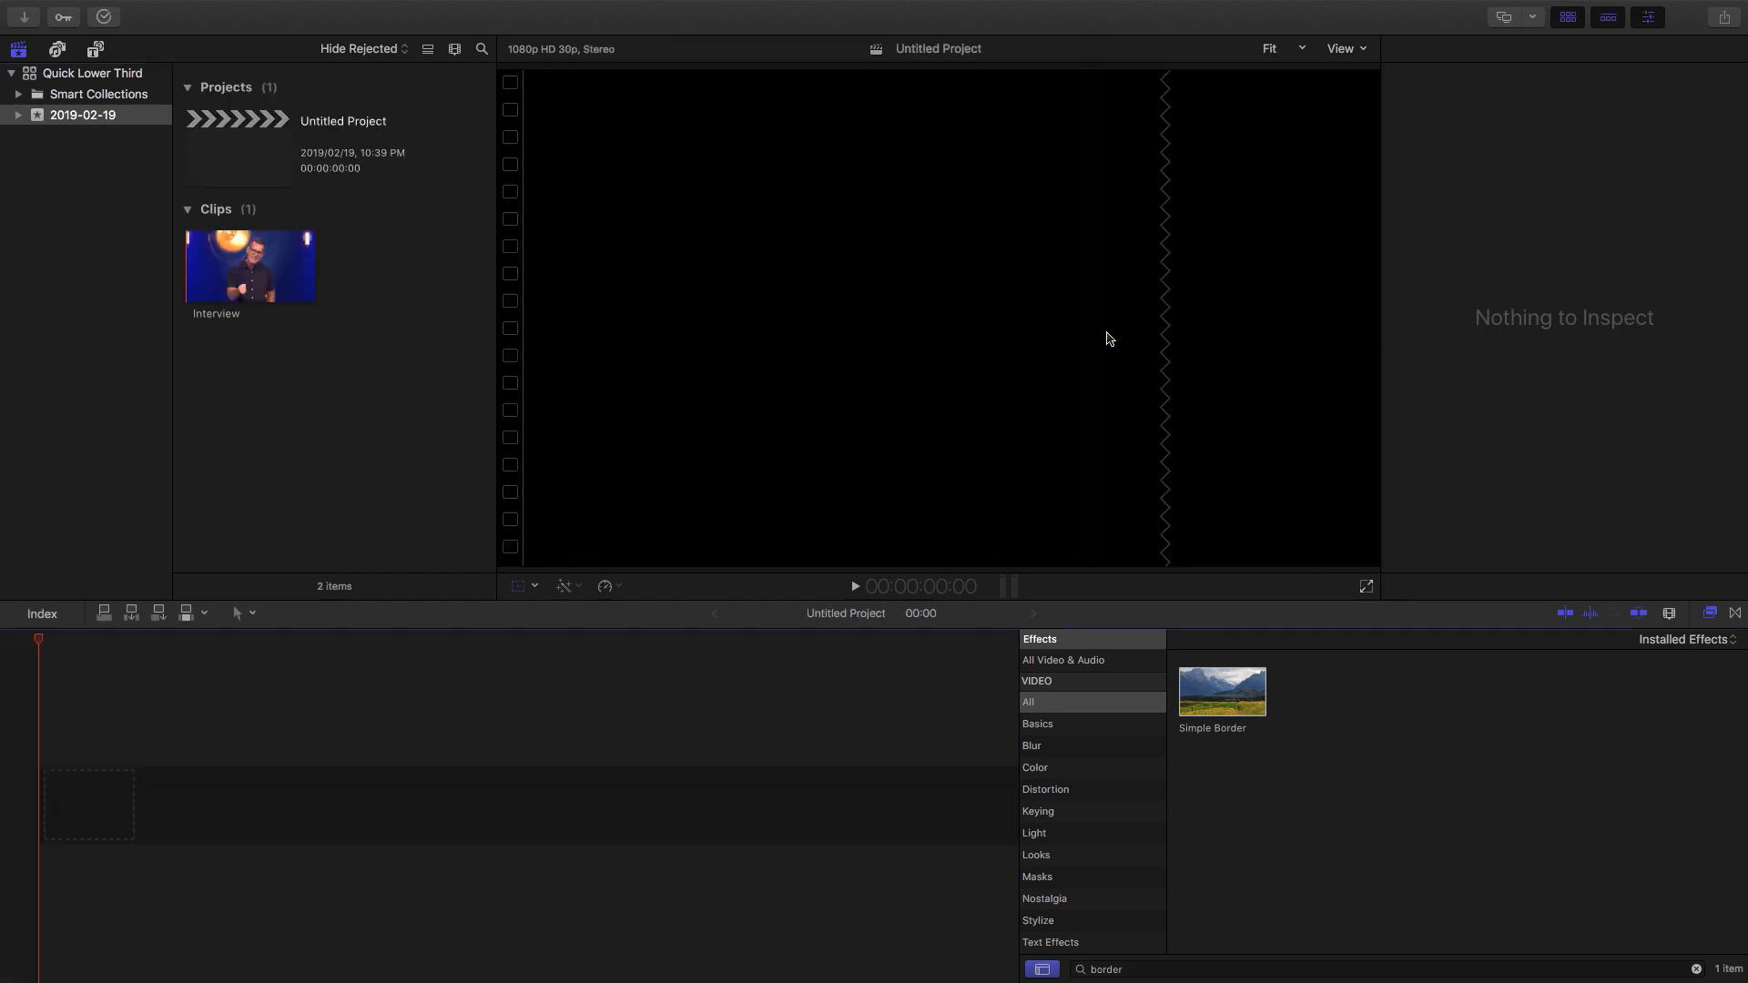
{"action": "left_click", "coordinate": [250, 266]}
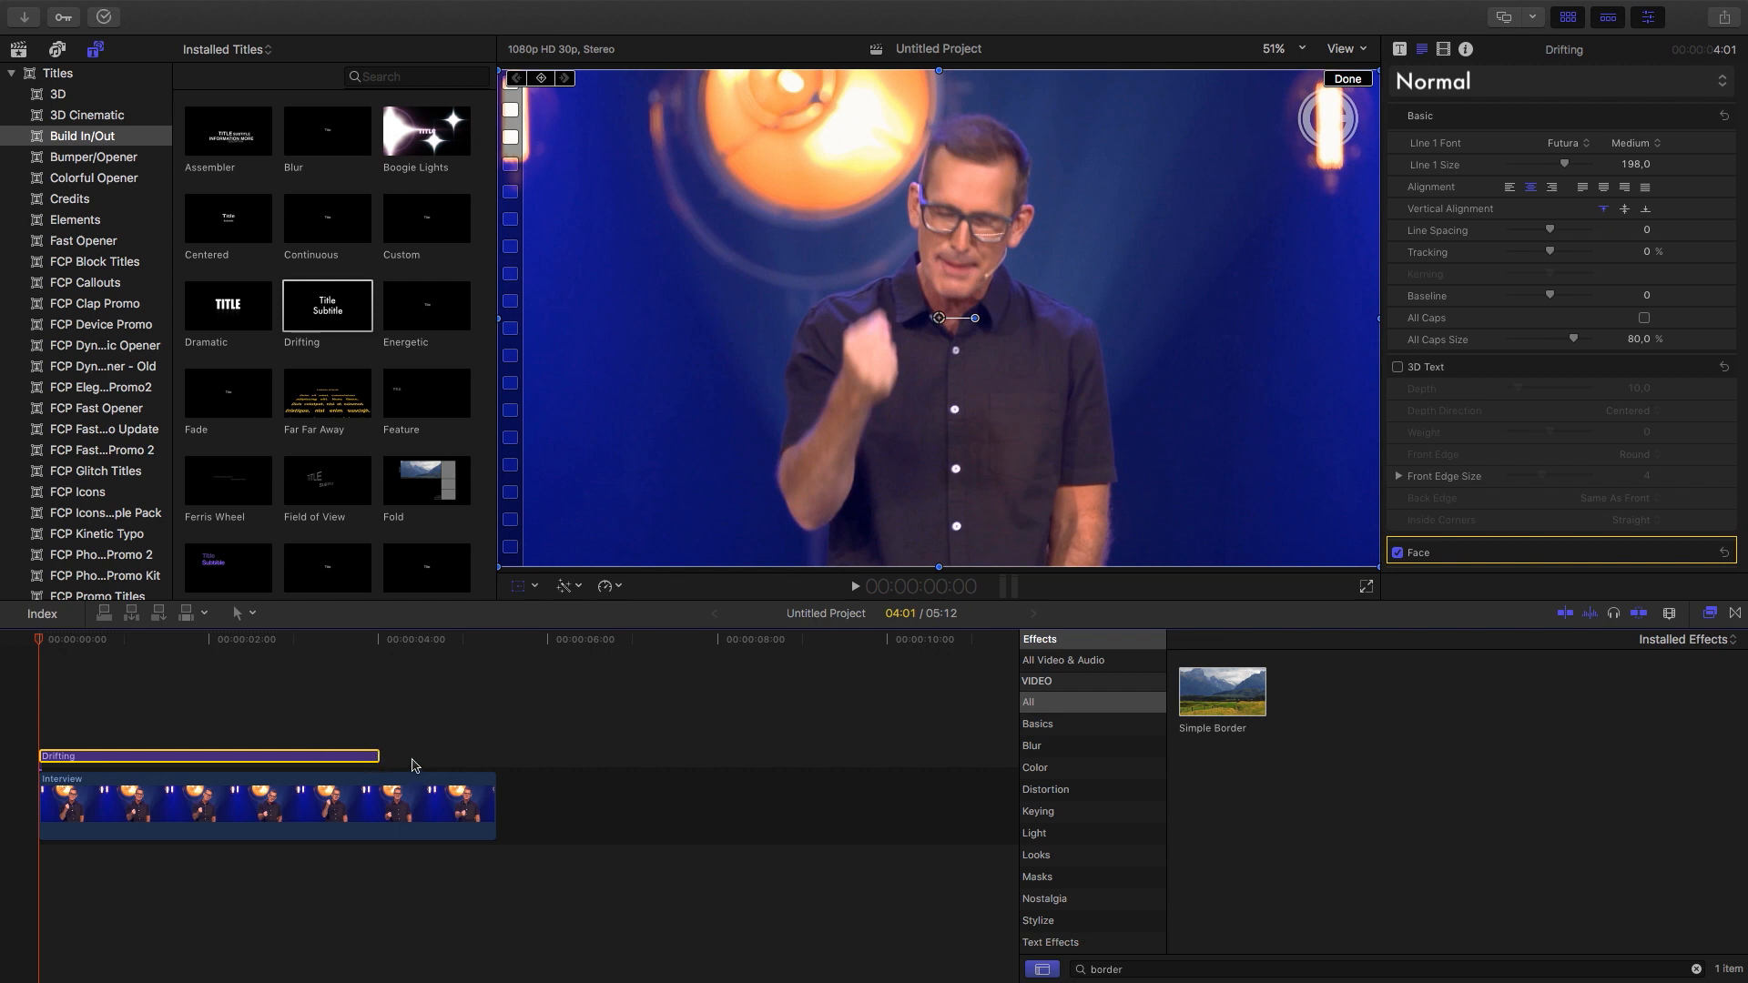
Lengthen the Drifting title clip and bring up its scale and position settings in the Video Inspector
{"action": "left_click_drag", "start_coordinate": [377, 756], "coordinate": [442, 757]}
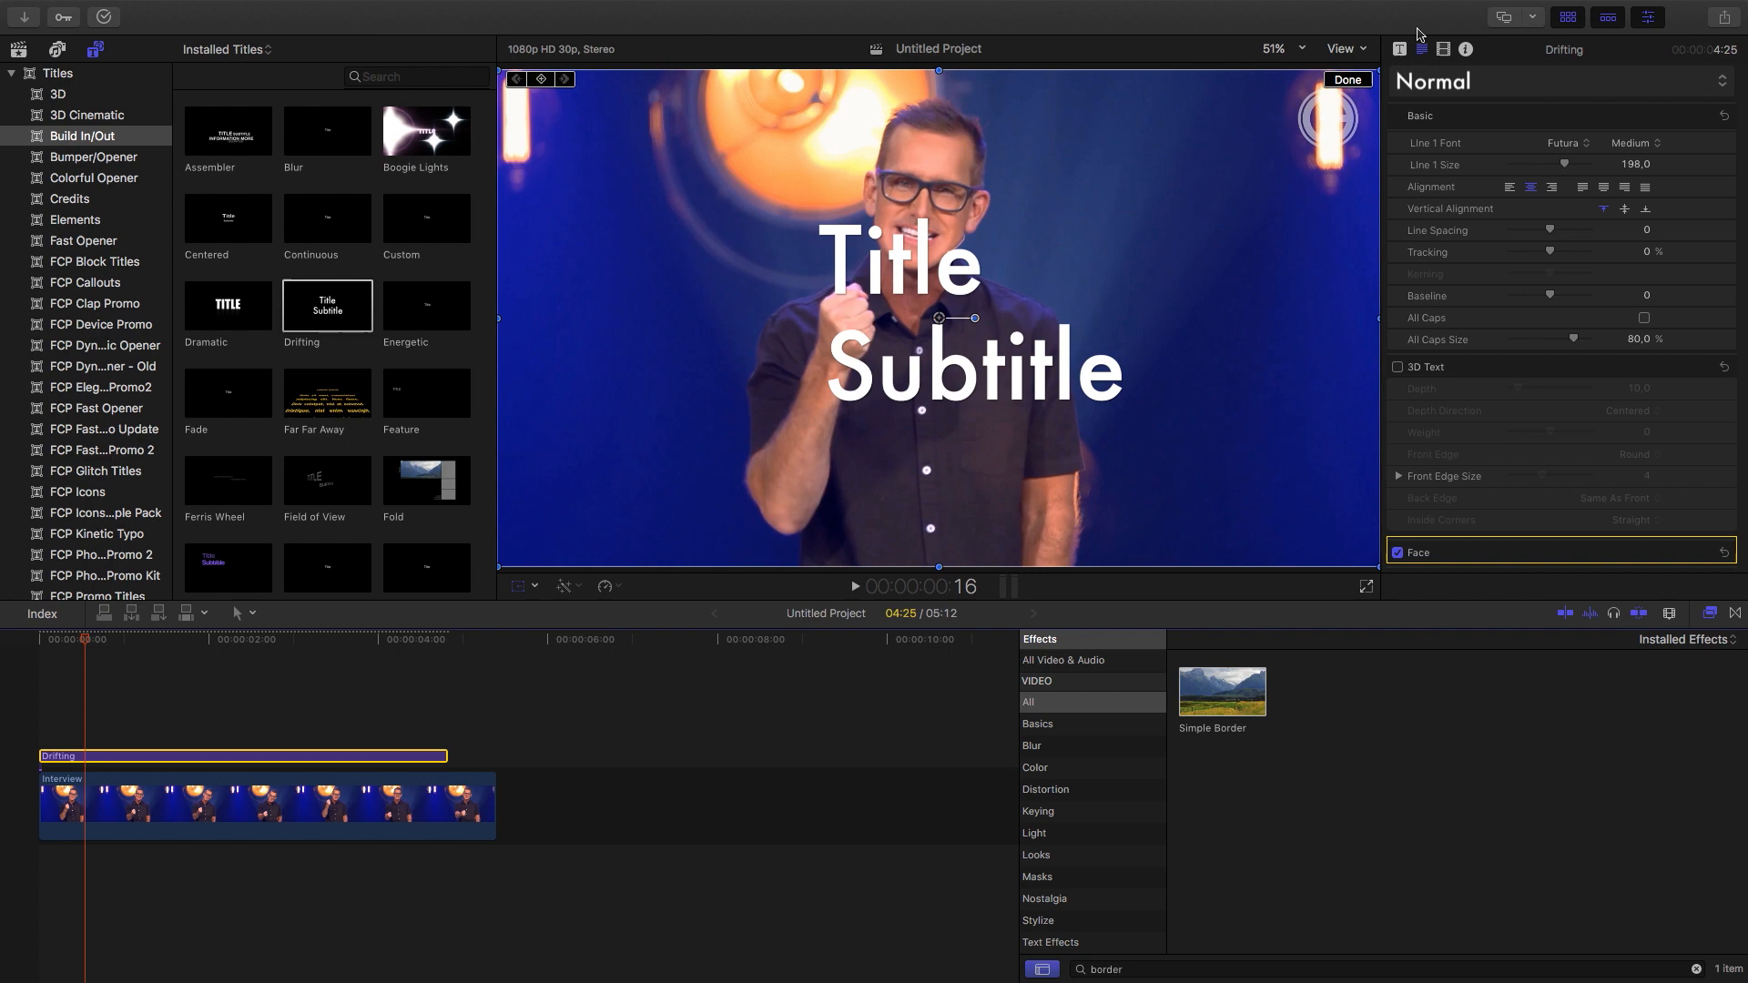
{"action": "left_click", "coordinate": [1422, 49]}
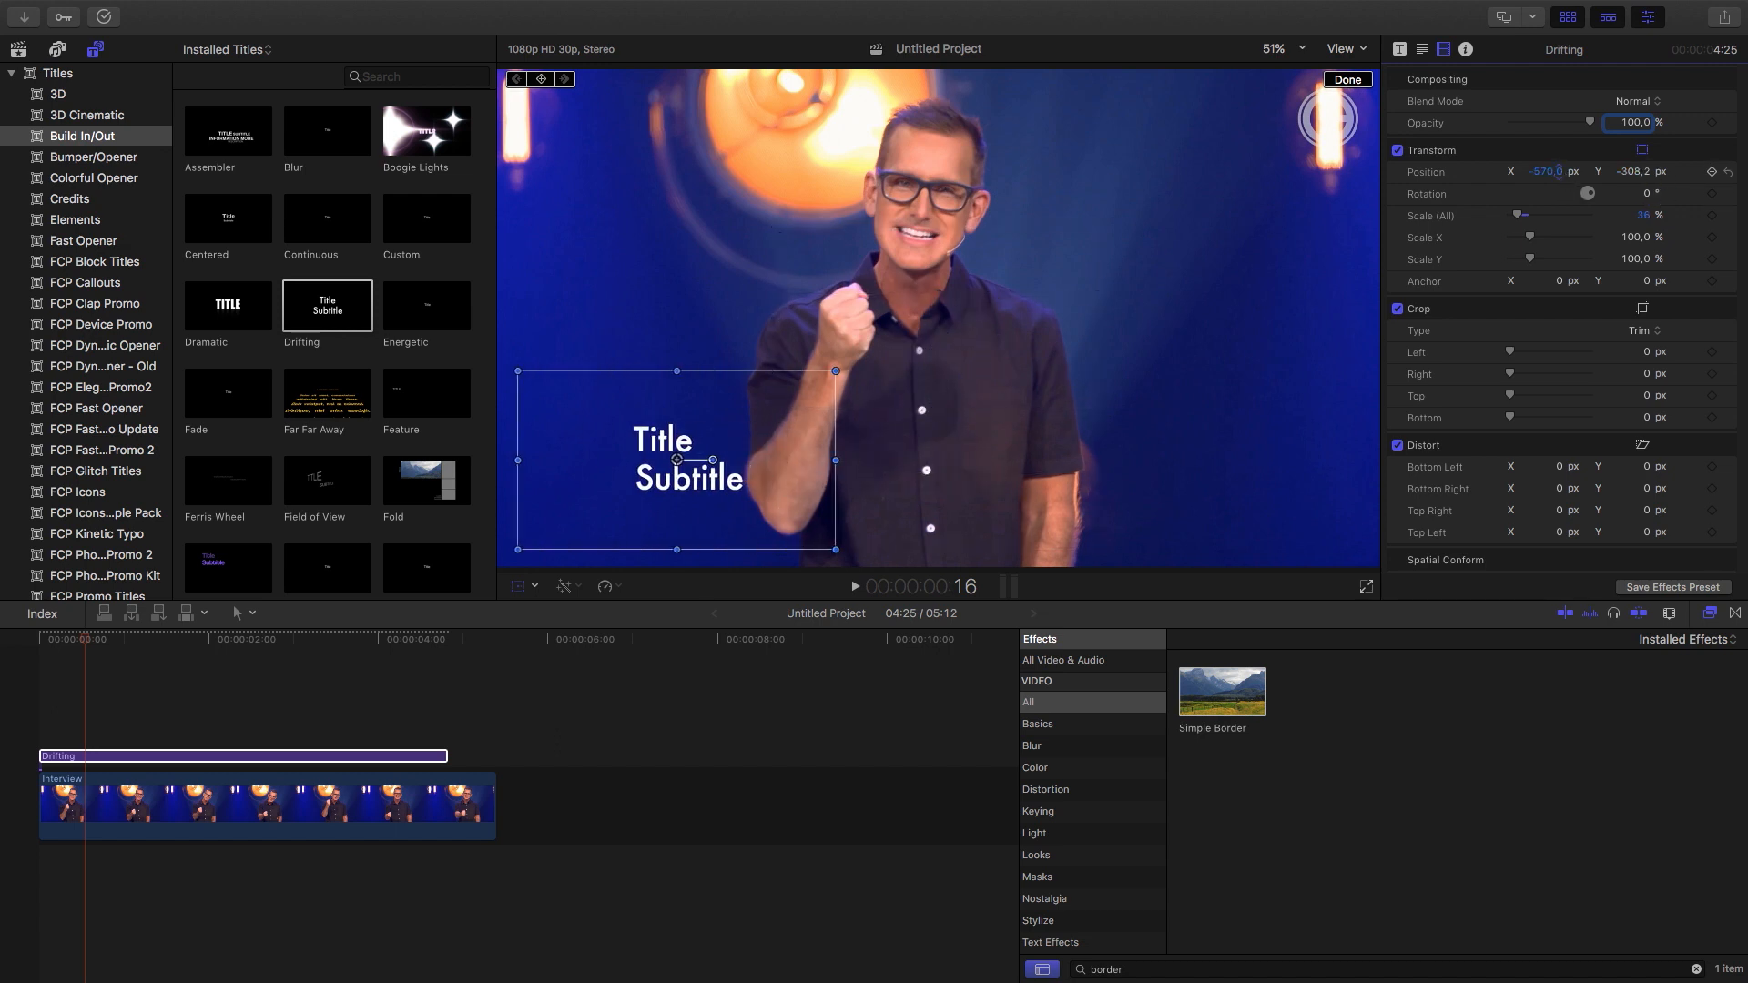
Set Line 1 and Line 2 fonts to Kenyan Coffee and make Line 1 Bold in the Title Inspector
{"action": "left_click", "coordinate": [1400, 49]}
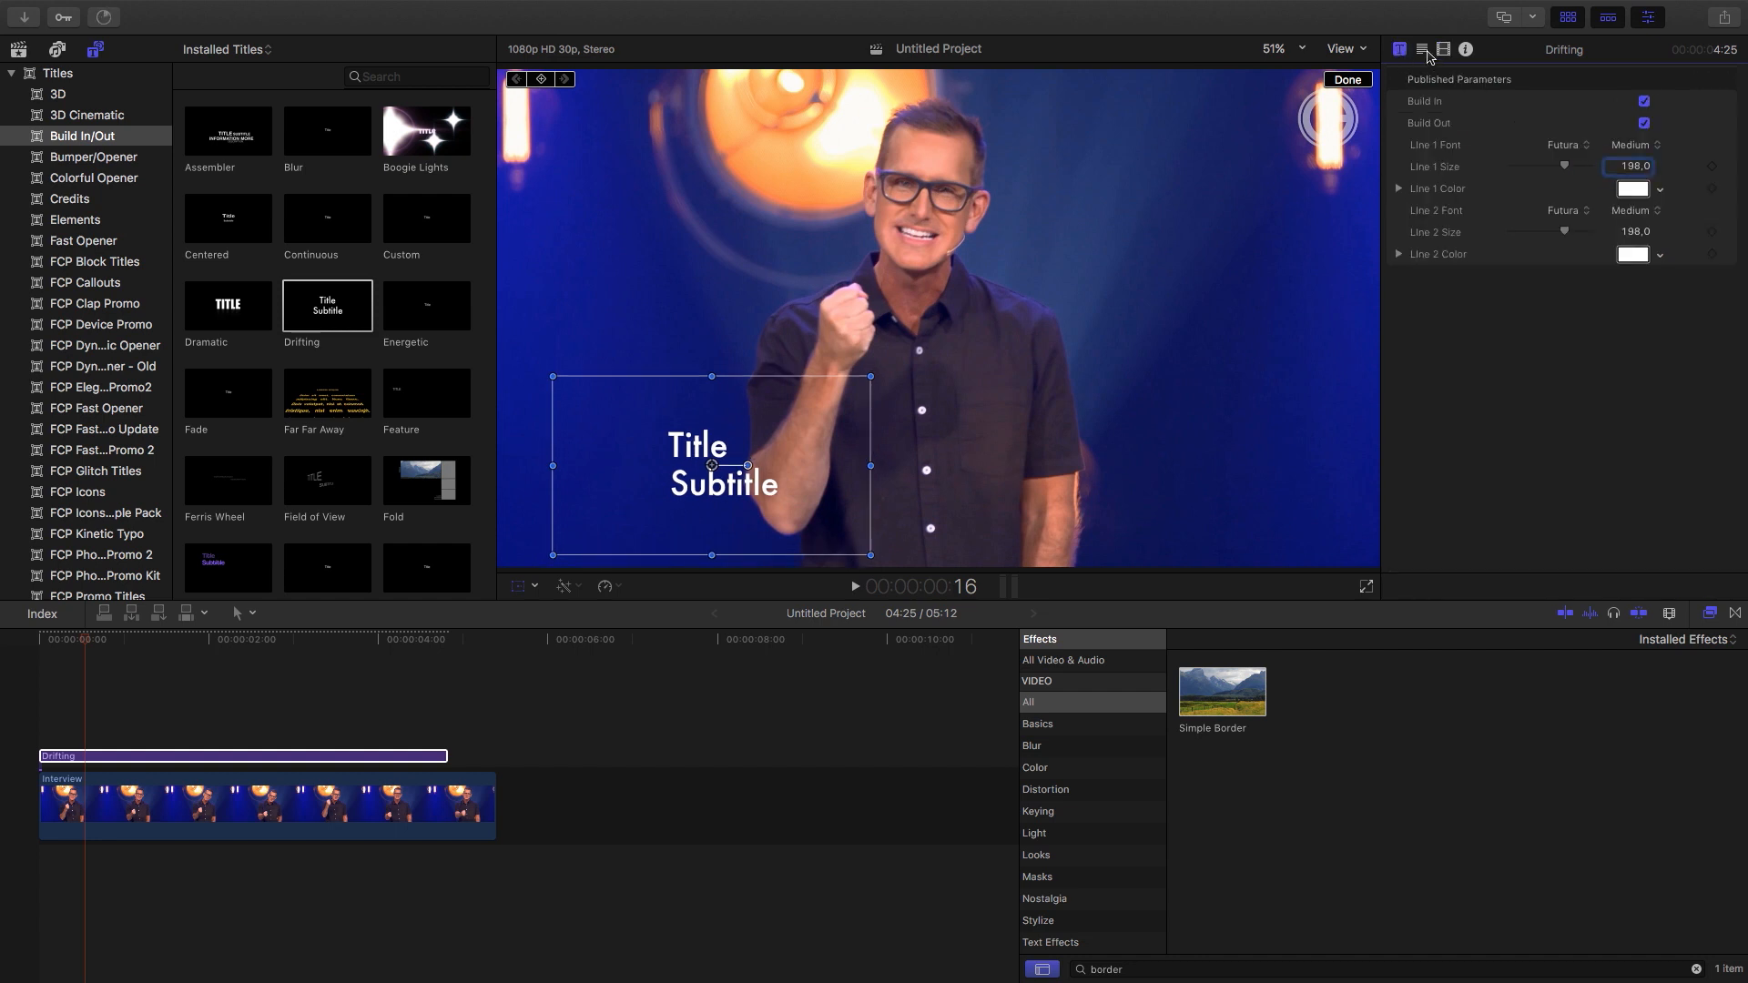
{"action": "mouse_move", "coordinate": [1424, 49]}
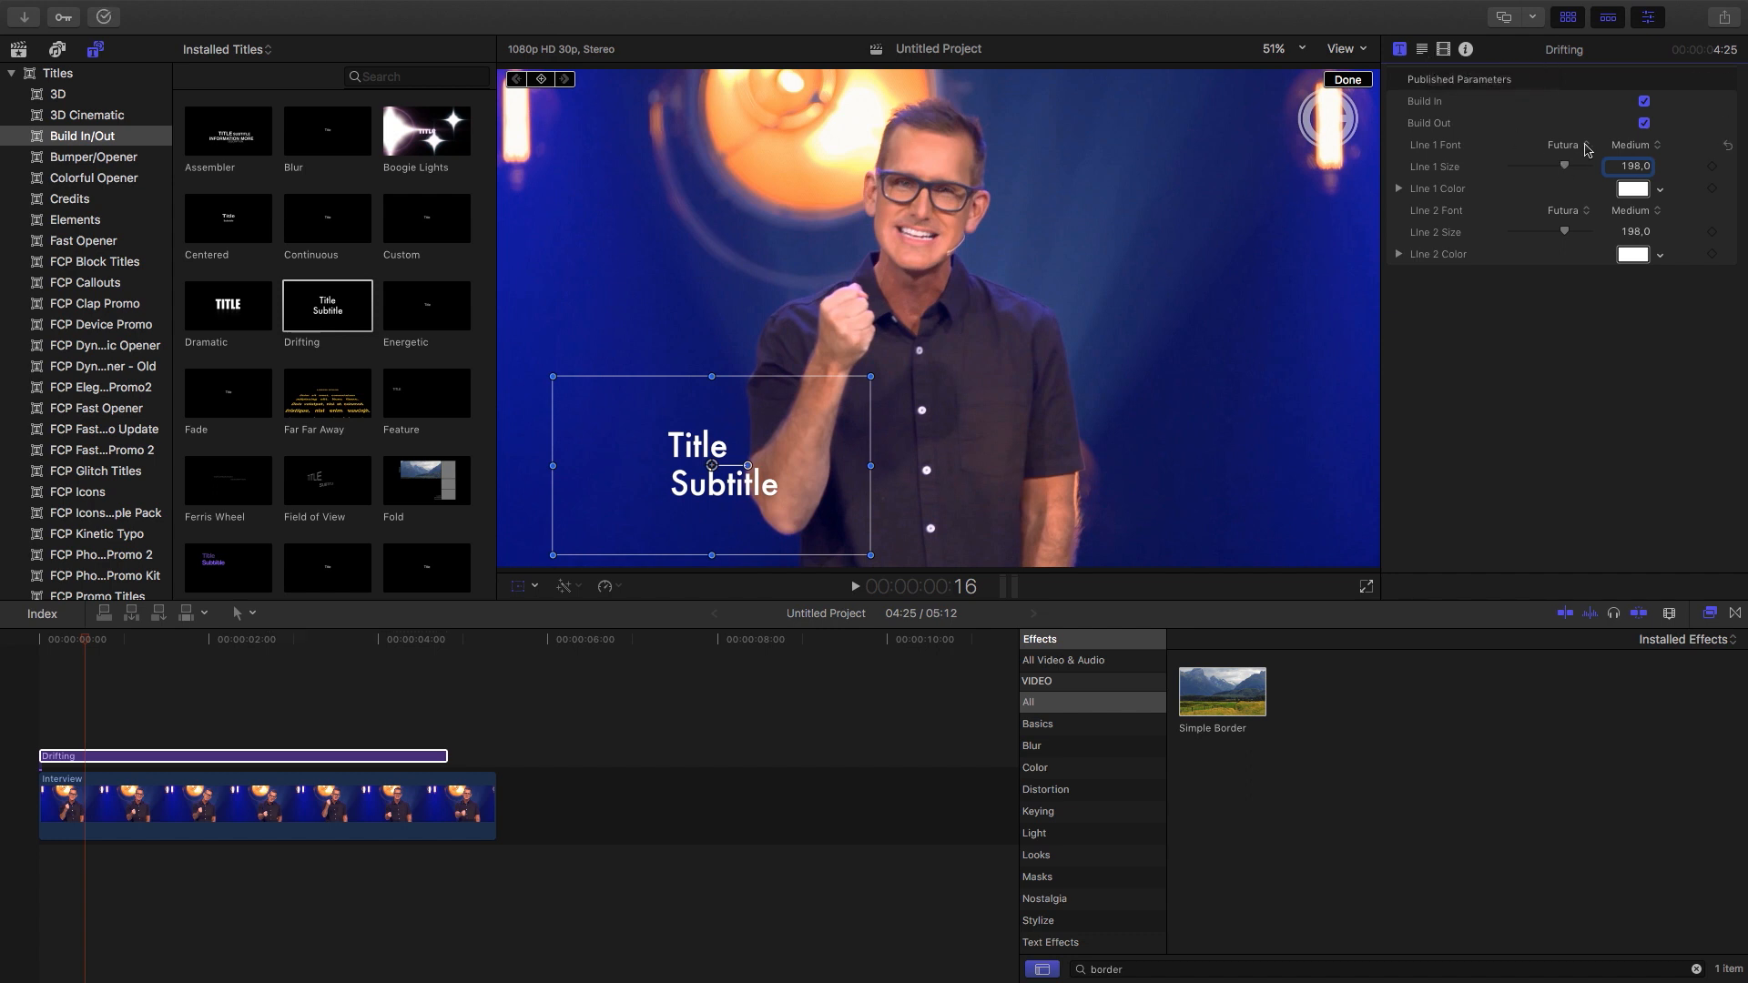
{"action": "left_click", "coordinate": [1566, 146]}
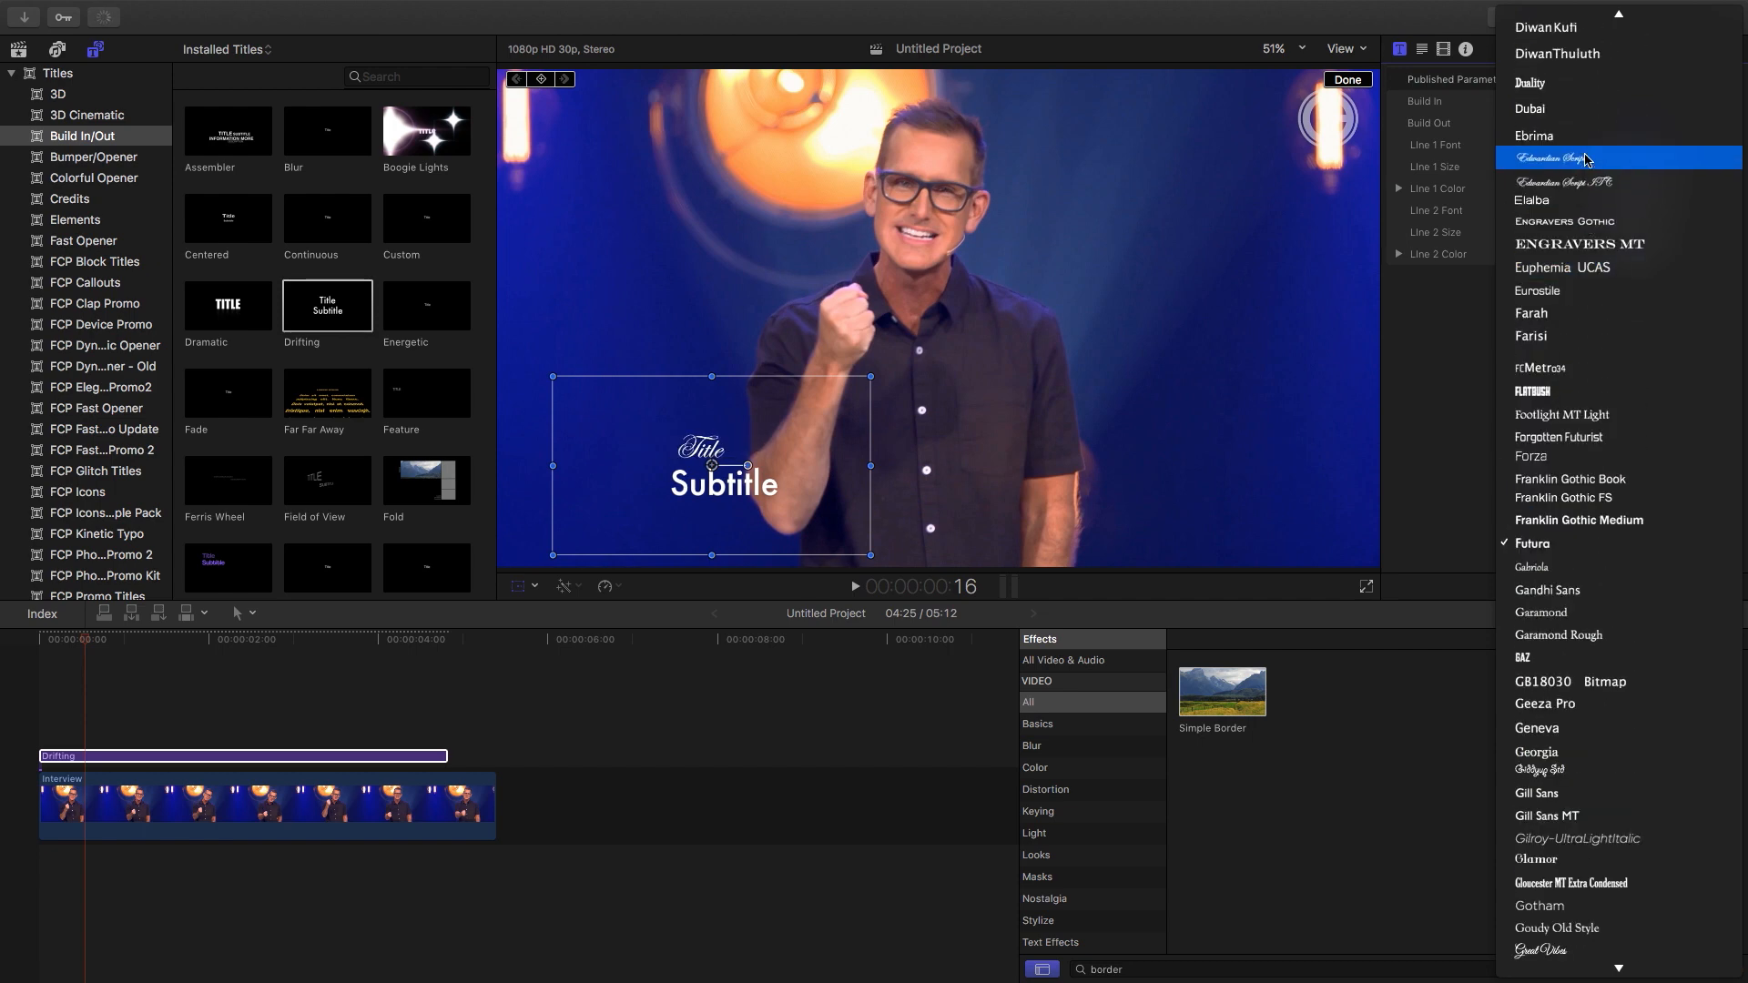
{"action": "scroll", "scroll_direction": "down", "scroll_amount": 3}
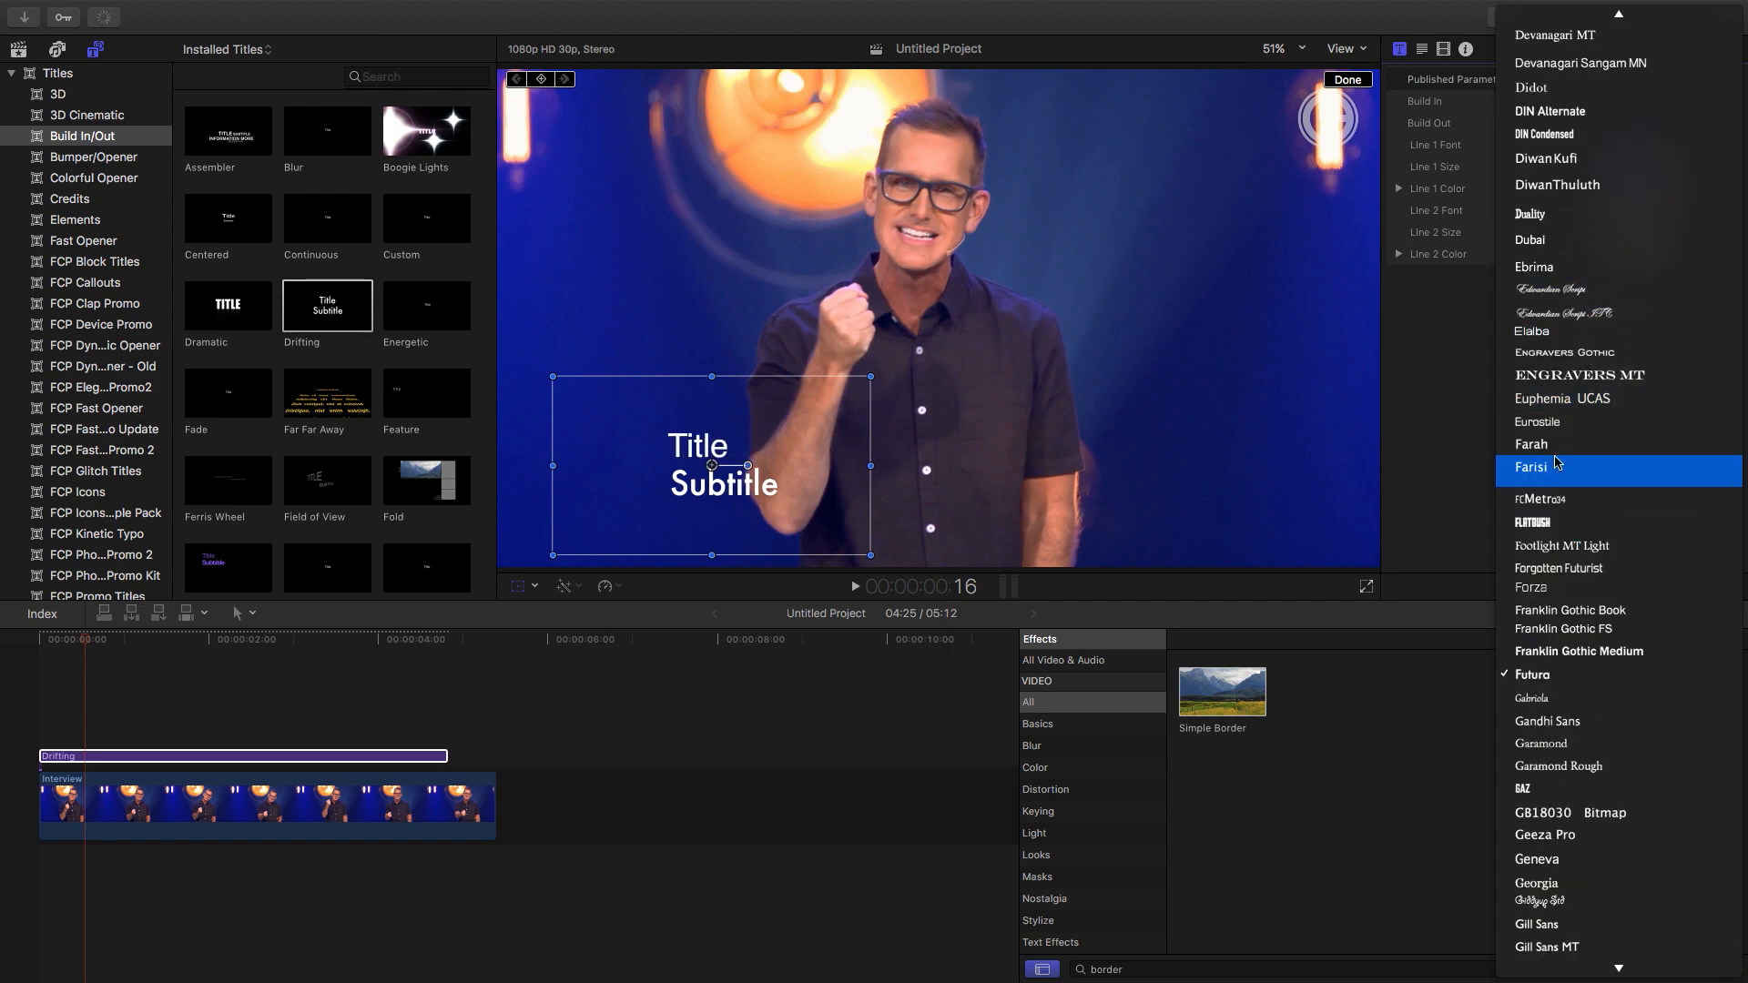
{"action": "scroll", "scroll_direction": "down", "scroll_amount": 3}
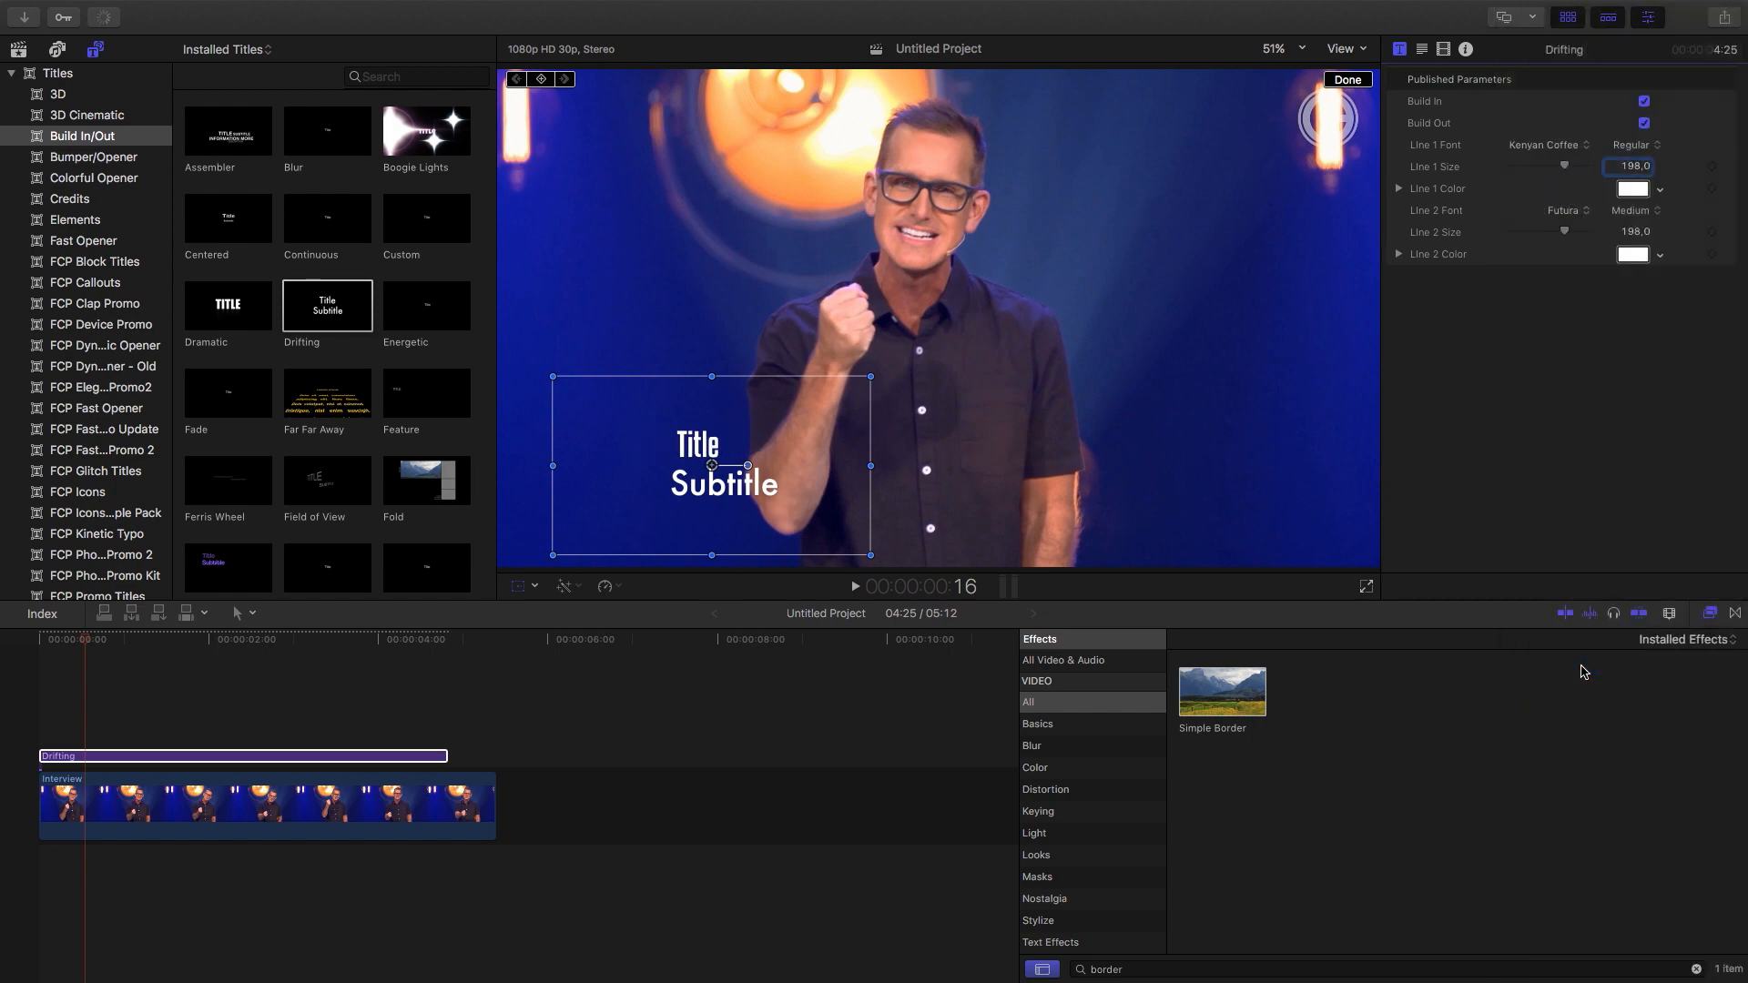
{"action": "left_click", "coordinate": [1545, 144]}
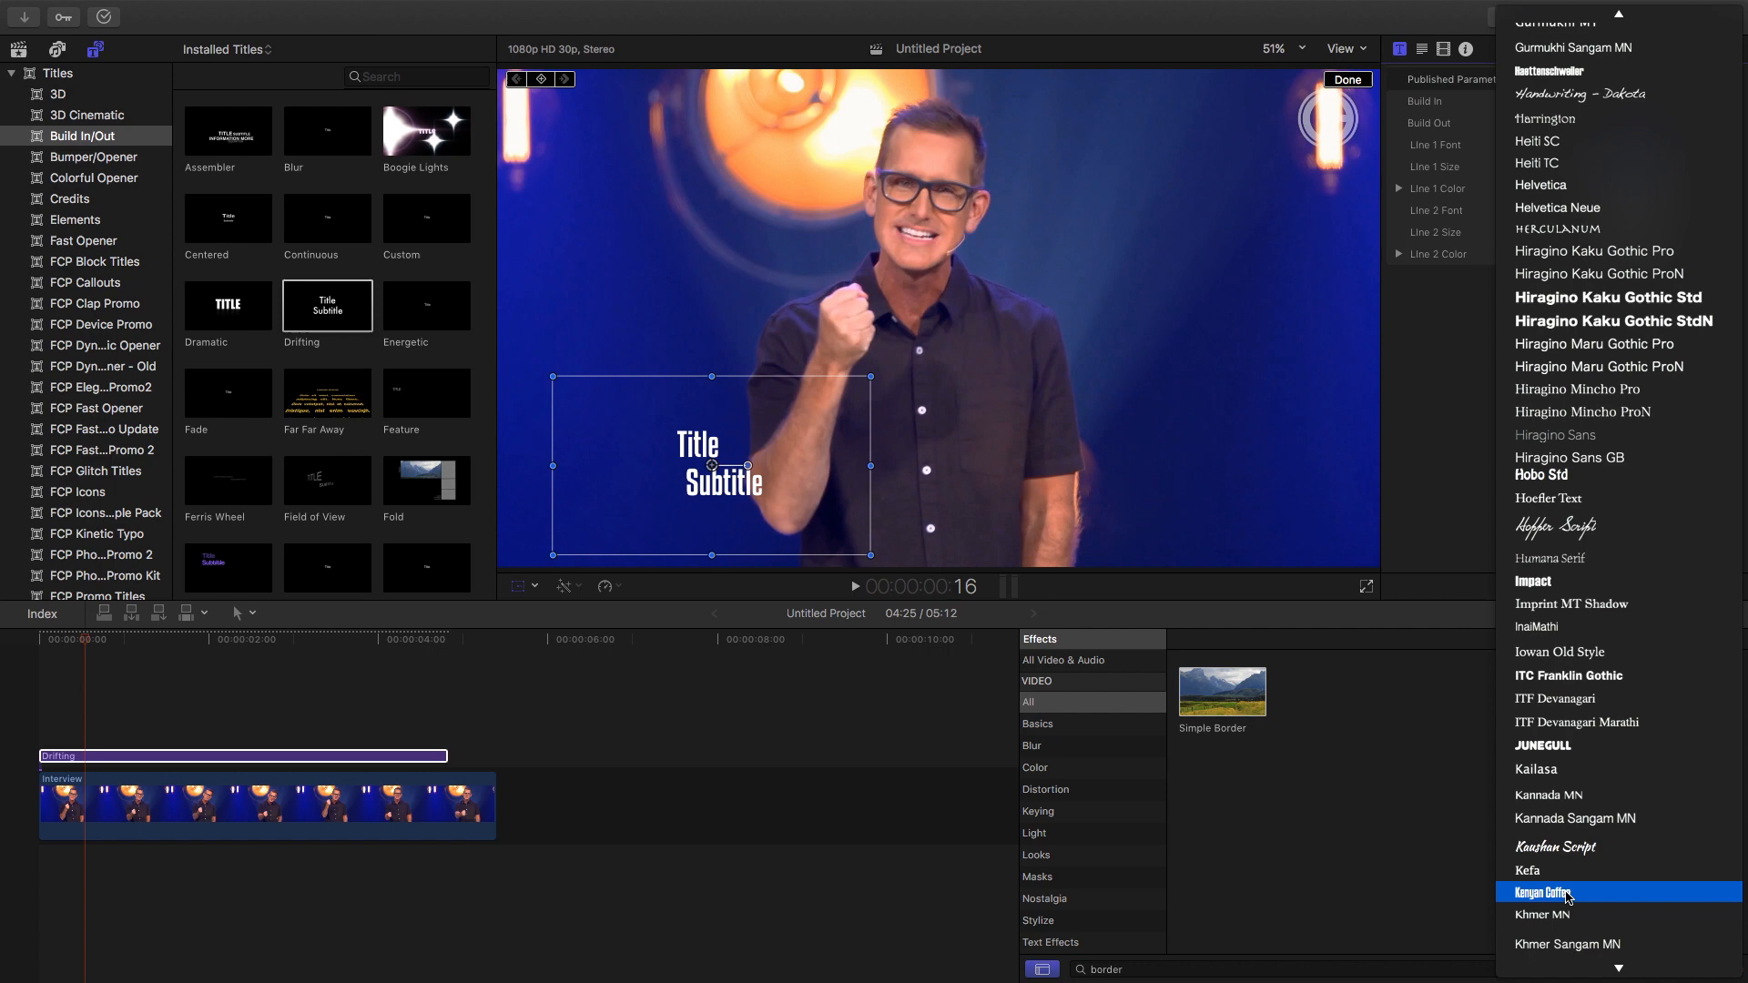
{"action": "left_click", "coordinate": [1540, 892]}
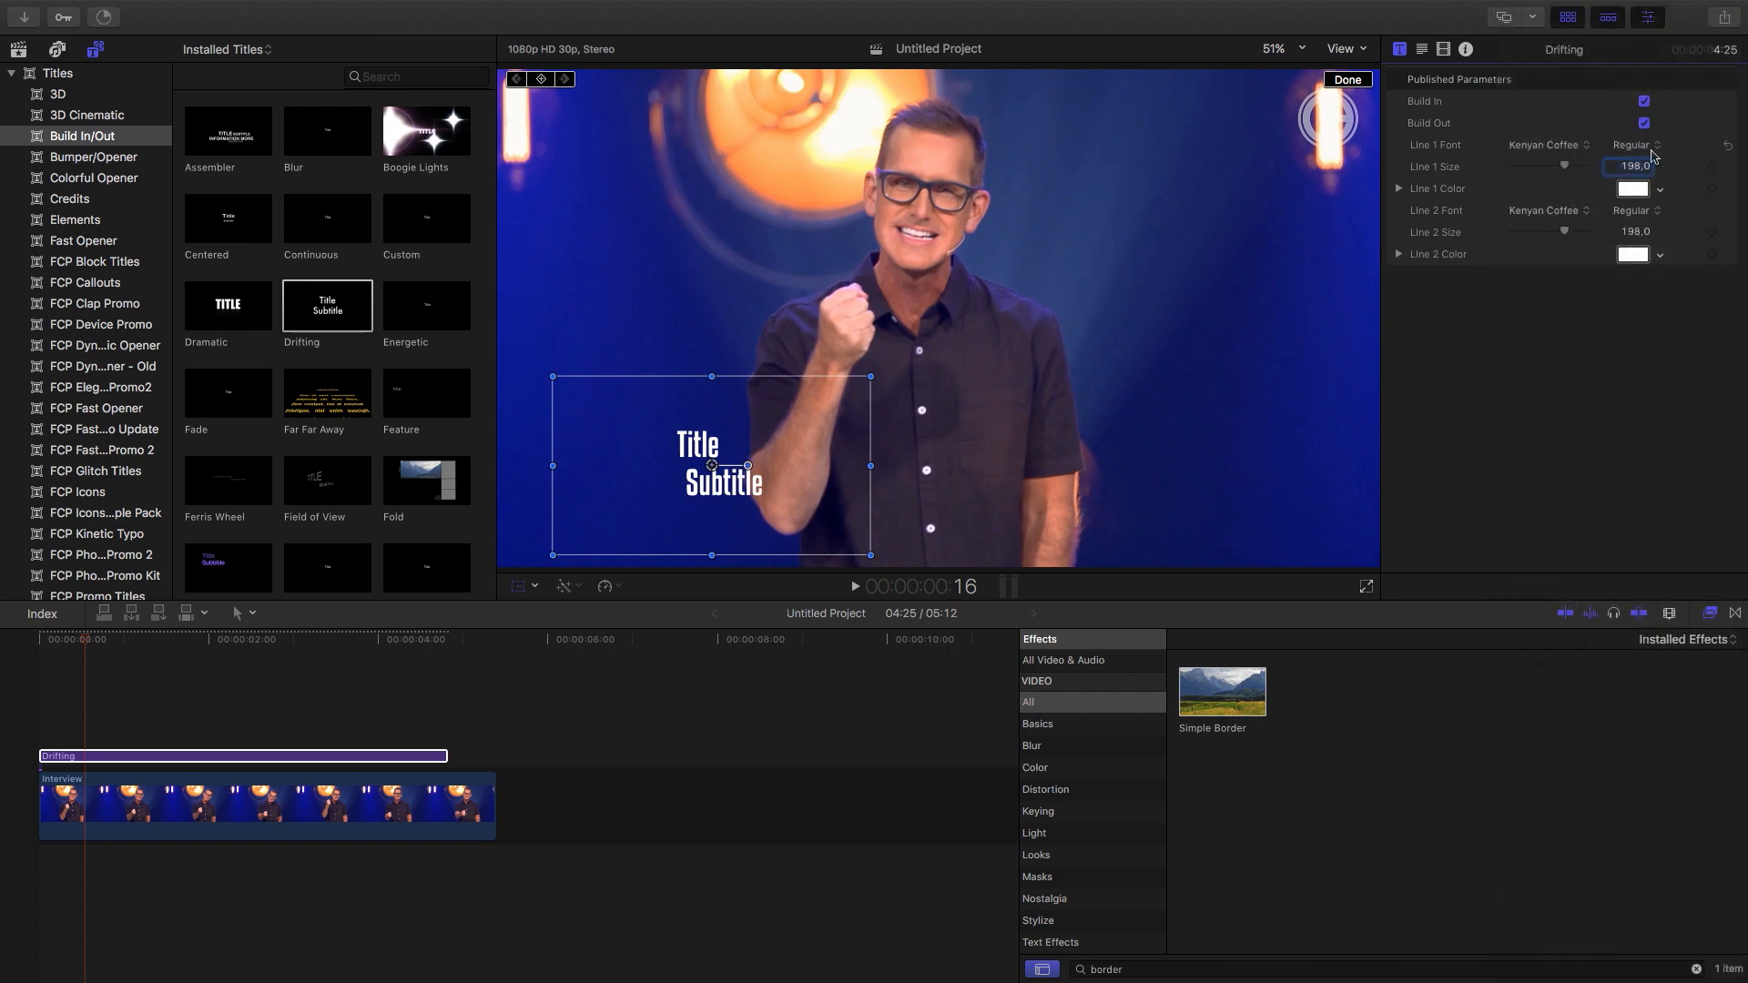
{"action": "left_click", "coordinate": [1639, 146]}
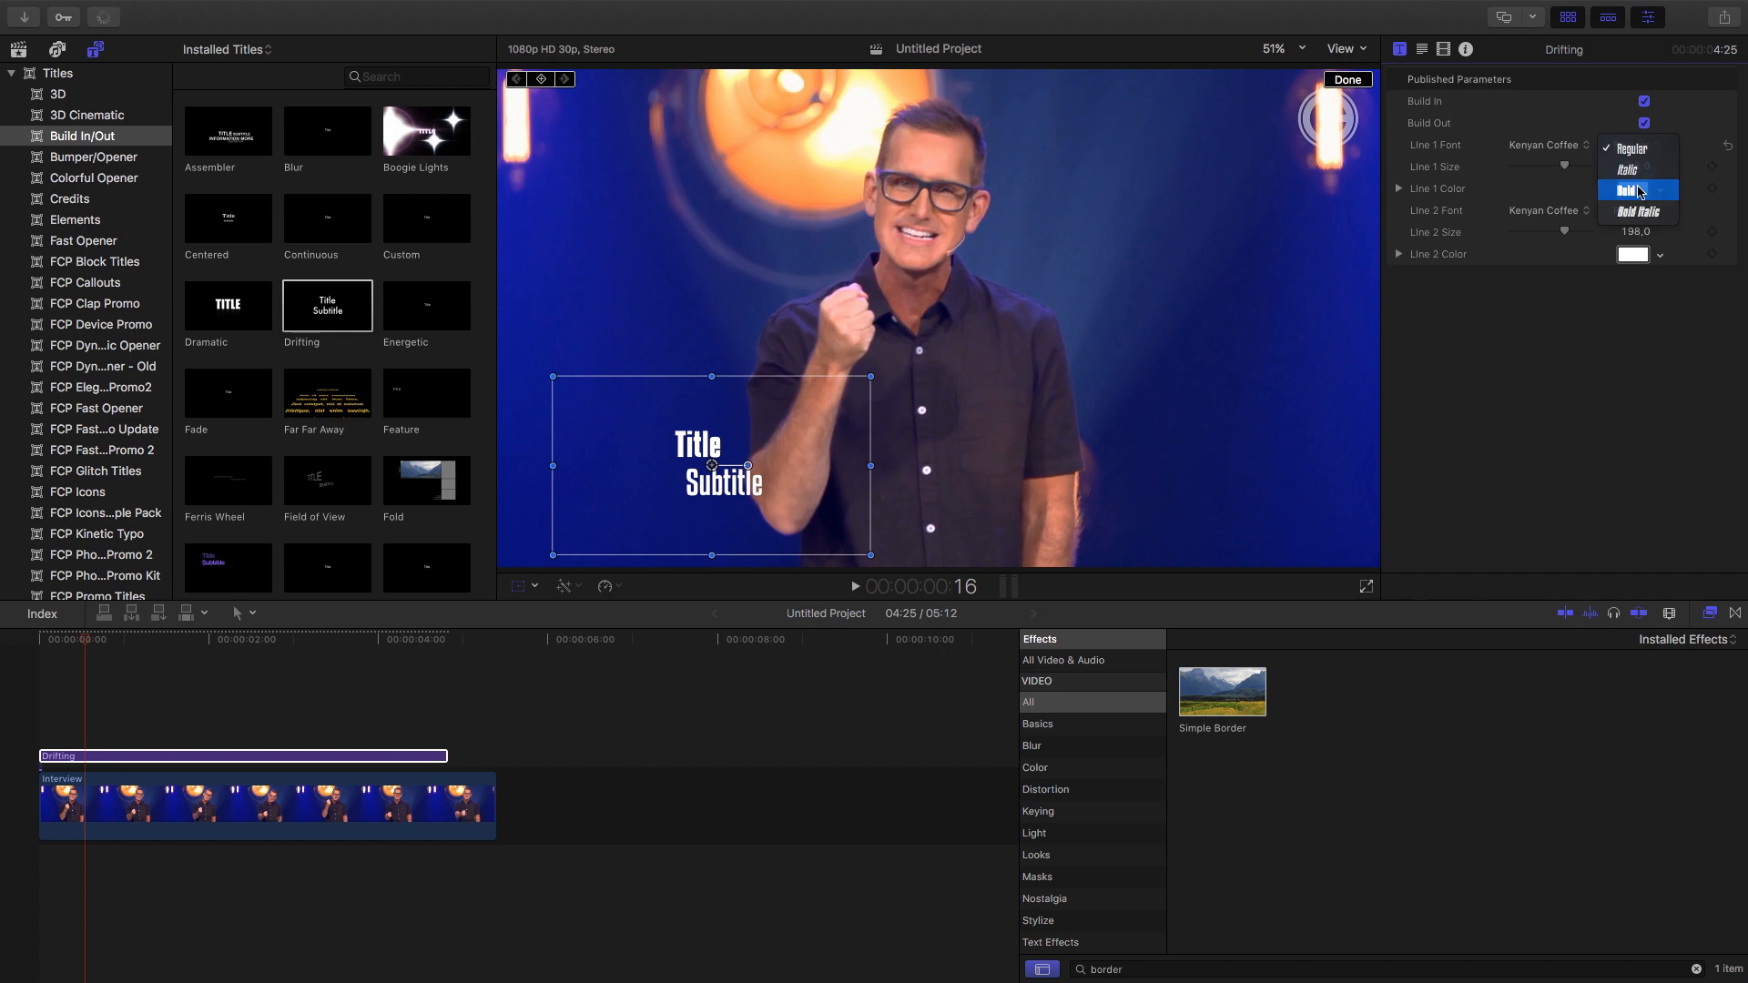
{"action": "left_click", "coordinate": [1632, 189]}
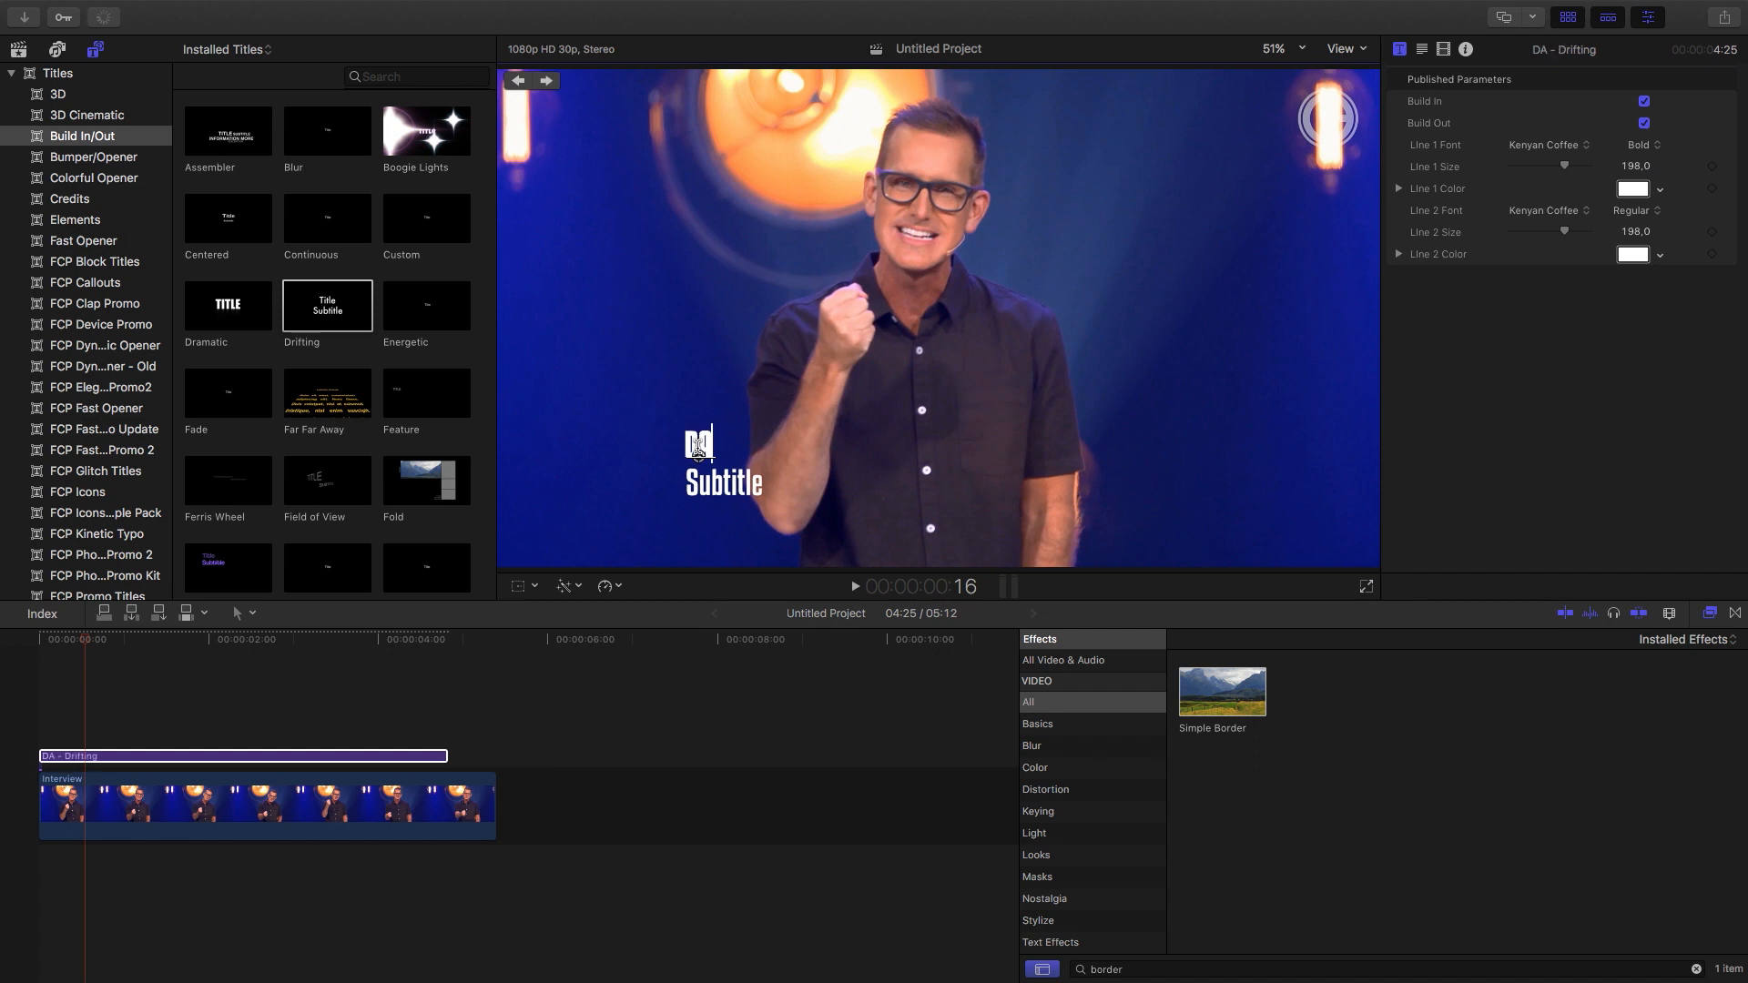
Retype the title's first line as the name DAVID BROWN and the second line as MANAGER
{"action": "type", "text": "DAVID BROWN"}
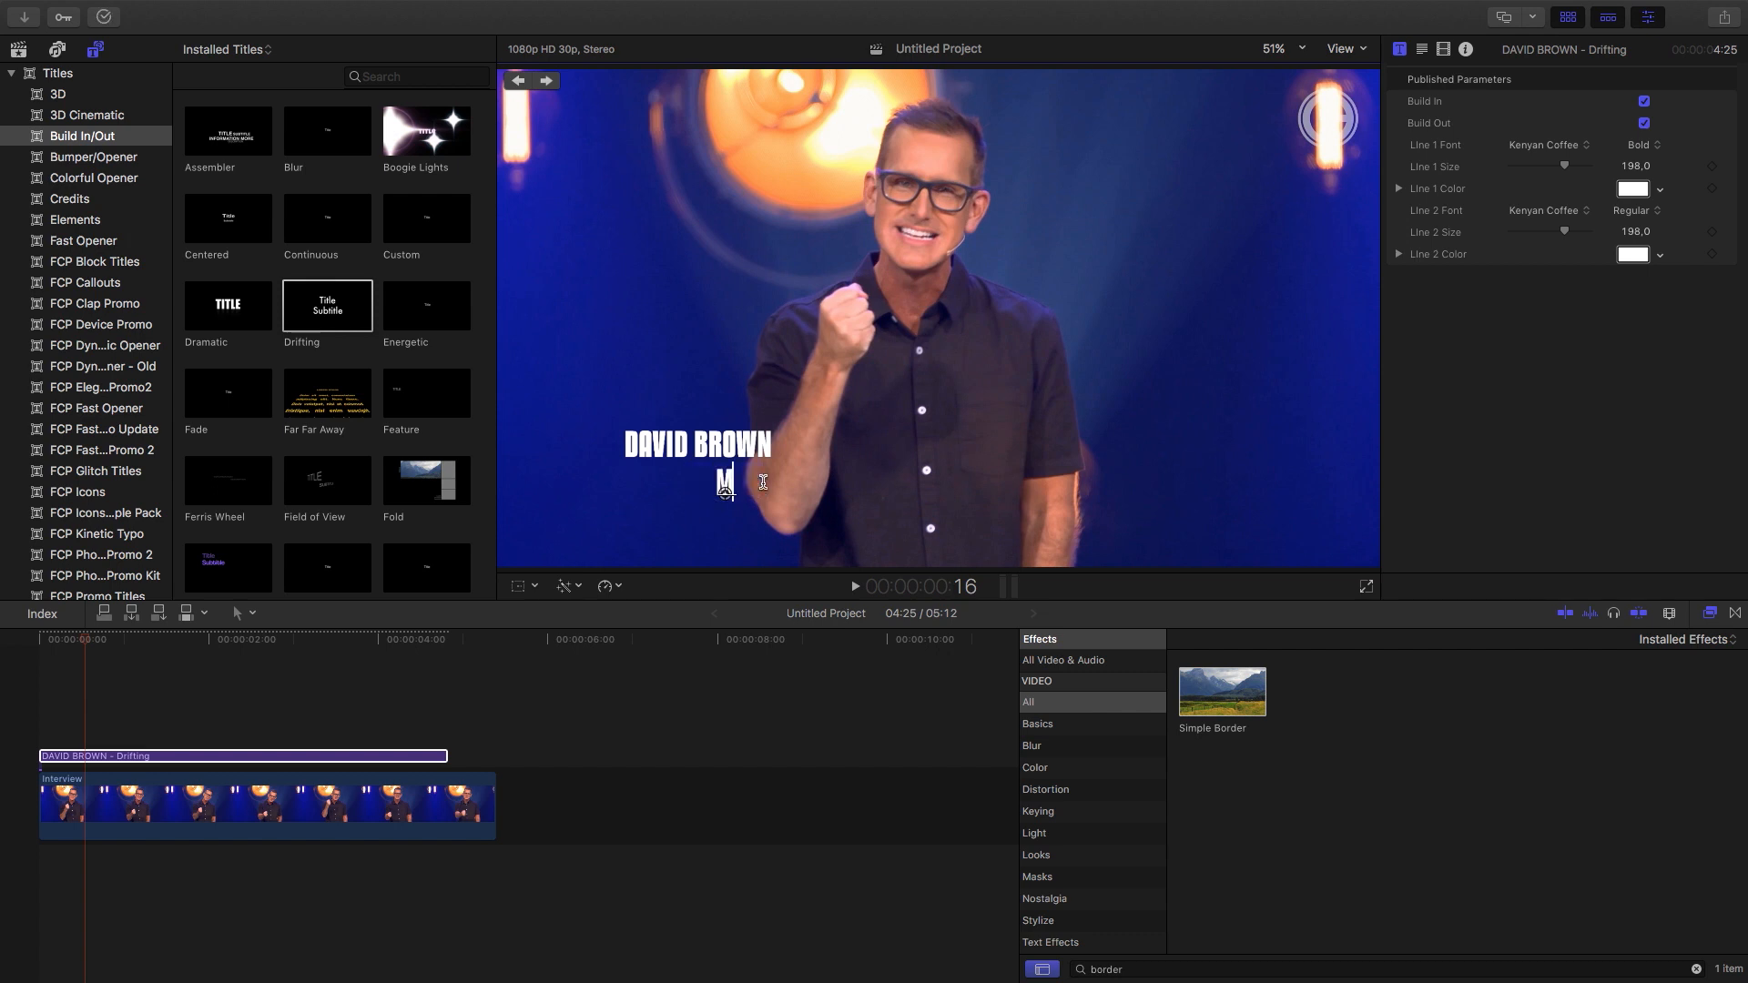
{"action": "type", "text": "MANAGER"}
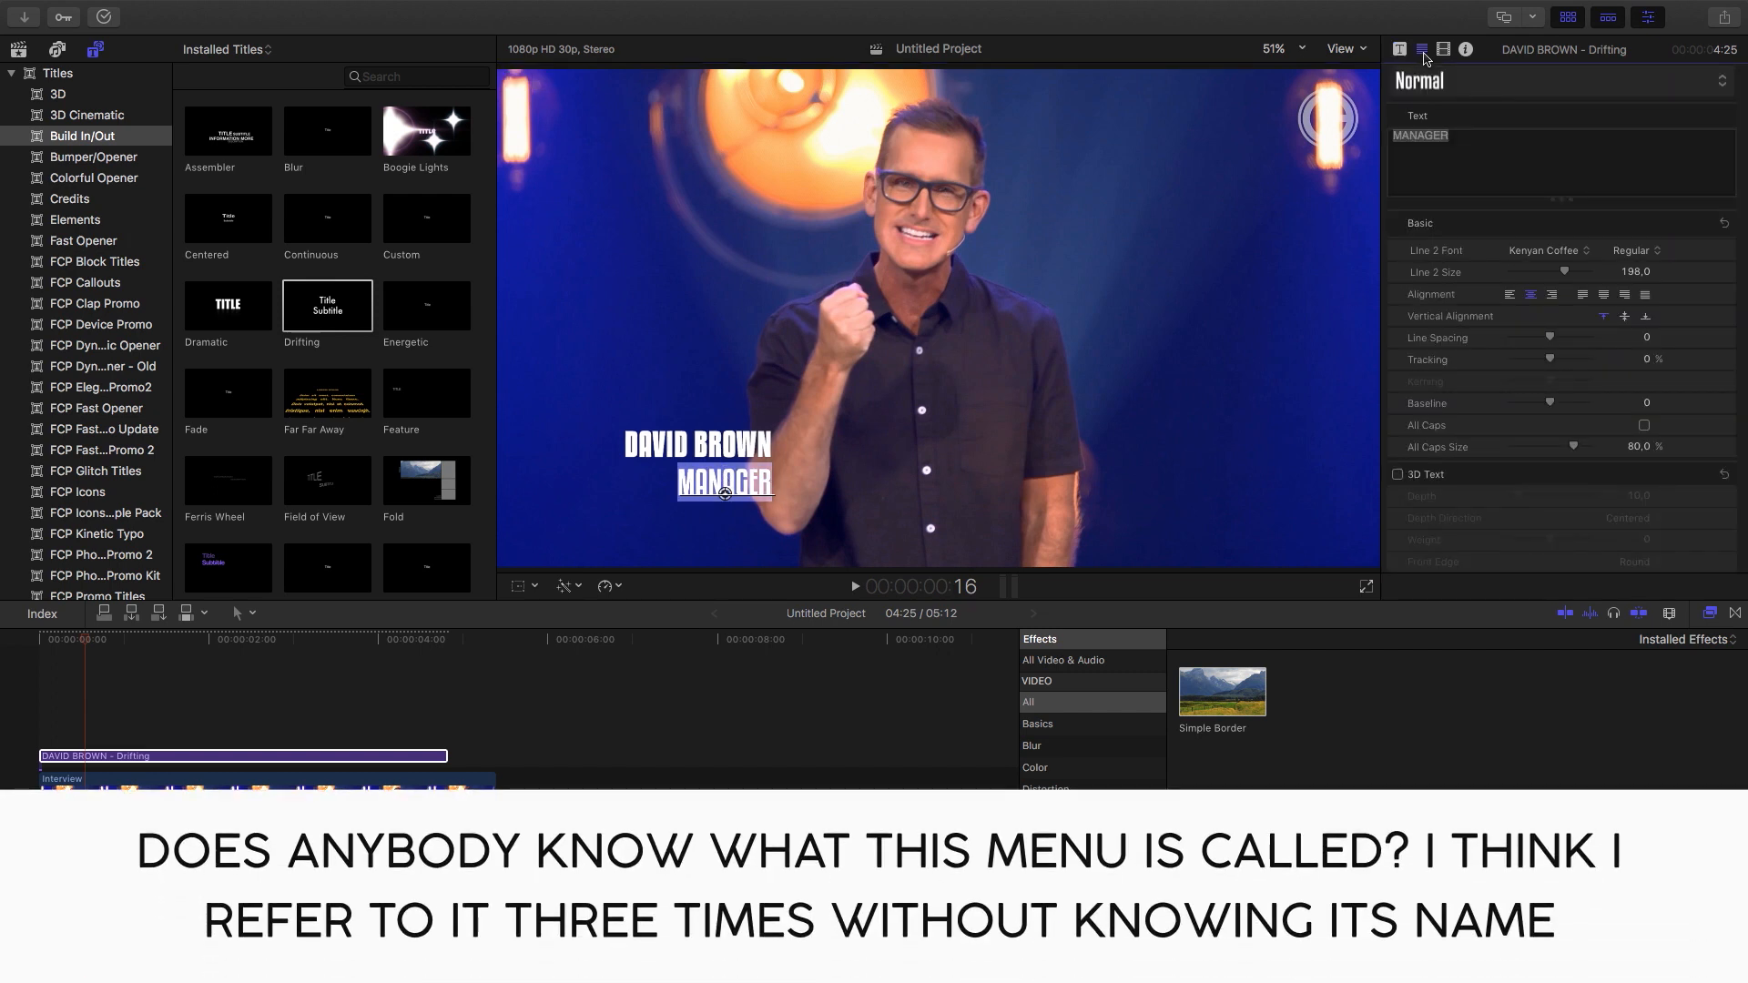
Give the MANAGER text a red outline widened to about 8 so it forms a solid block
{"action": "scroll", "scroll_direction": "down", "scroll_amount": 3}
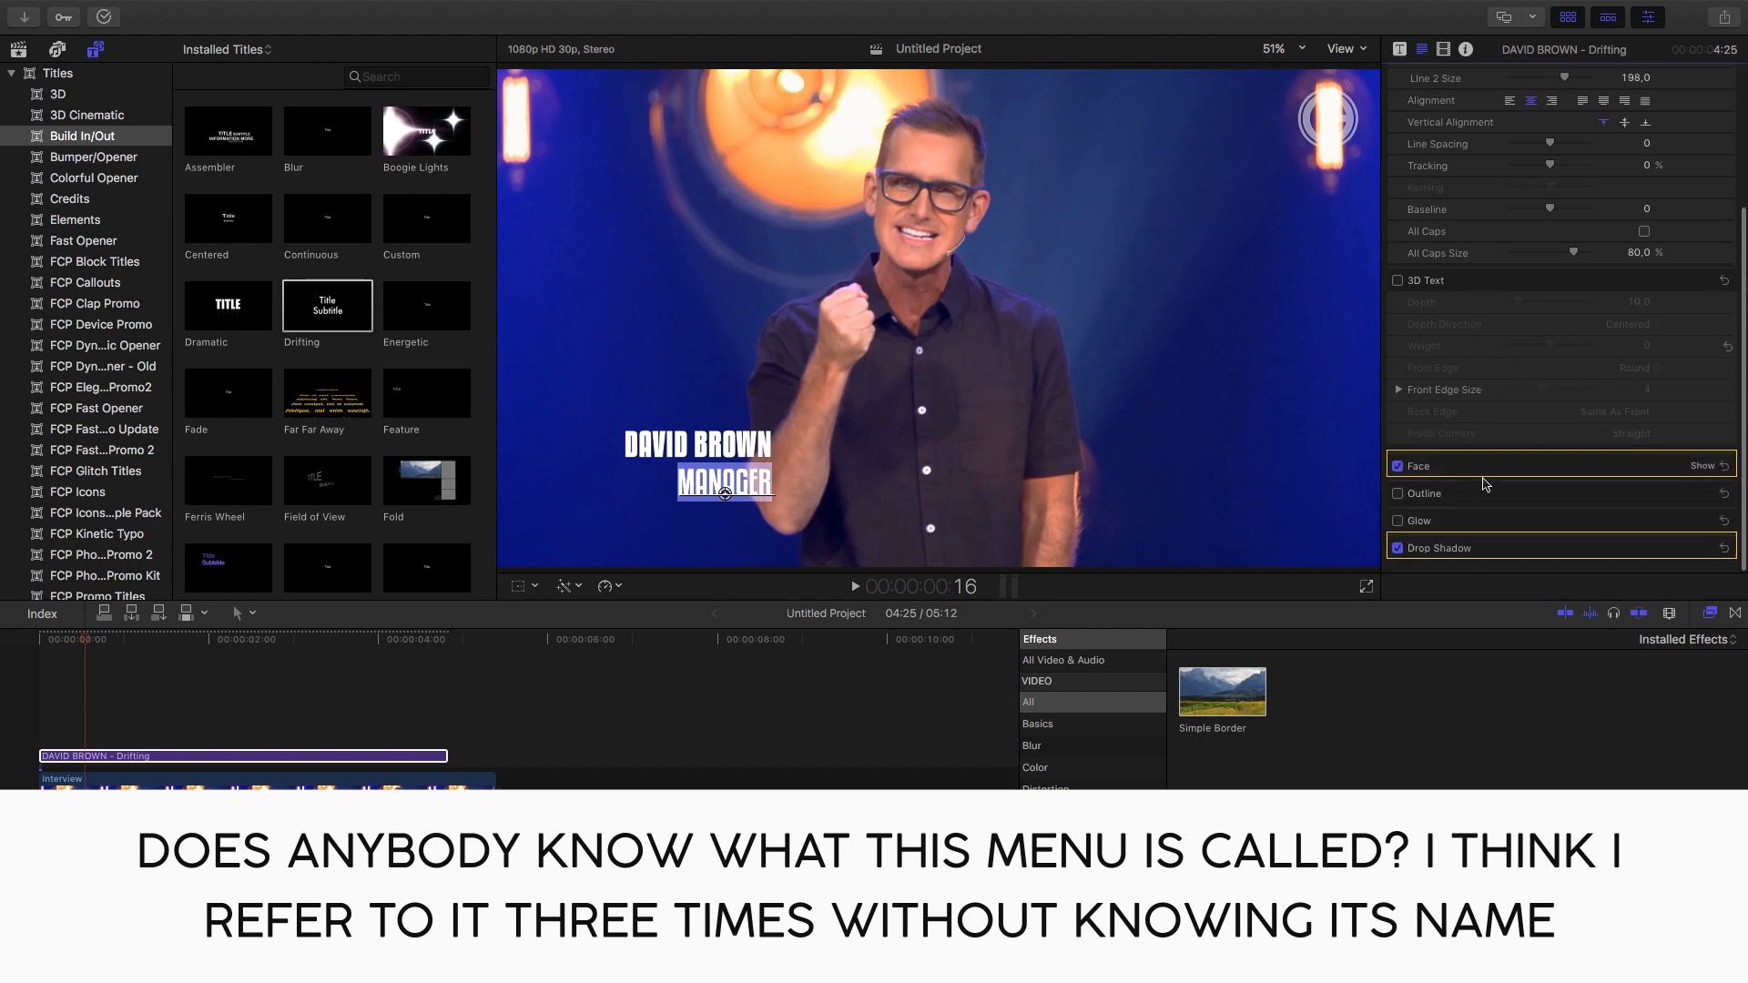
{"action": "left_click", "coordinate": [1397, 508]}
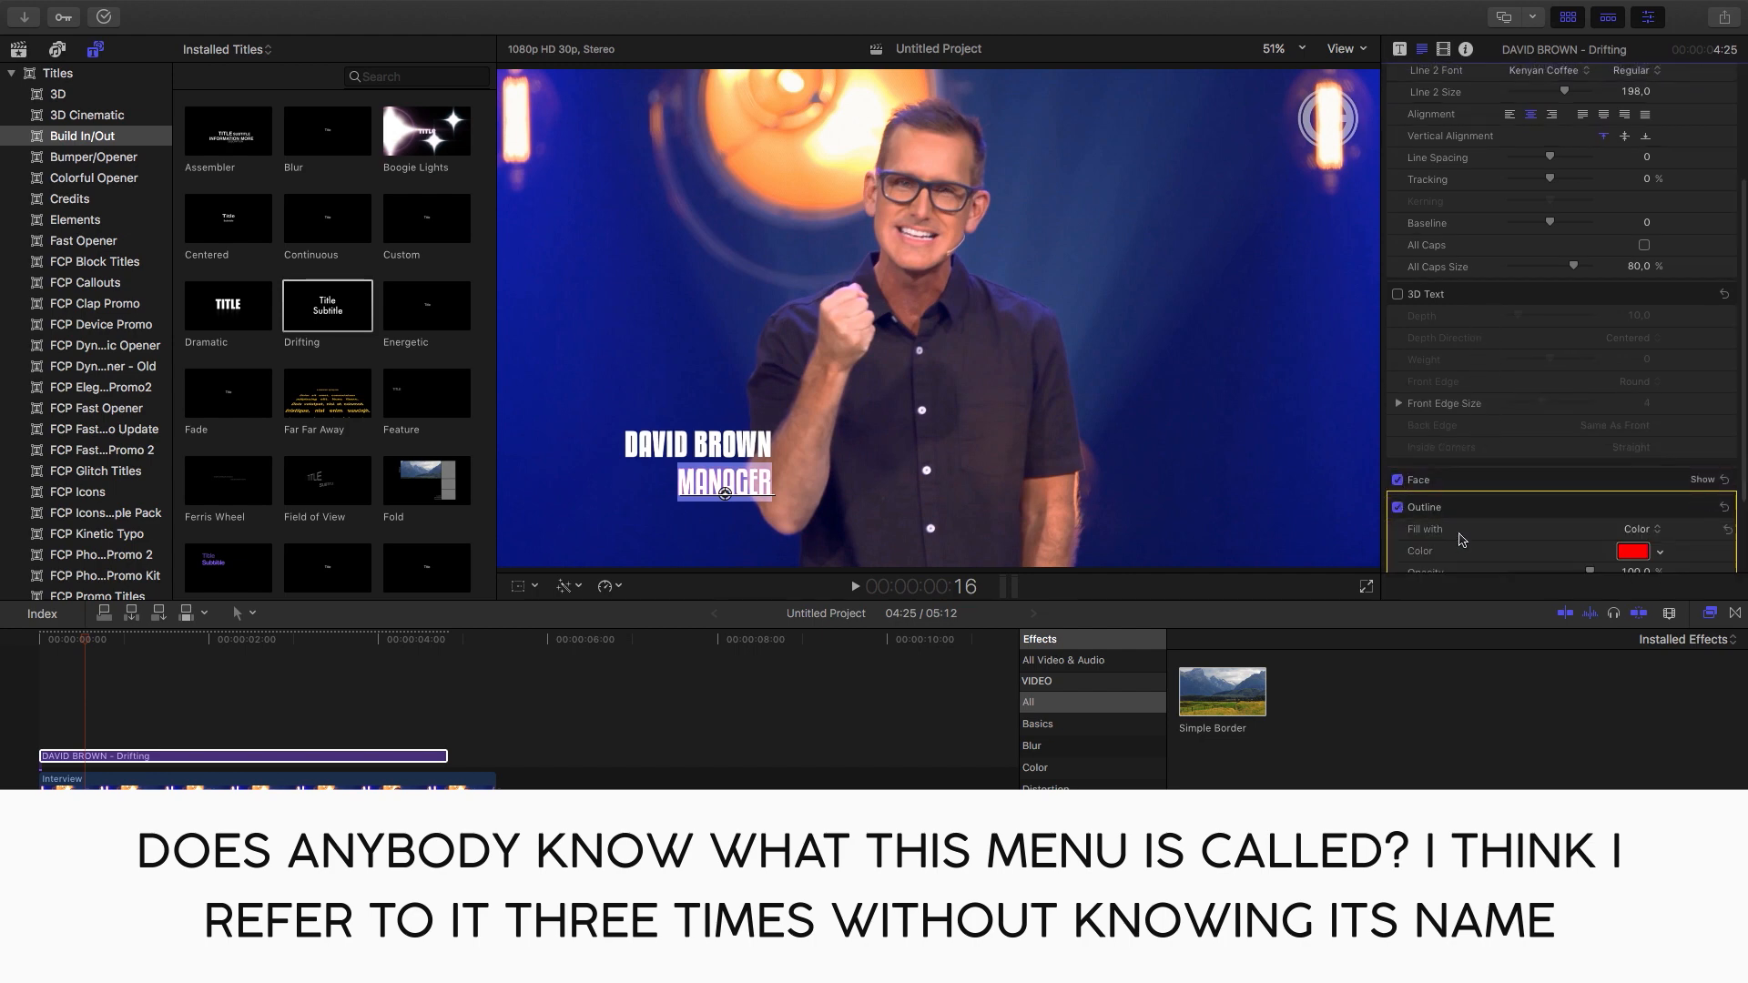
{"action": "scroll", "scroll_direction": "down", "scroll_amount": 3}
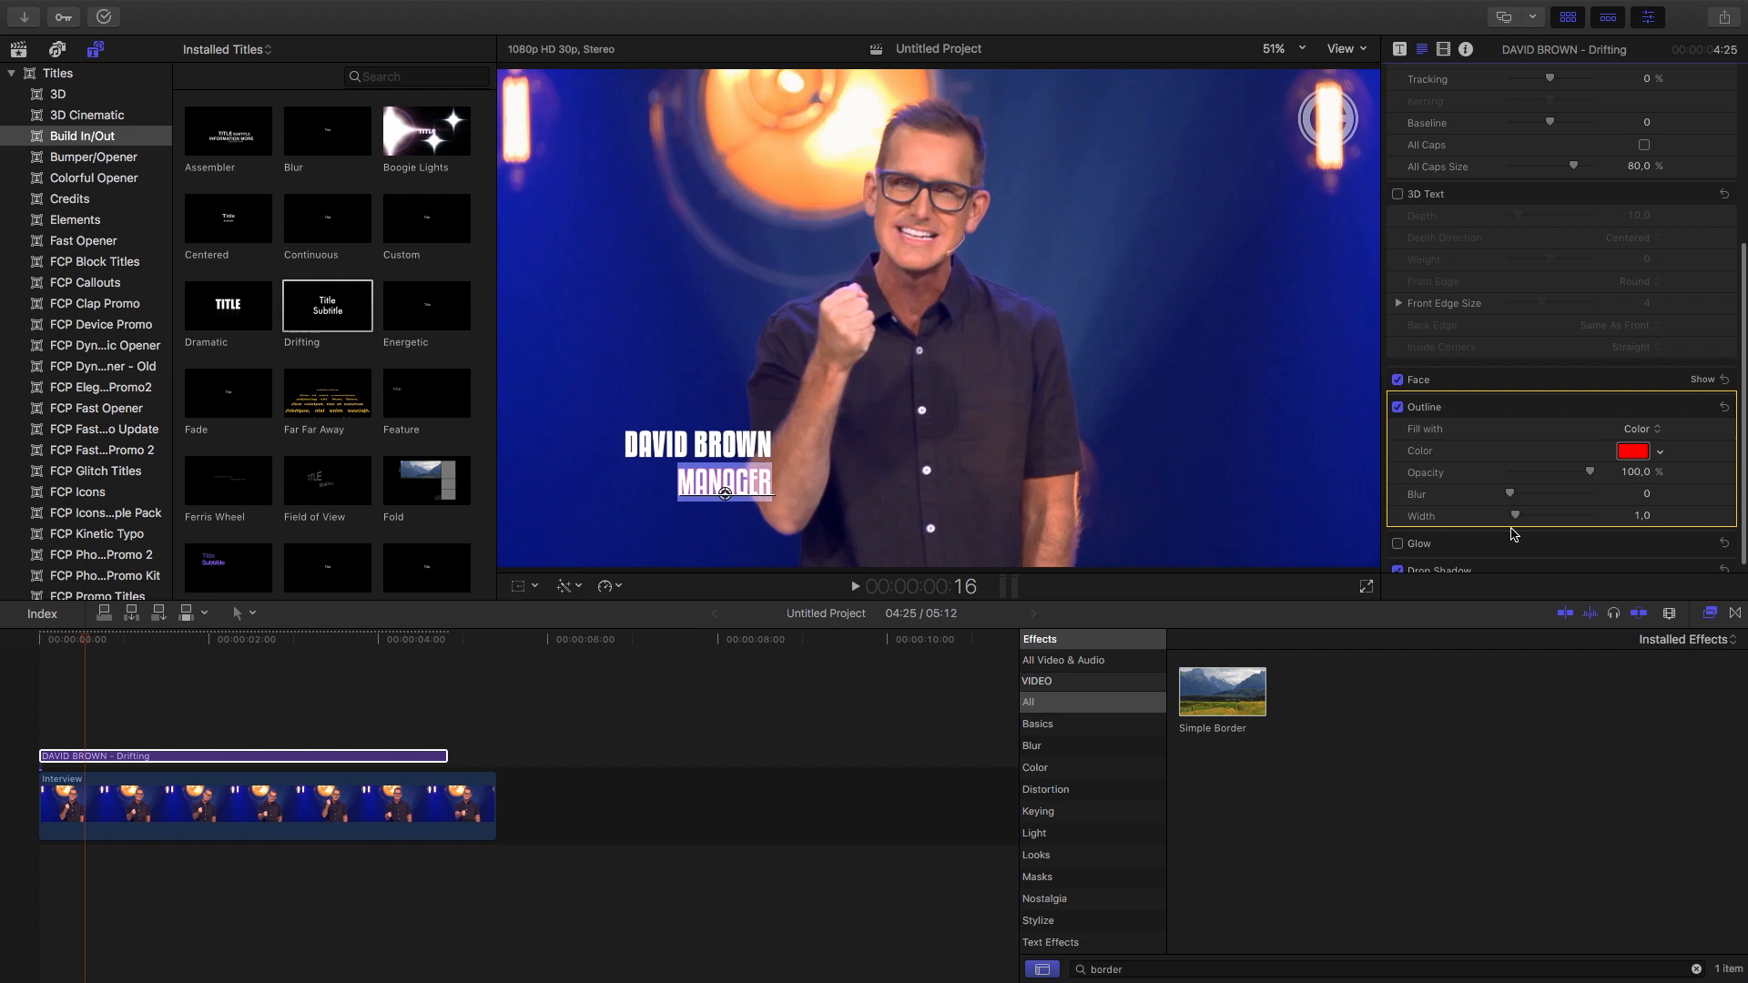
{"action": "left_click_drag", "start_coordinate": [1513, 515], "coordinate": [1558, 515]}
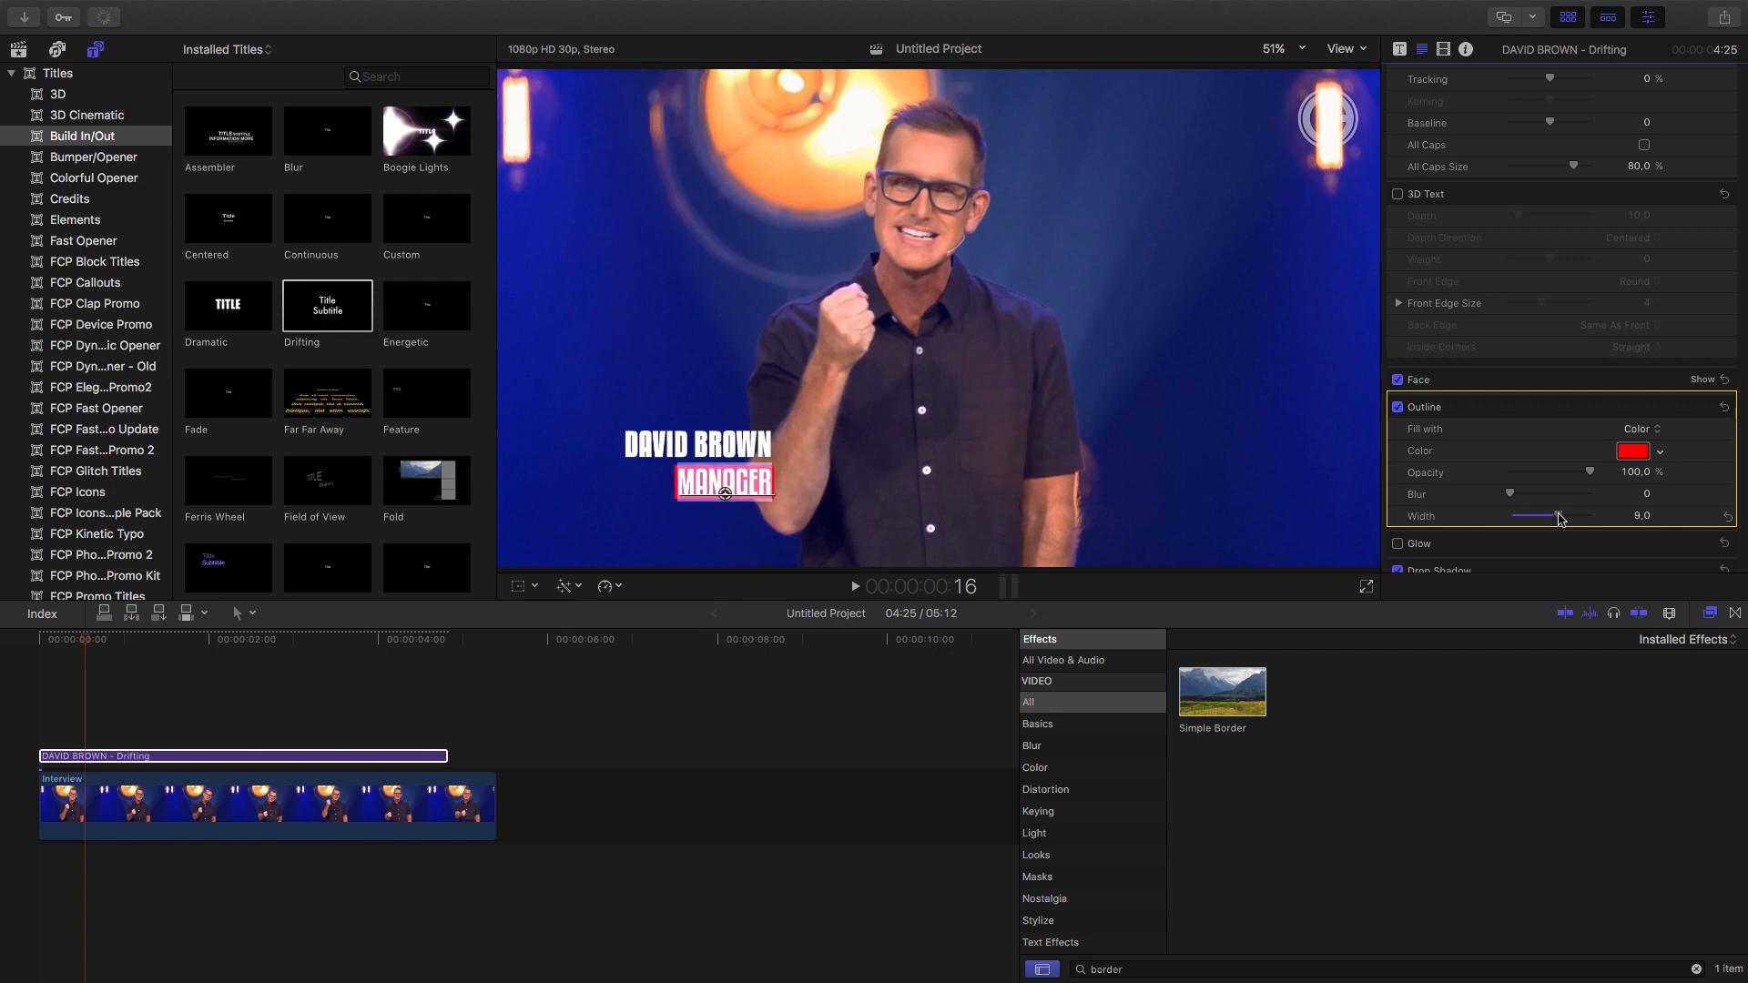
{"action": "left_click_drag", "start_coordinate": [1557, 516], "coordinate": [1573, 515]}
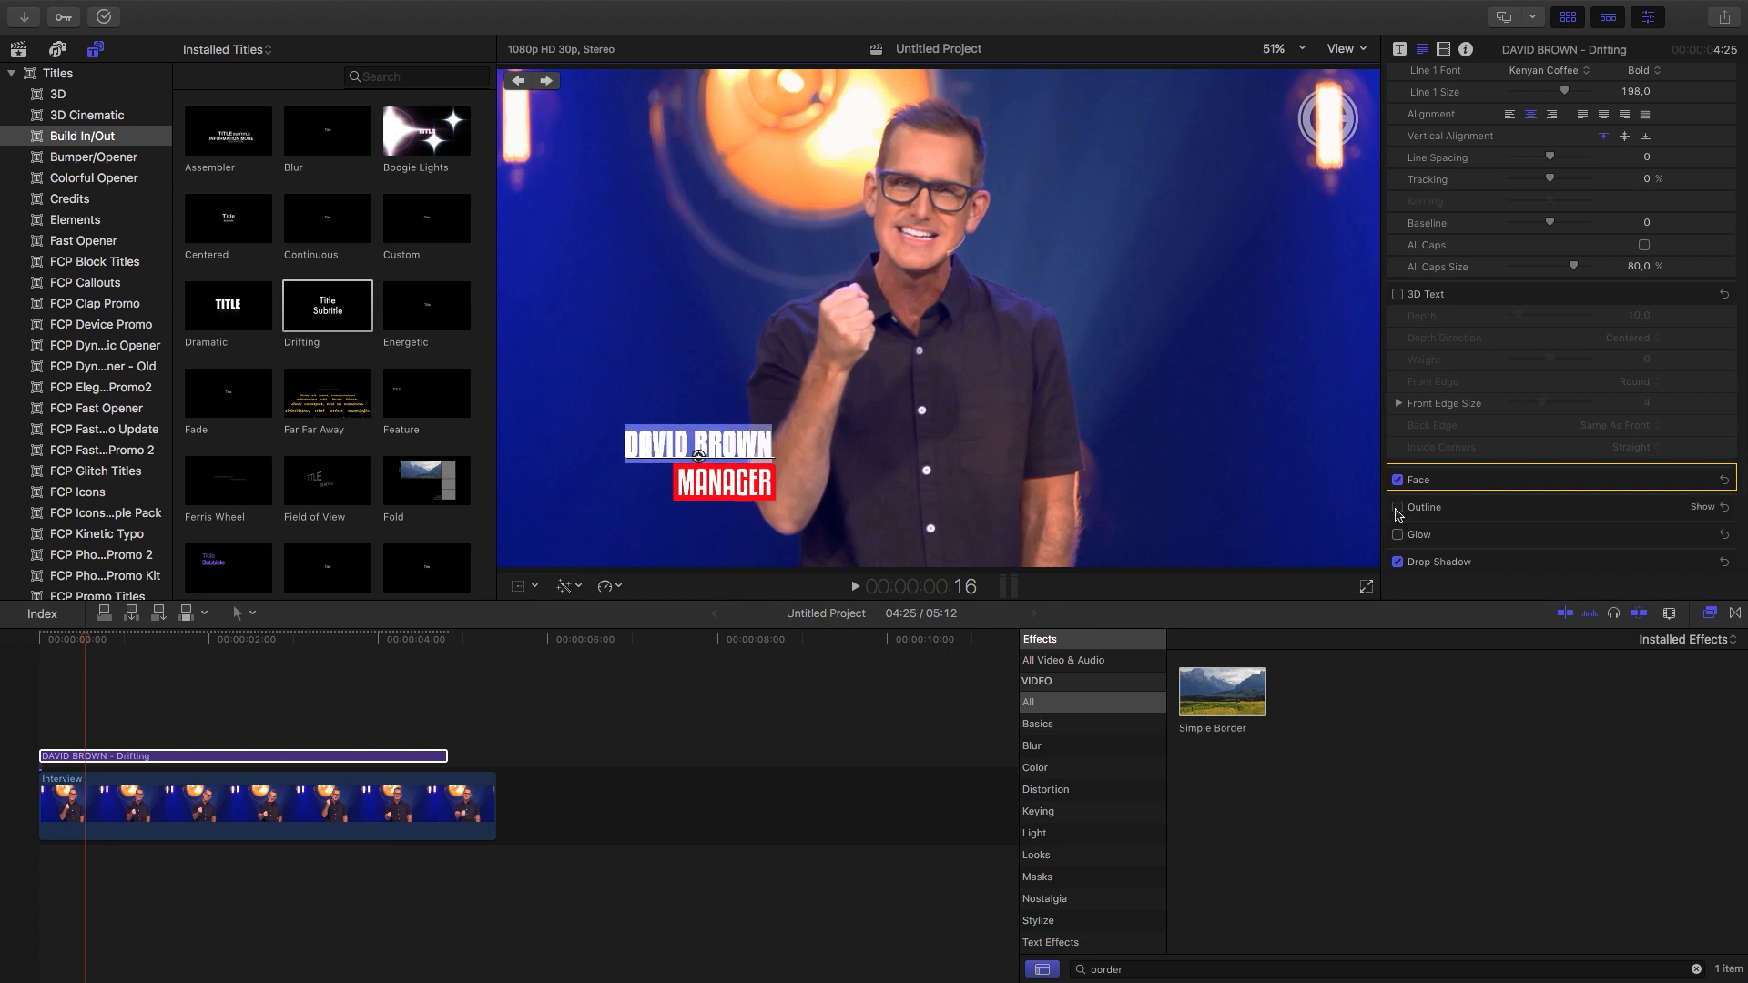
Give the name line the same thick red outline forming a solid block behind it
{"action": "left_click", "coordinate": [1396, 508]}
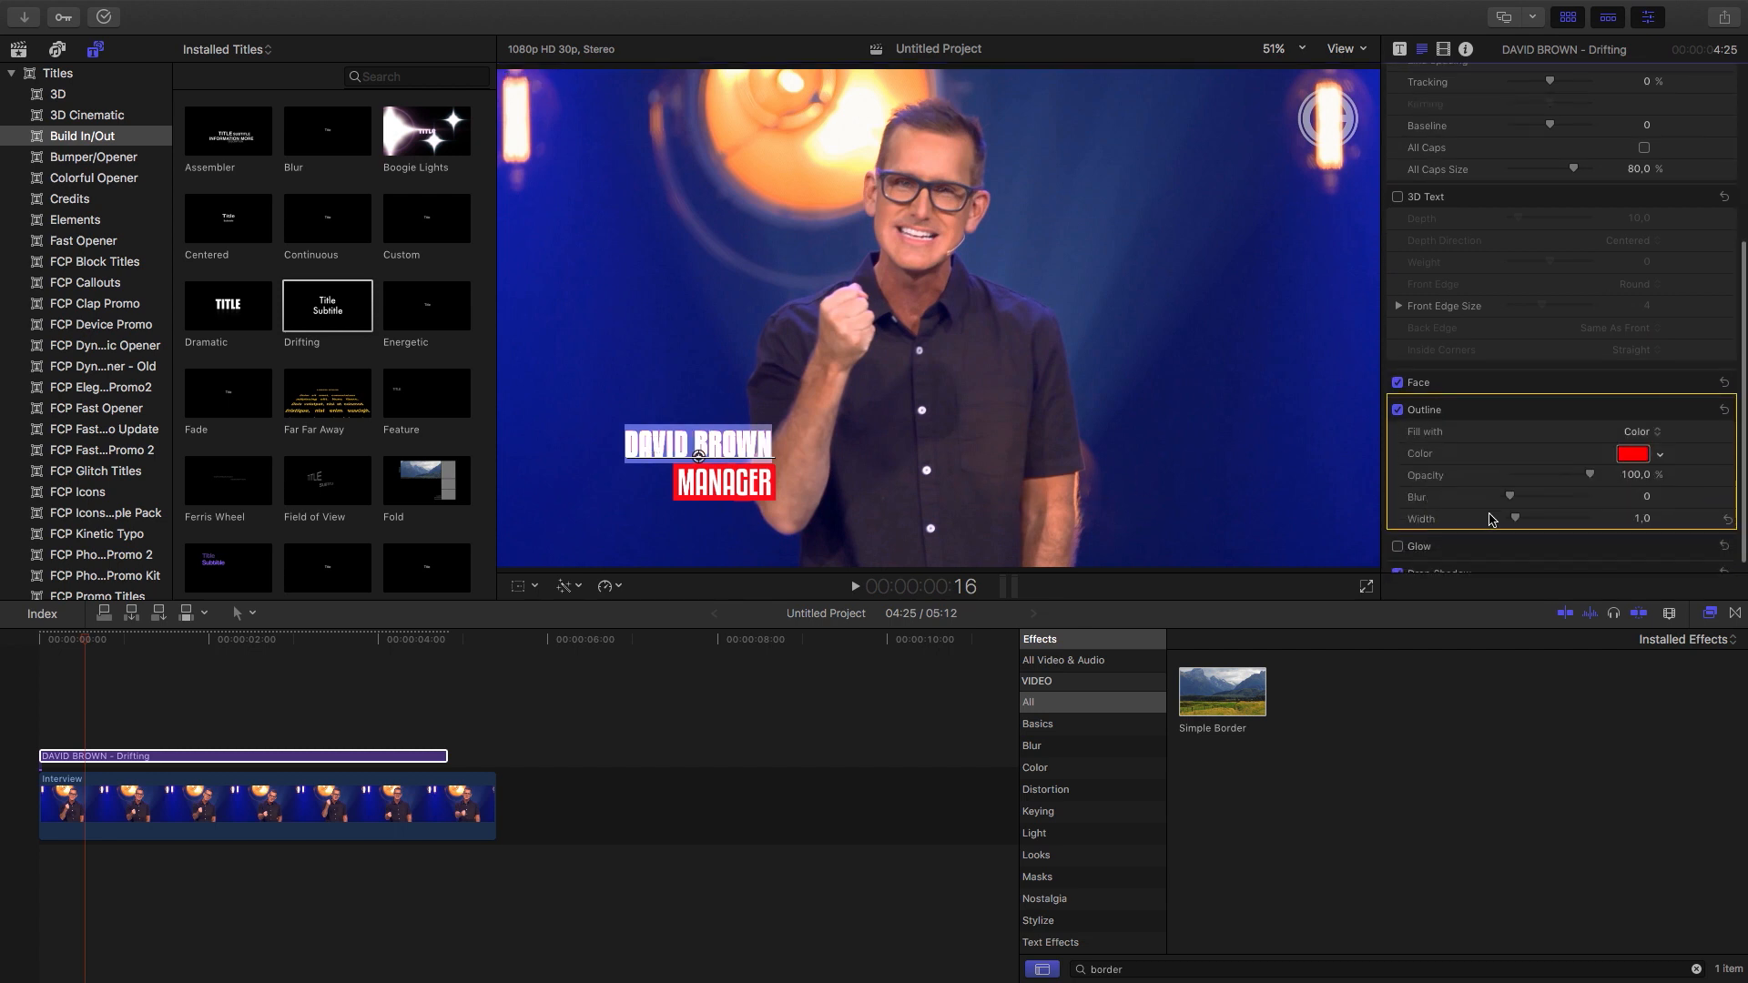
{"action": "left_click_drag", "start_coordinate": [1513, 517], "coordinate": [1551, 517]}
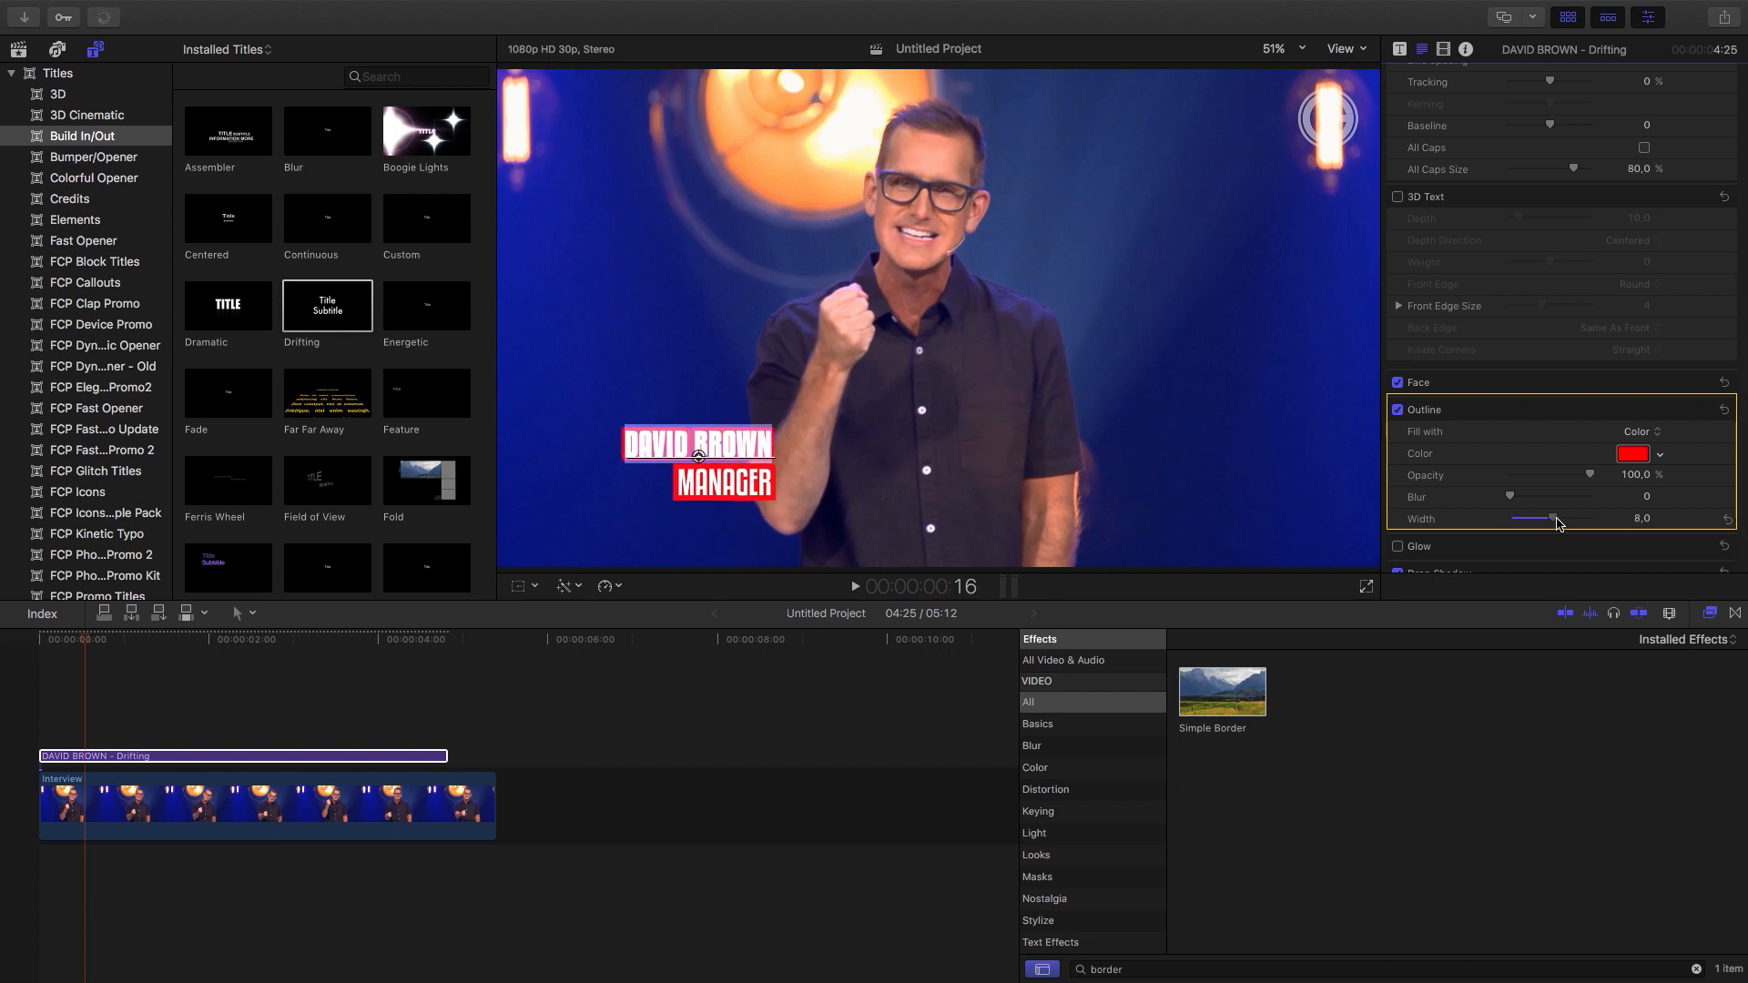
{"action": "left_click_drag", "start_coordinate": [1553, 519], "coordinate": [1573, 519]}
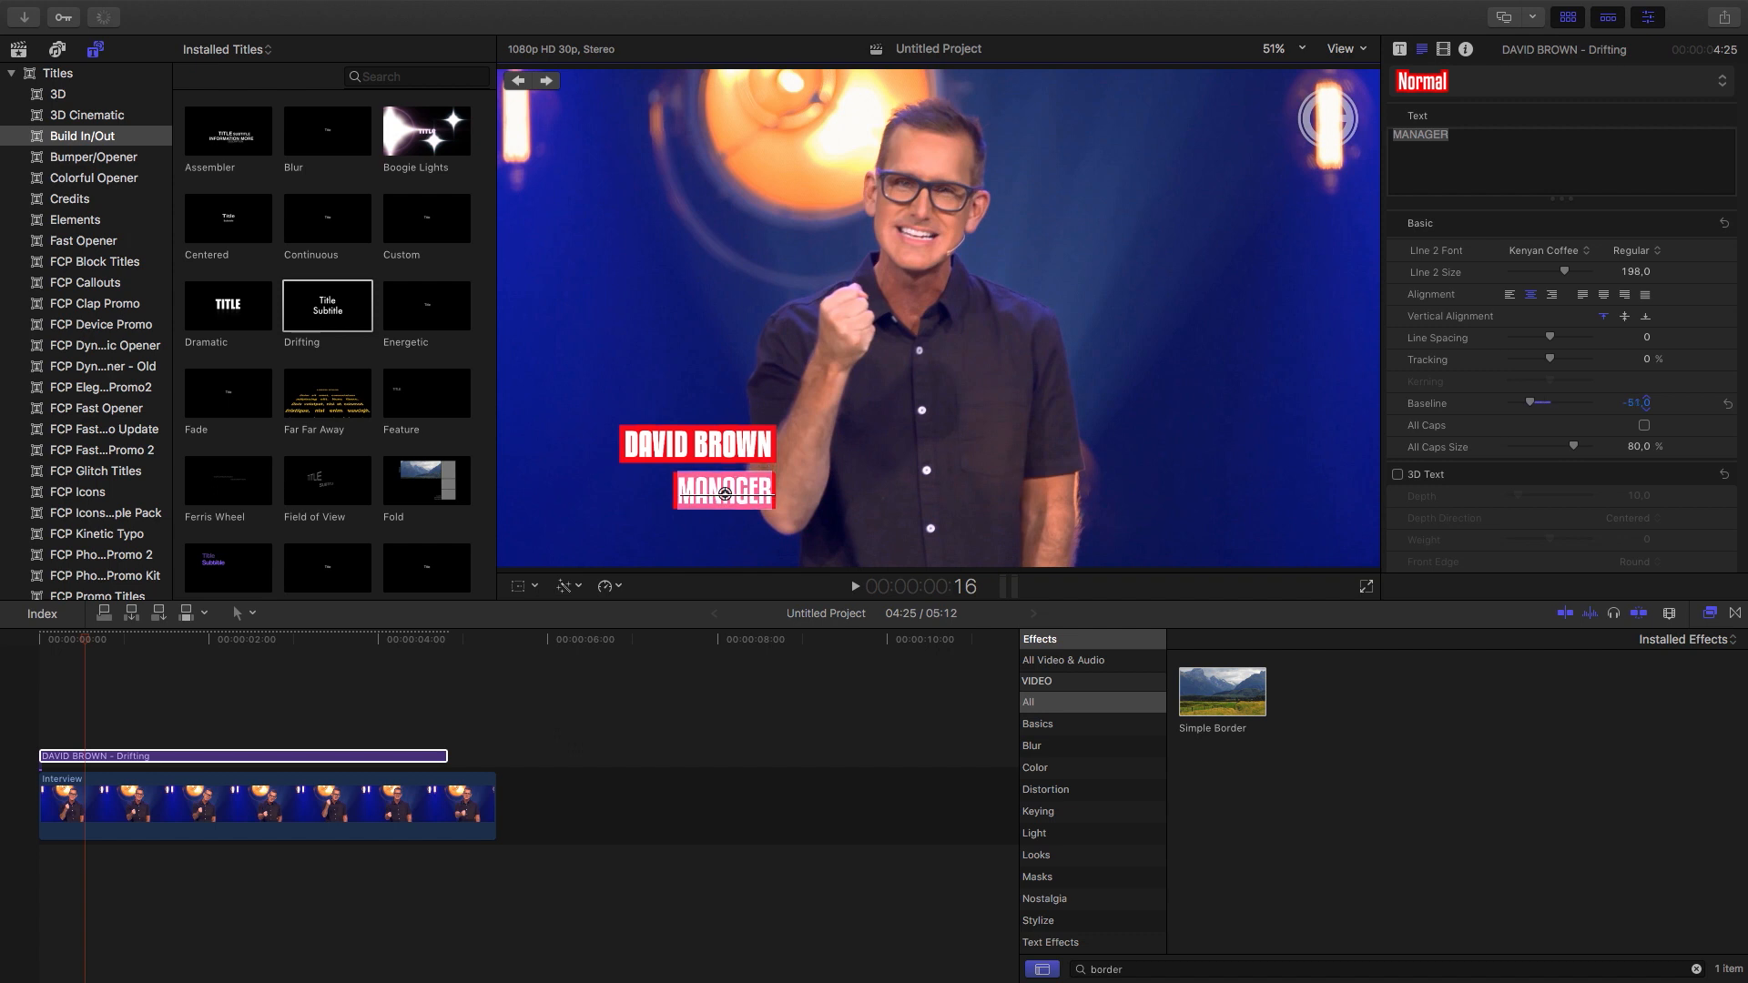
Lower the MANAGER line's Baseline to about -26 beneath the name and play back to check
{"action": "left_click_drag", "start_coordinate": [1532, 402], "coordinate": [1548, 402]}
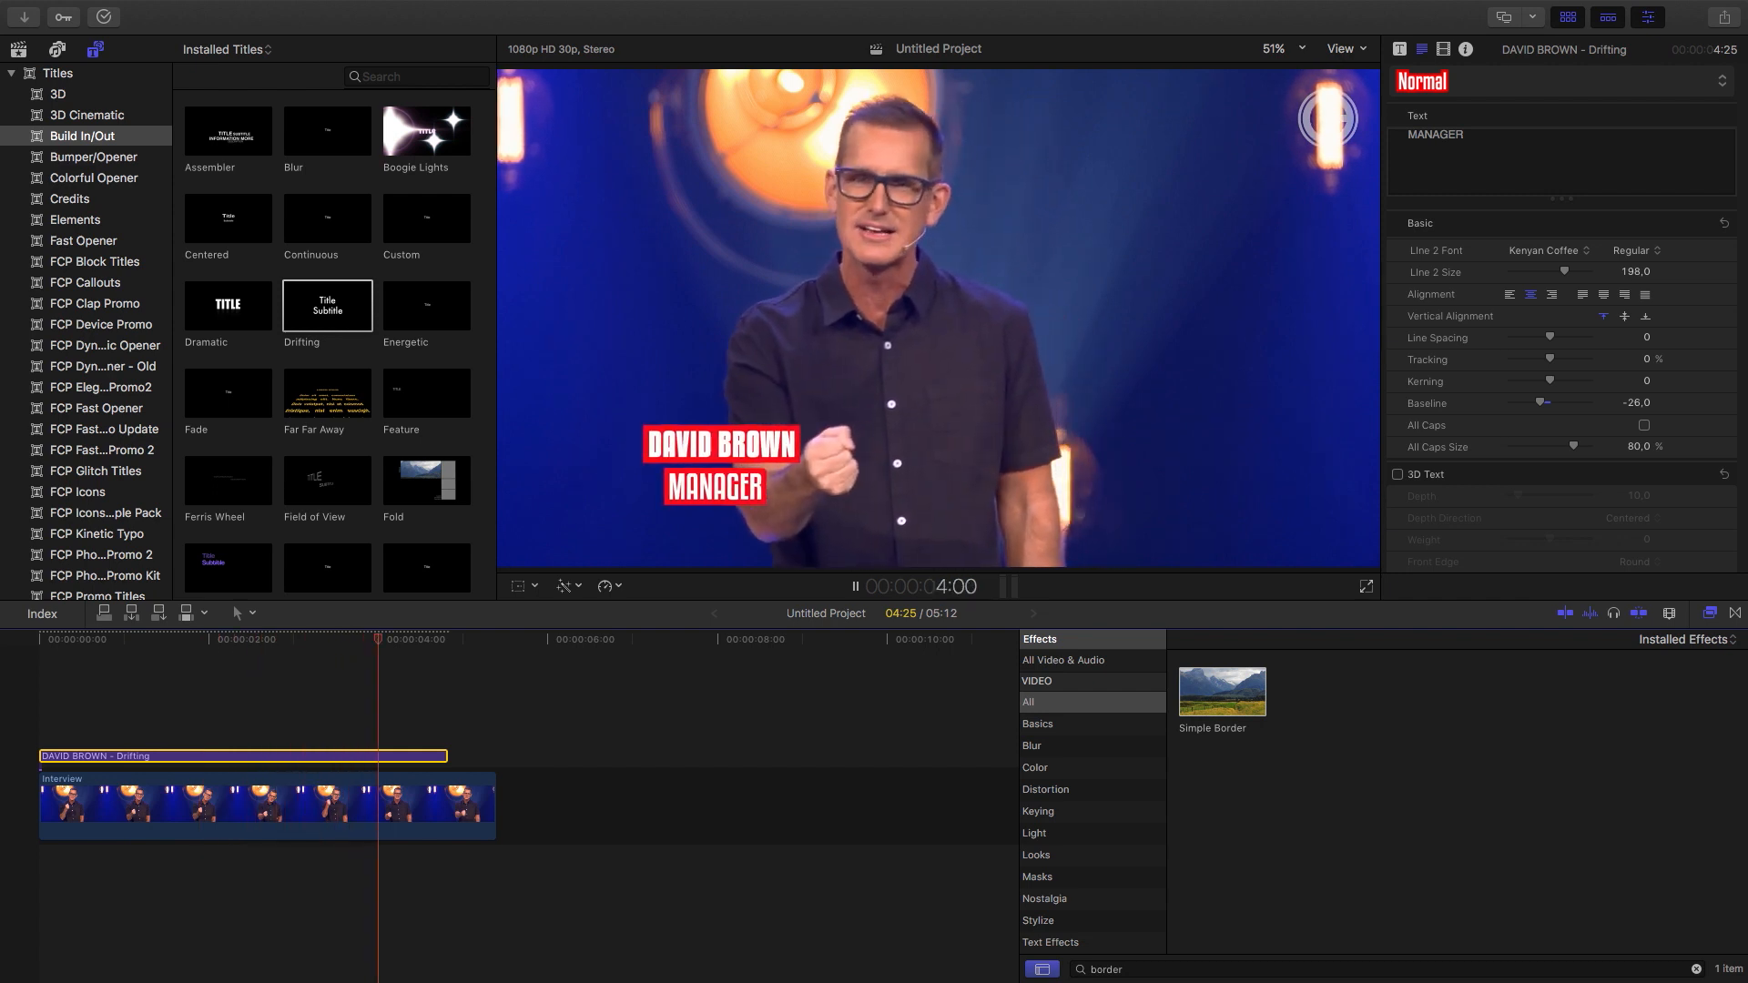
{"action": "left_click", "coordinate": [852, 586]}
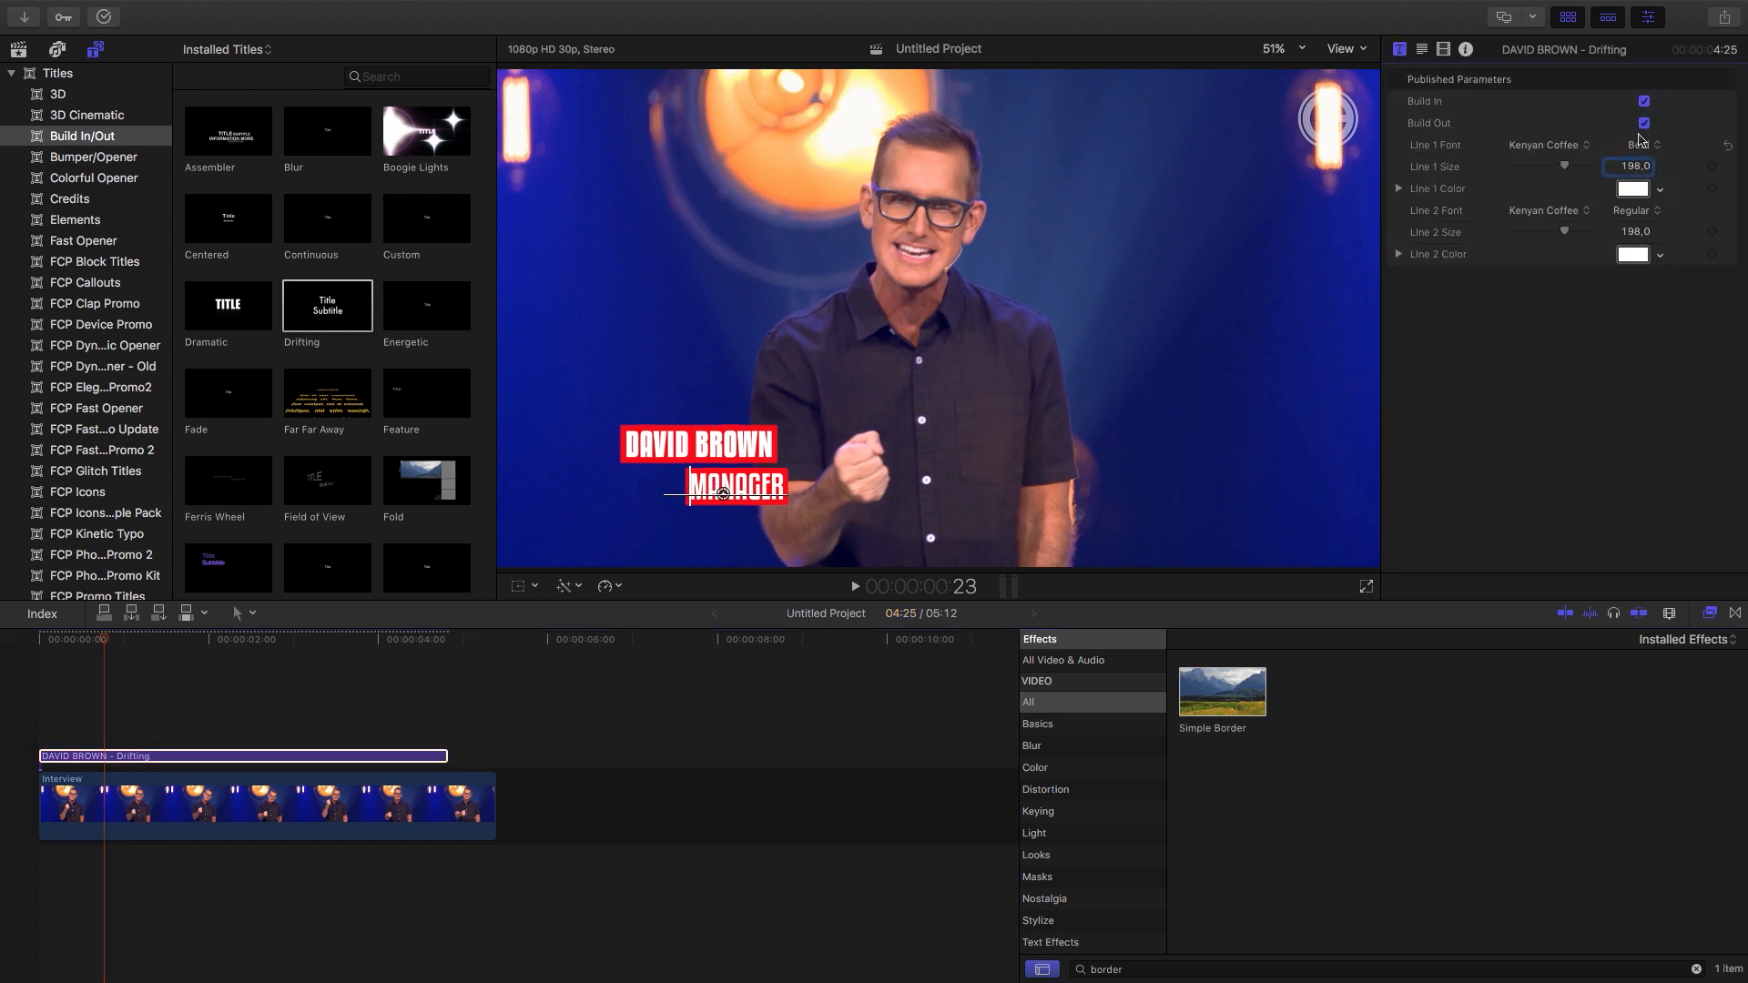
Turn off Build Out, stop the playhead around 3:17 and bring up the title's transform settings
{"action": "left_click", "coordinate": [1640, 122]}
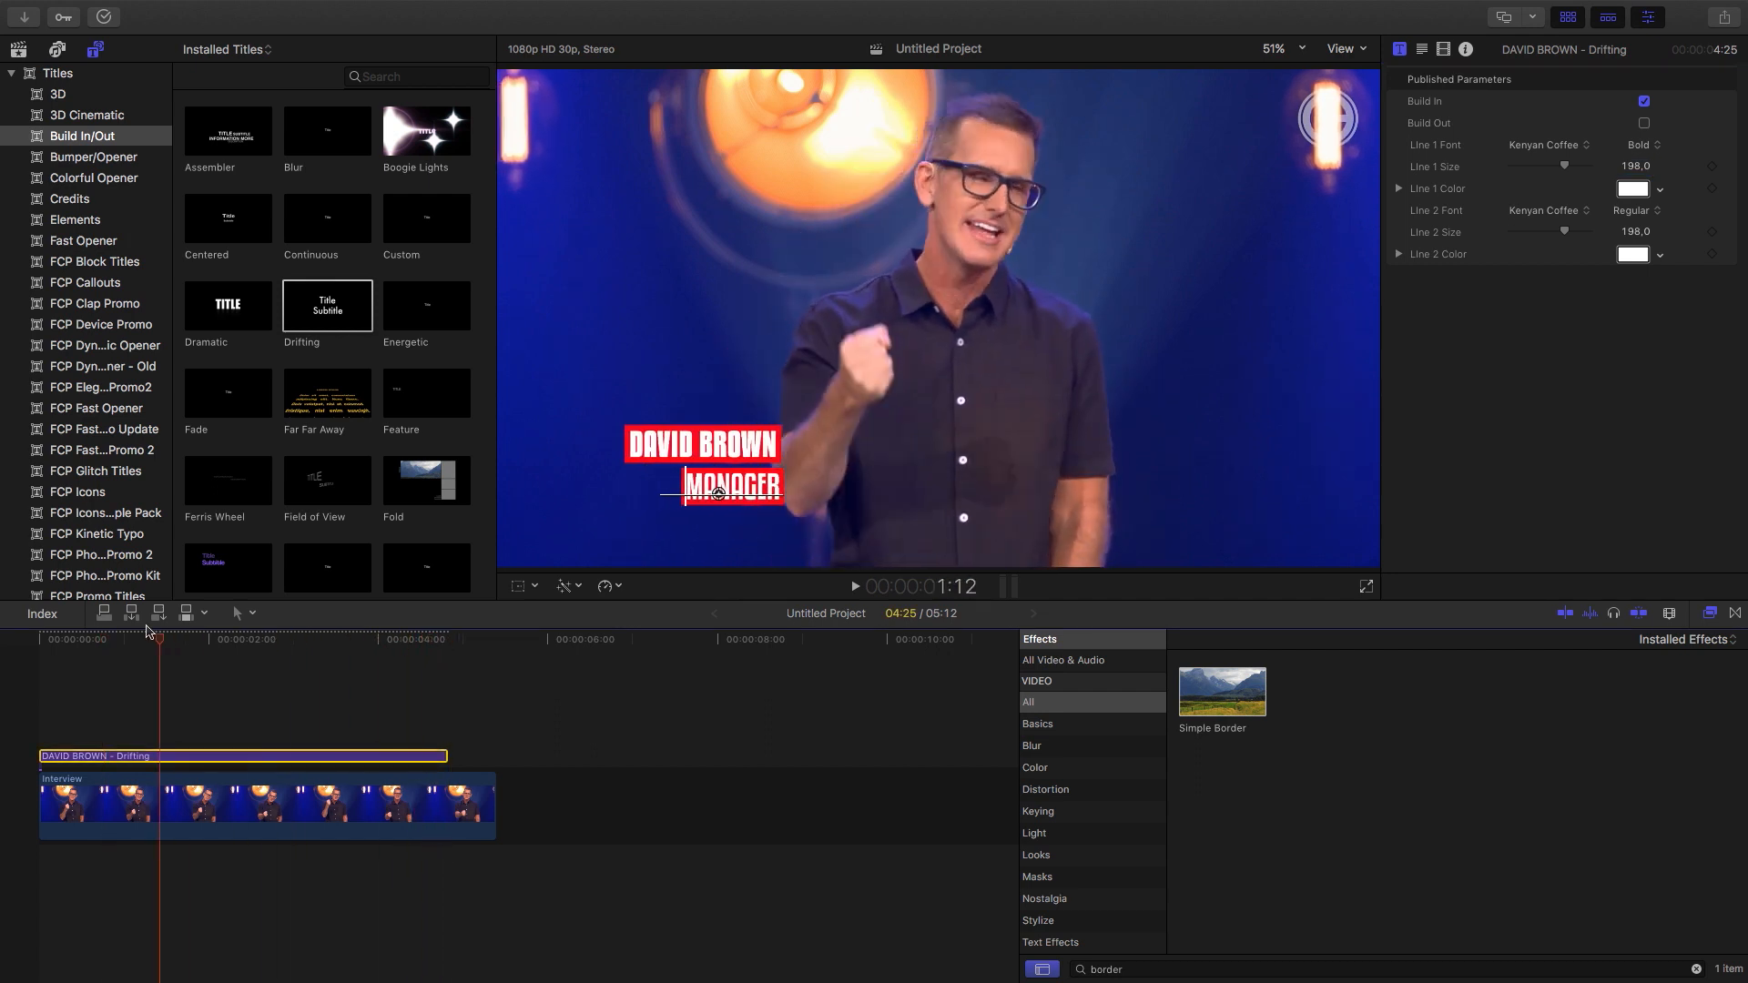
{"action": "left_click", "coordinate": [133, 622]}
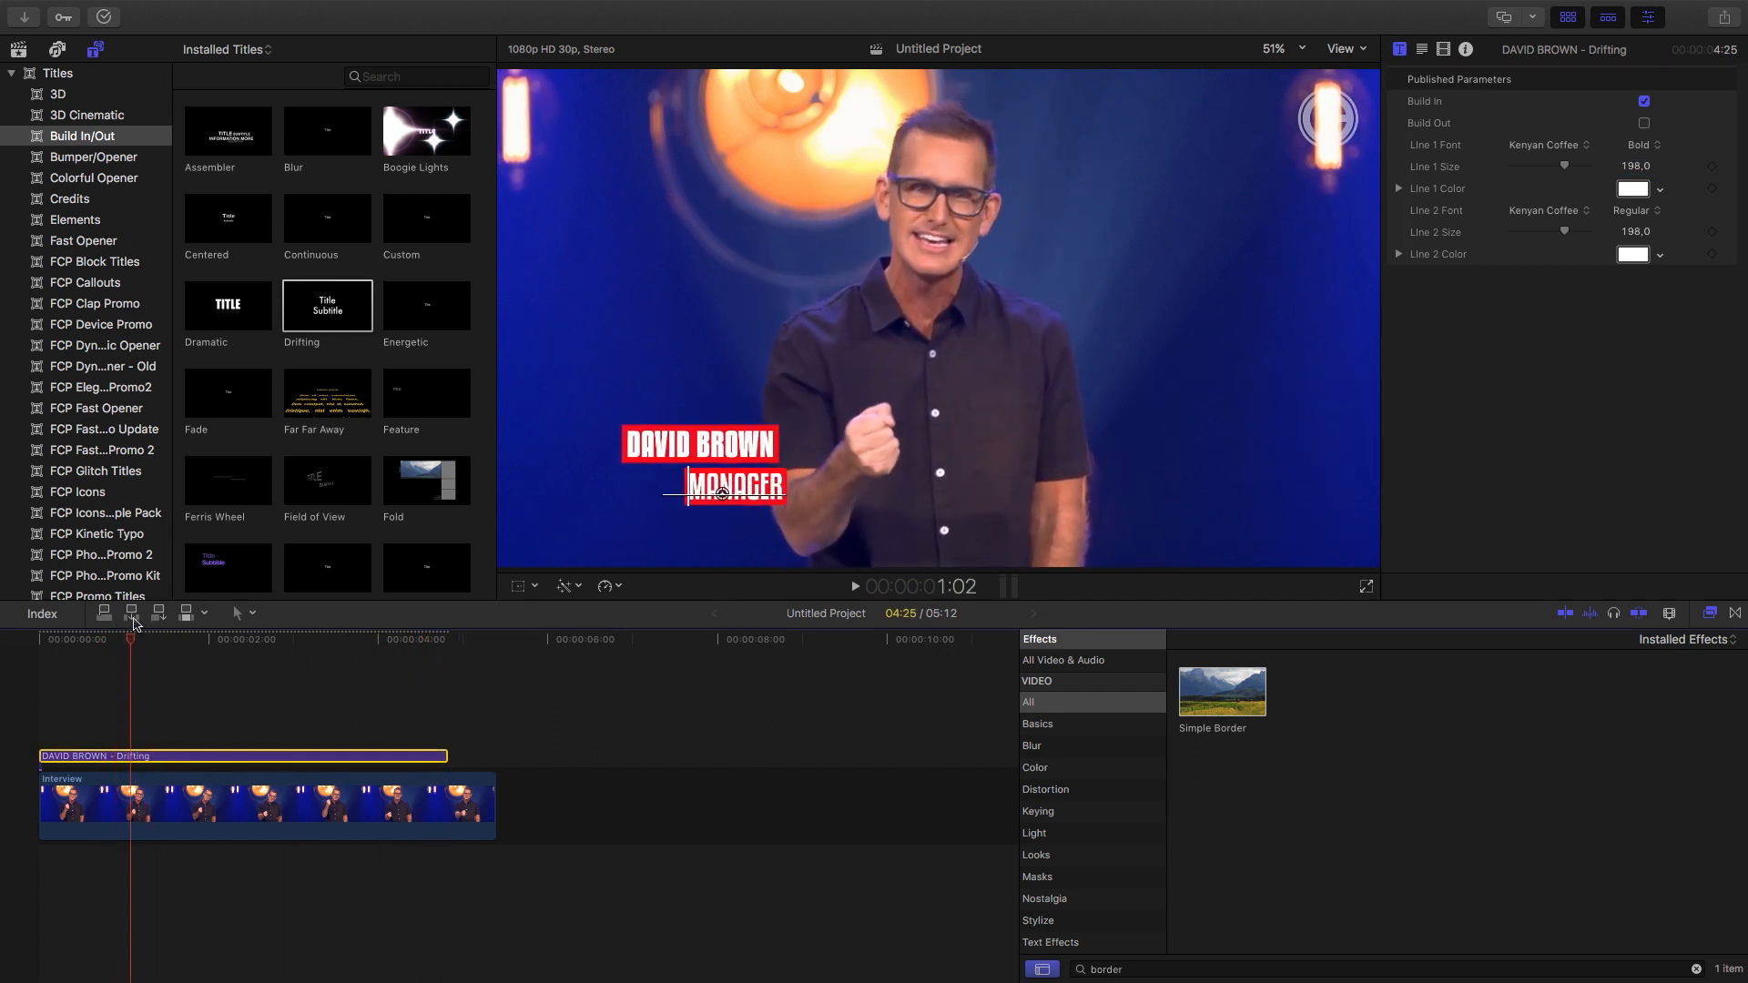
{"action": "left_click", "coordinate": [291, 652]}
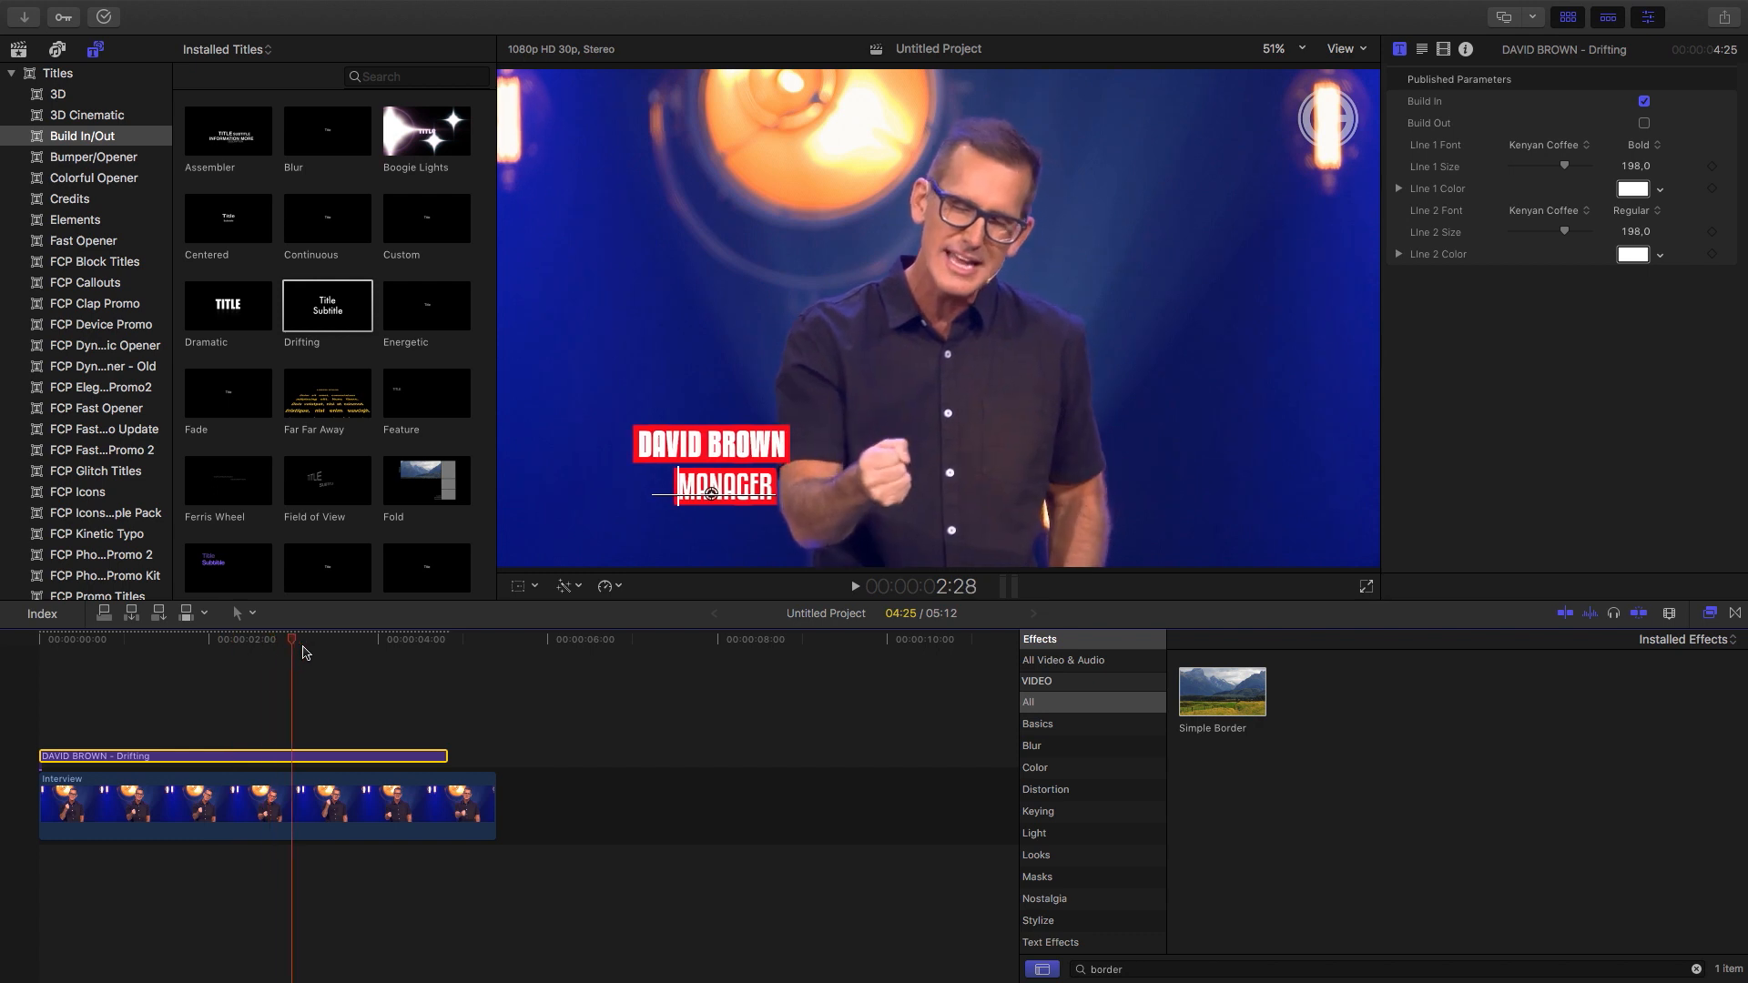
{"action": "left_click", "coordinate": [280, 641]}
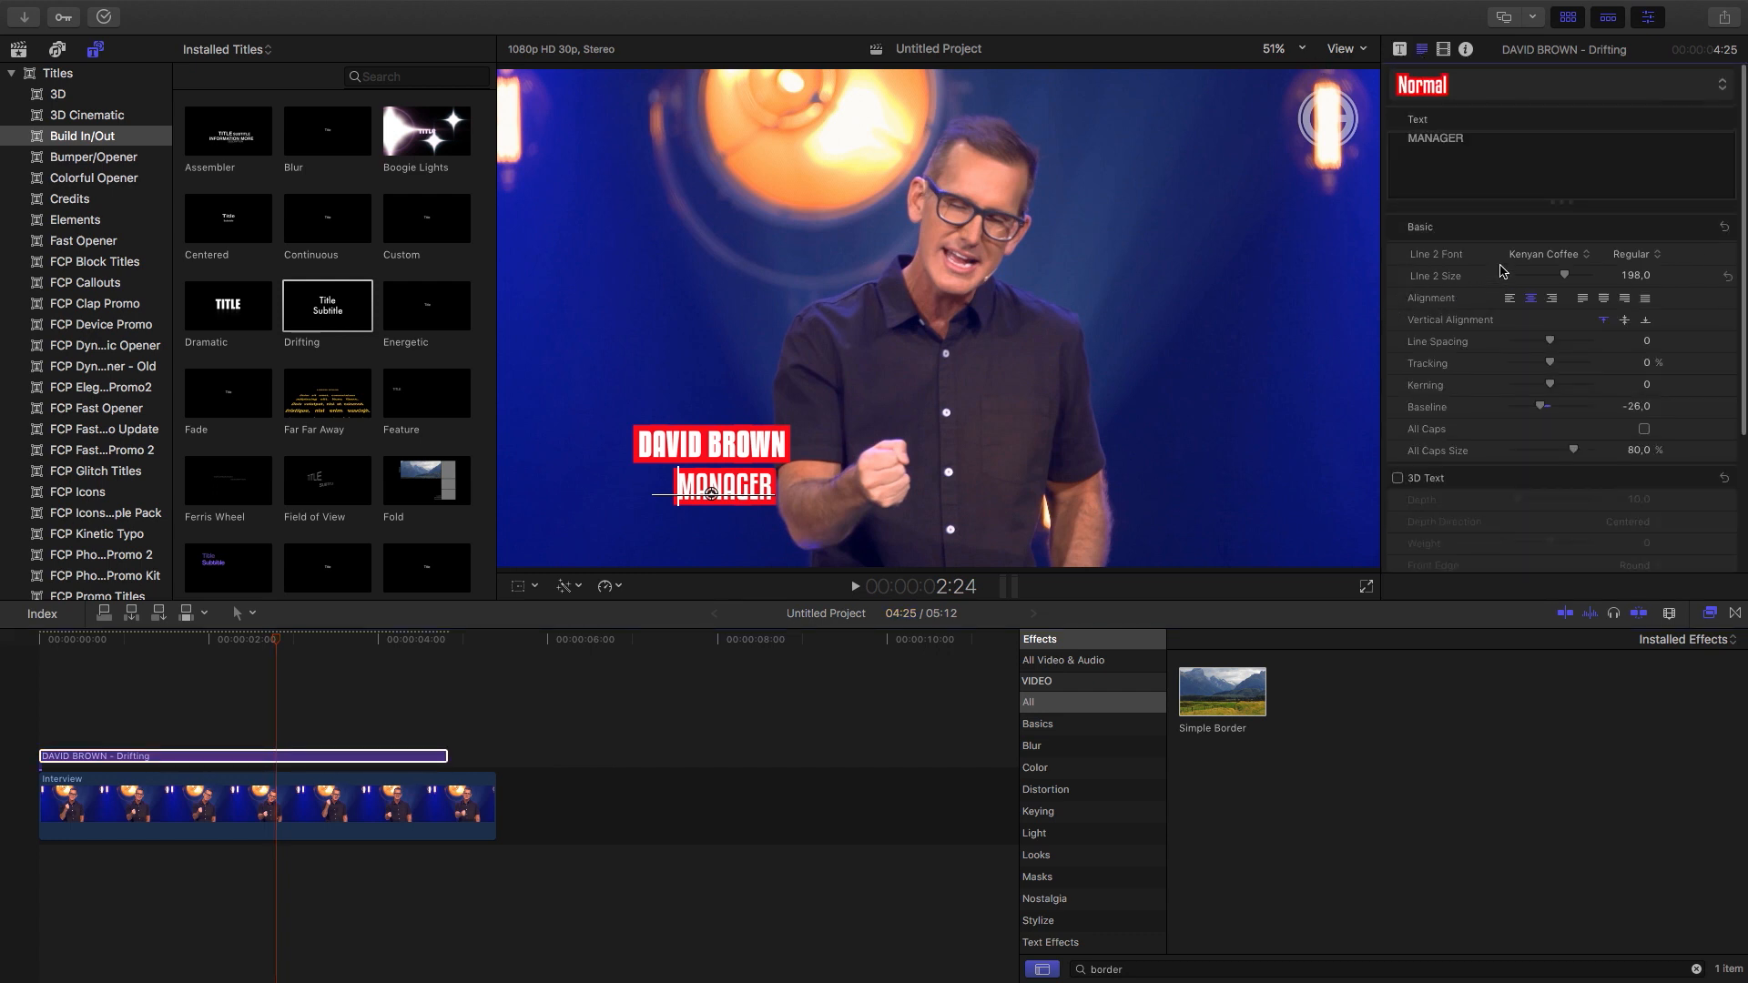
{"action": "left_click", "coordinate": [1444, 49]}
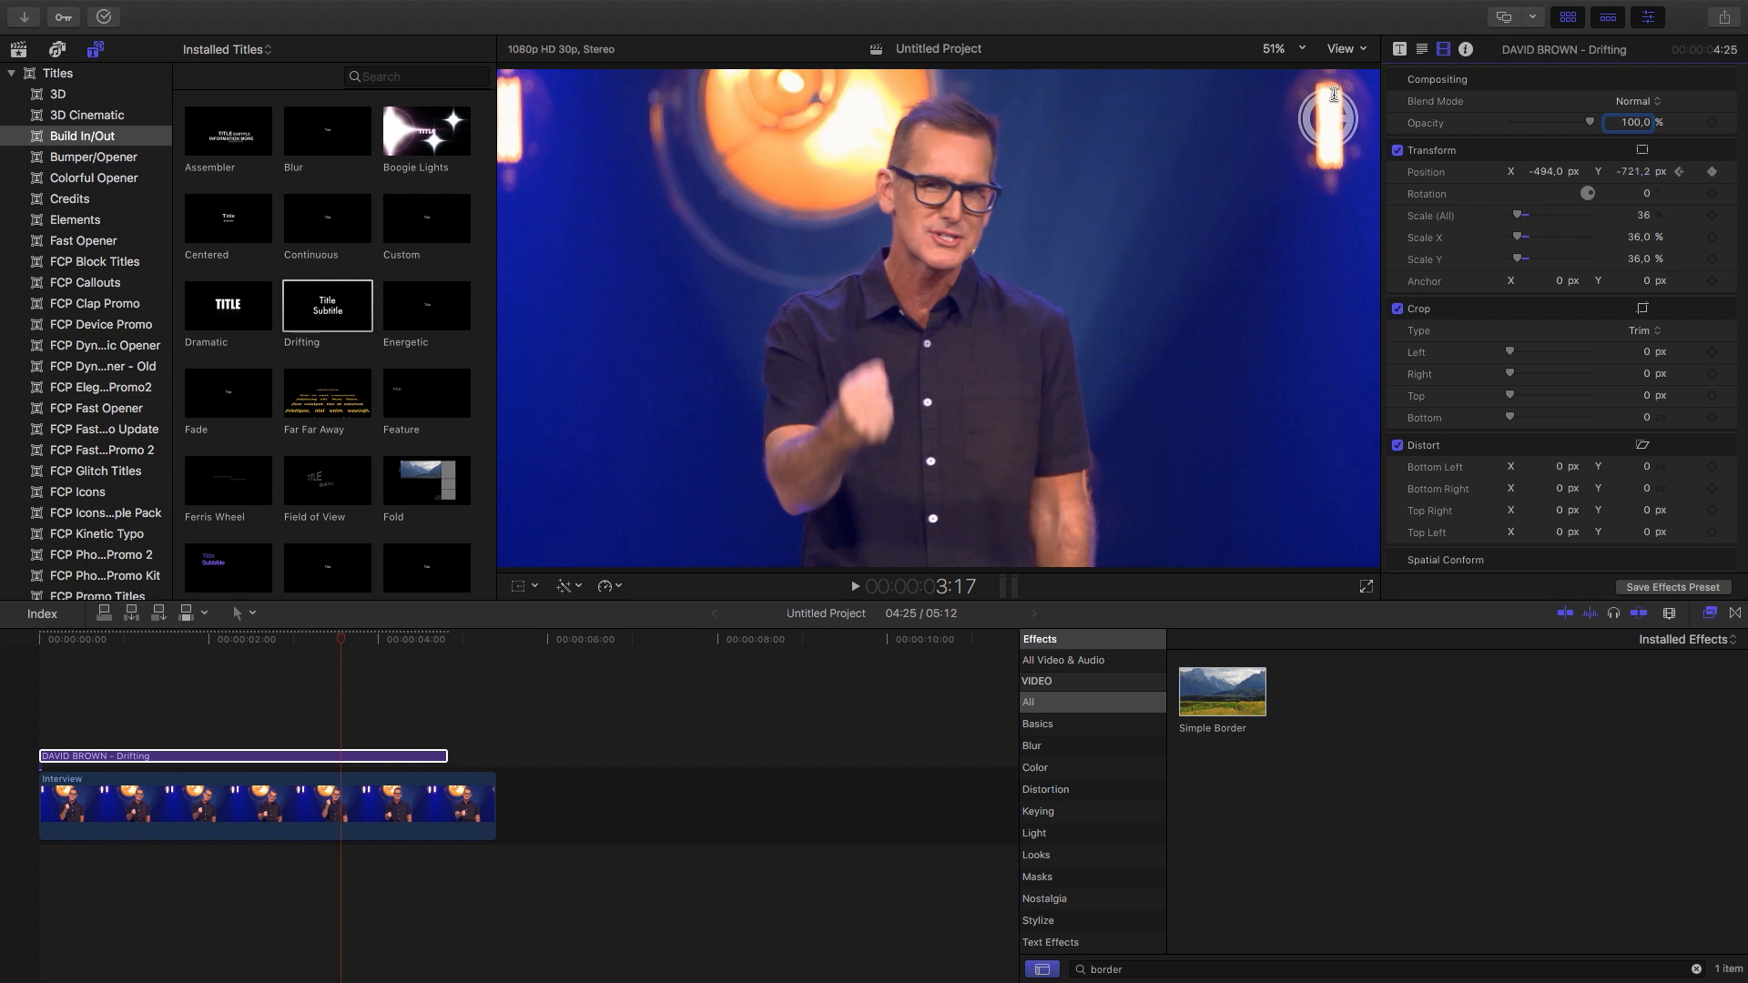
Zoom the viewer out and set the title's motion path points to Smooth for an eased slide
{"action": "left_click", "coordinate": [1280, 47]}
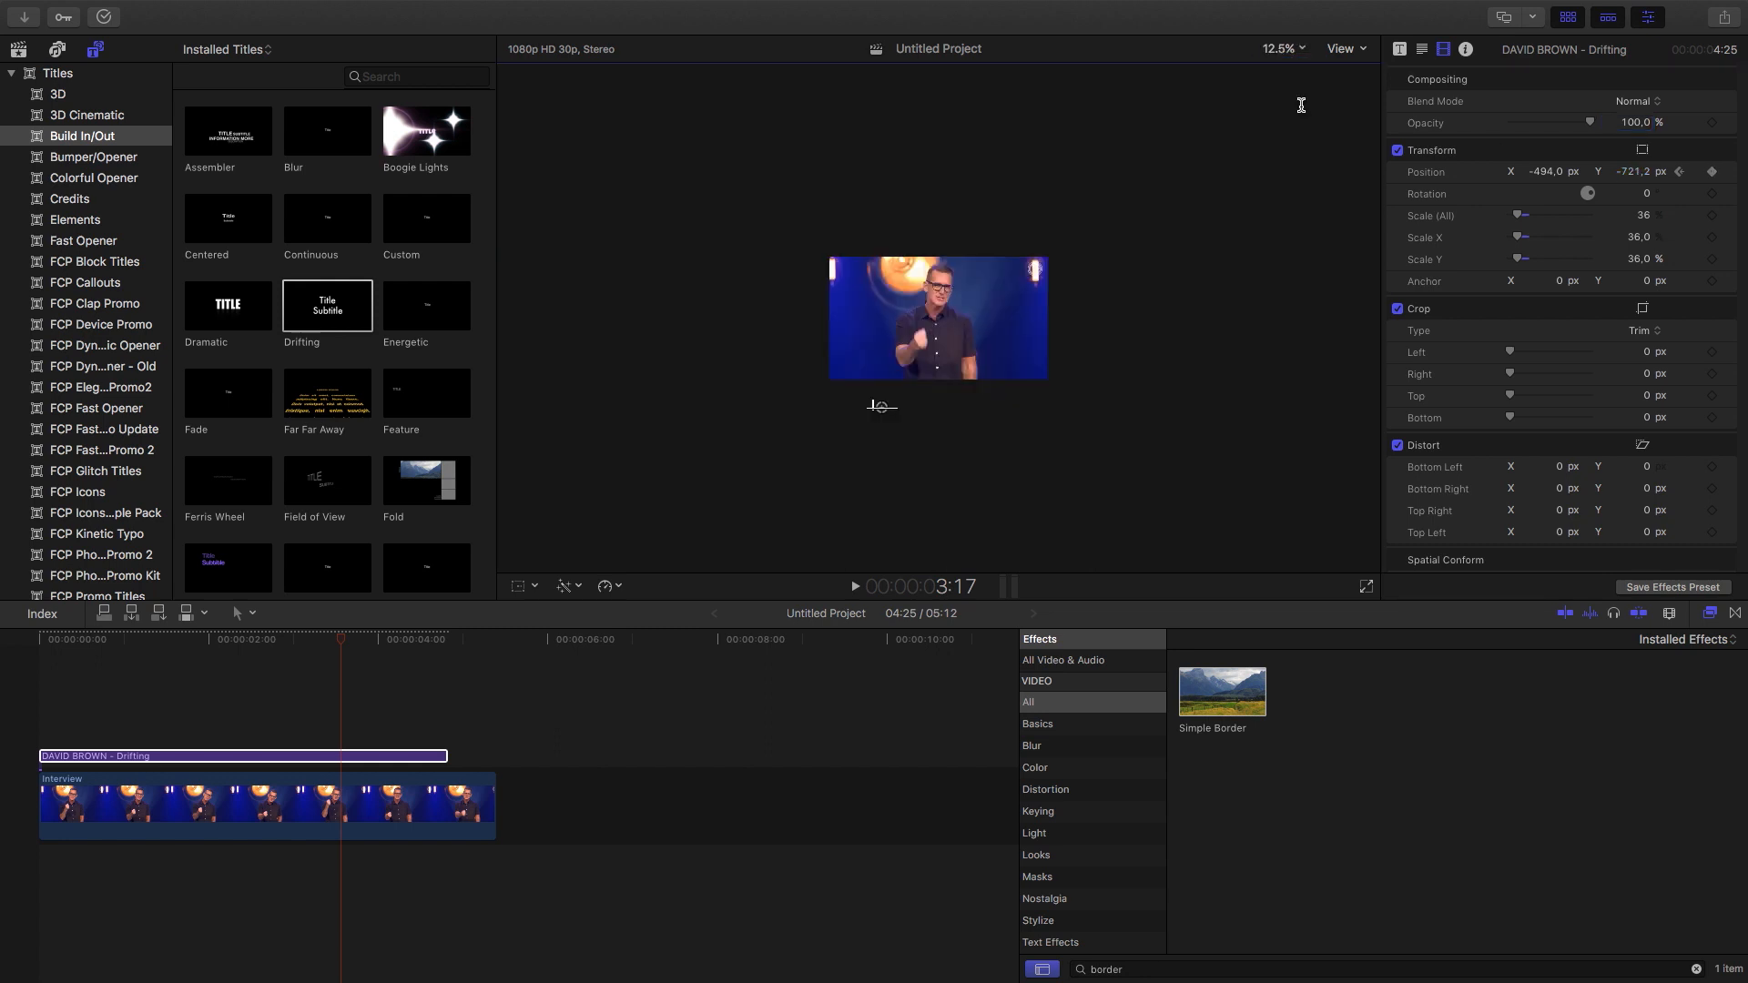
{"action": "mouse_move", "coordinate": [1195, 457]}
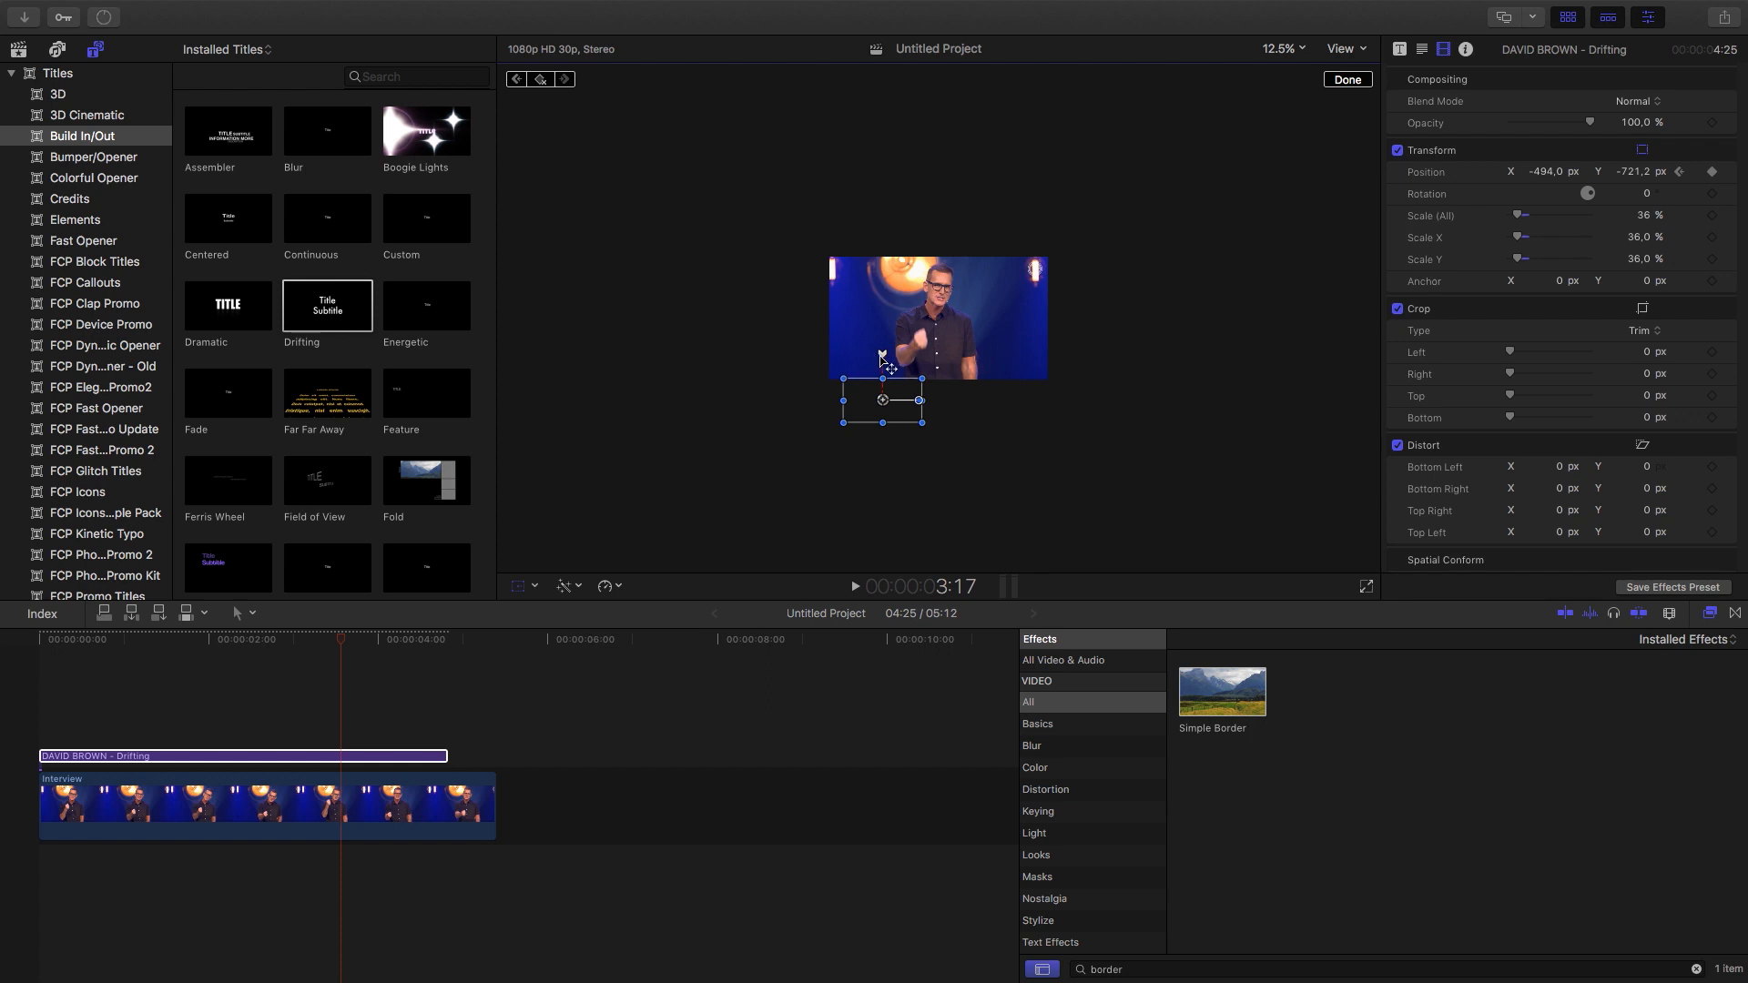
{"action": "right_click", "coordinate": [881, 355]}
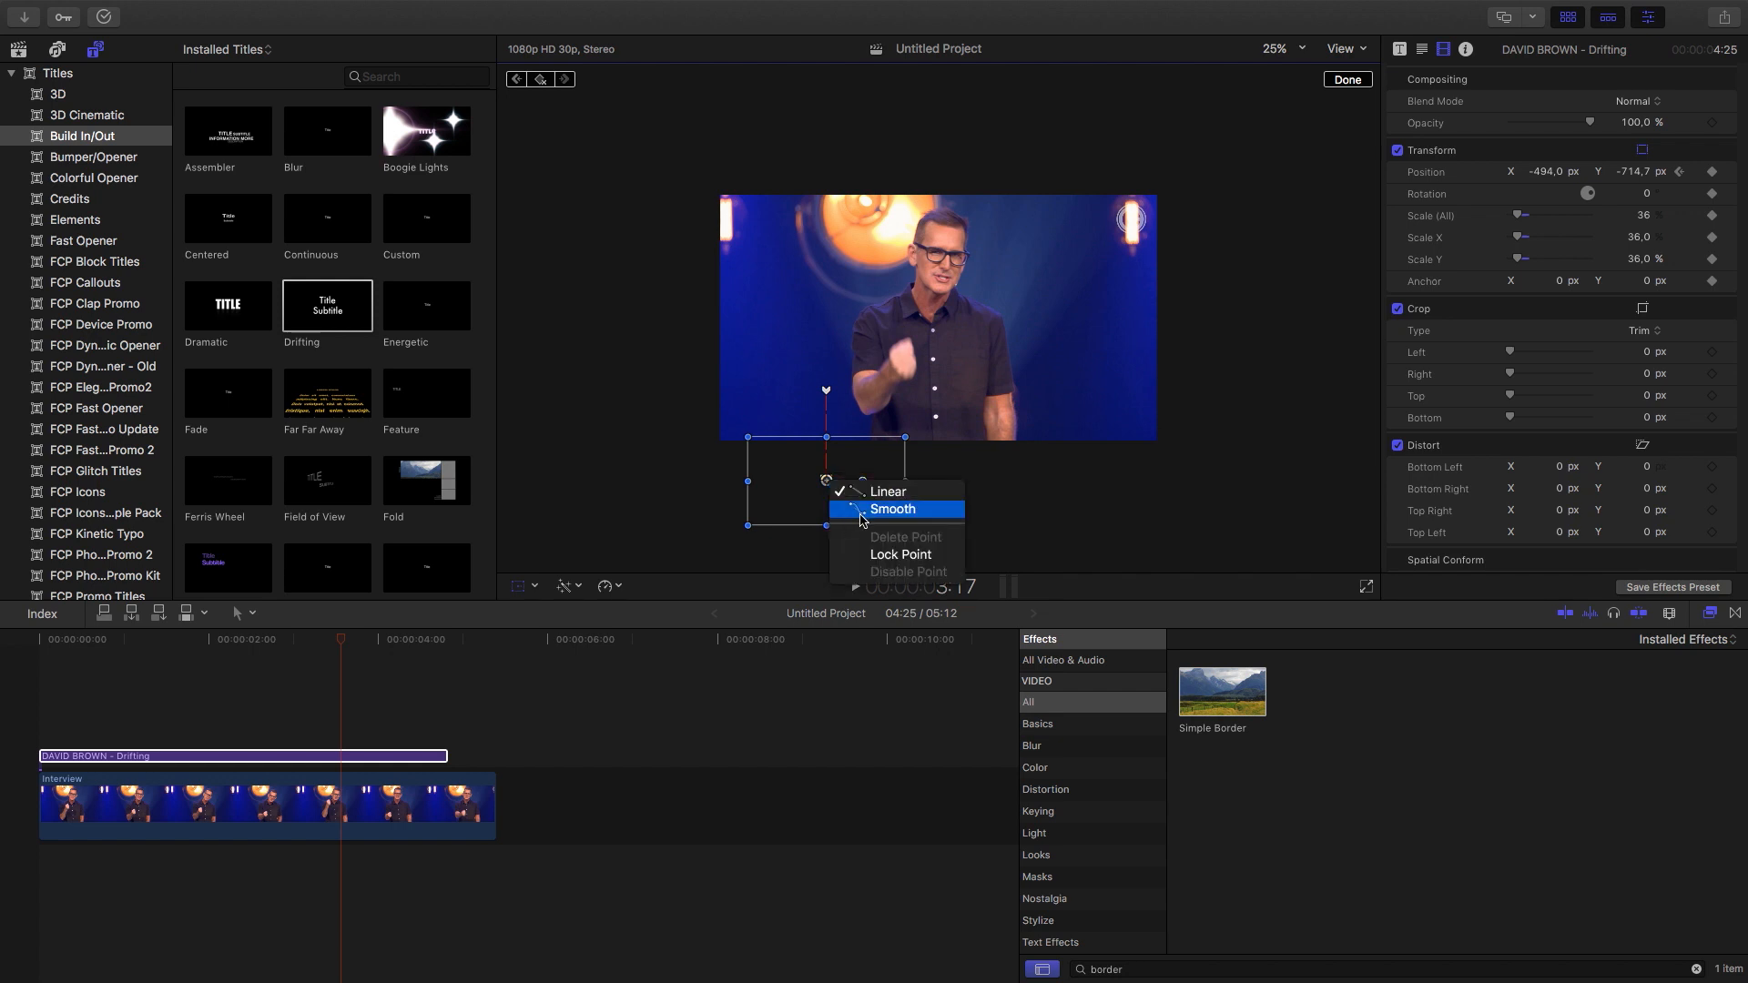
{"action": "left_click", "coordinate": [892, 510]}
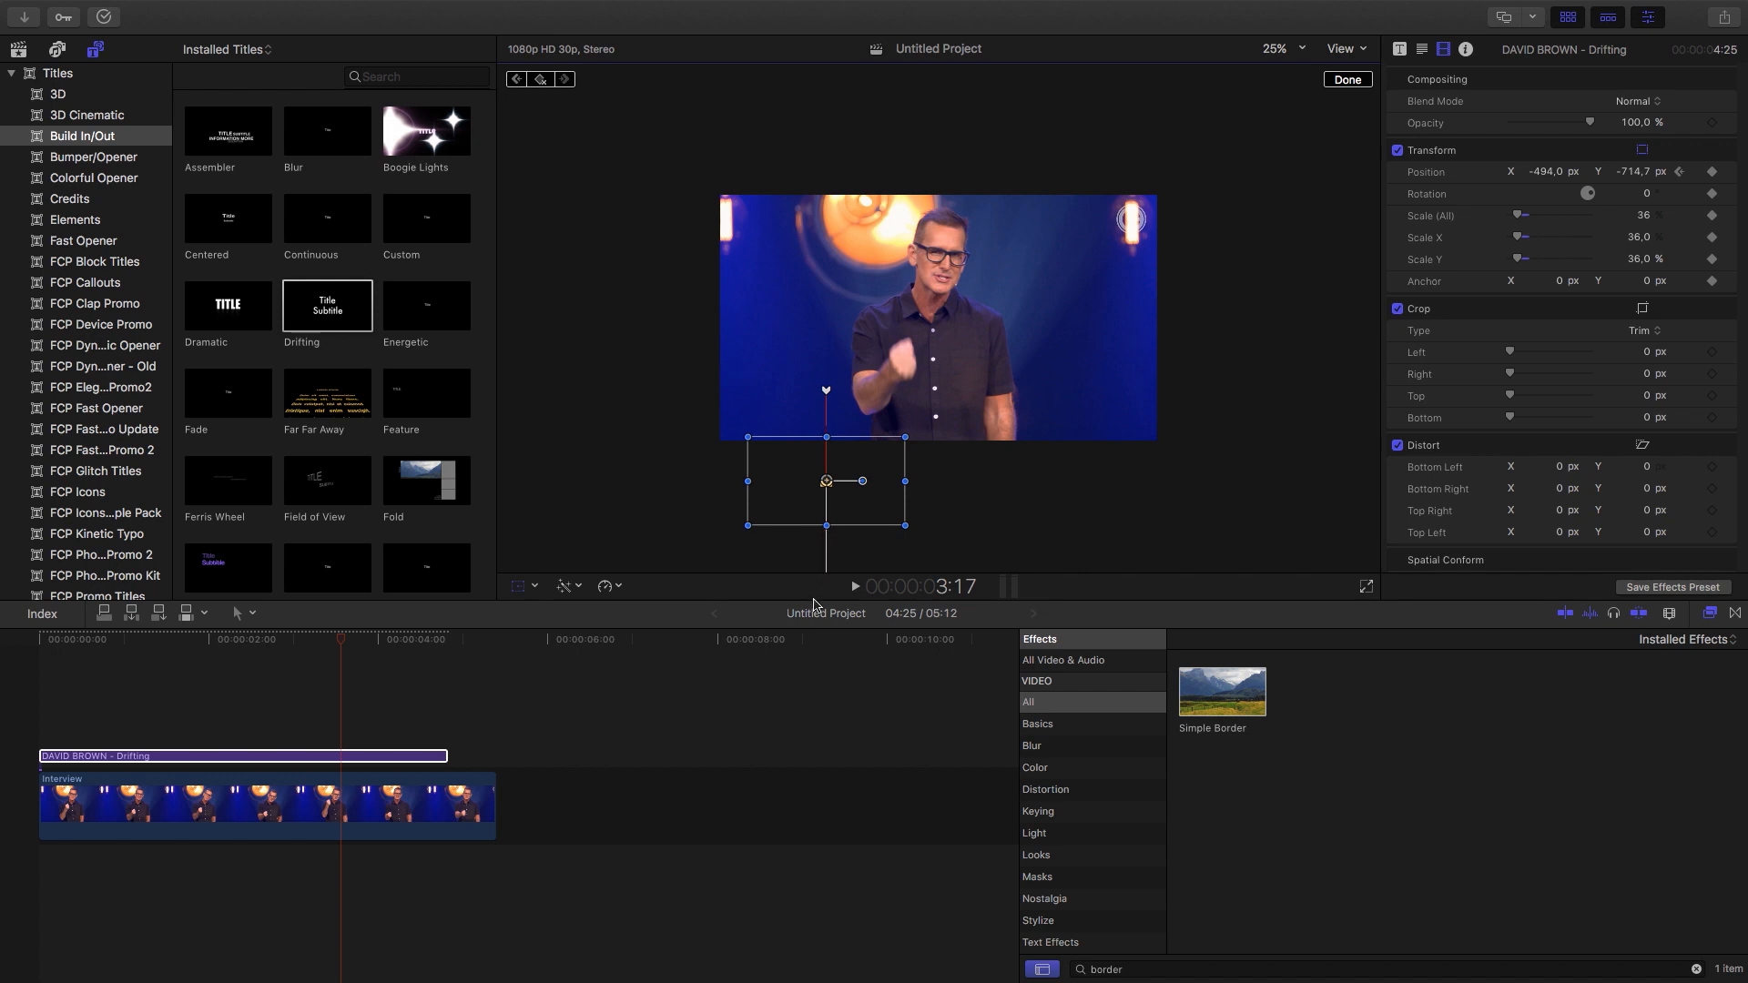
{"action": "mouse_move", "coordinate": [225, 654]}
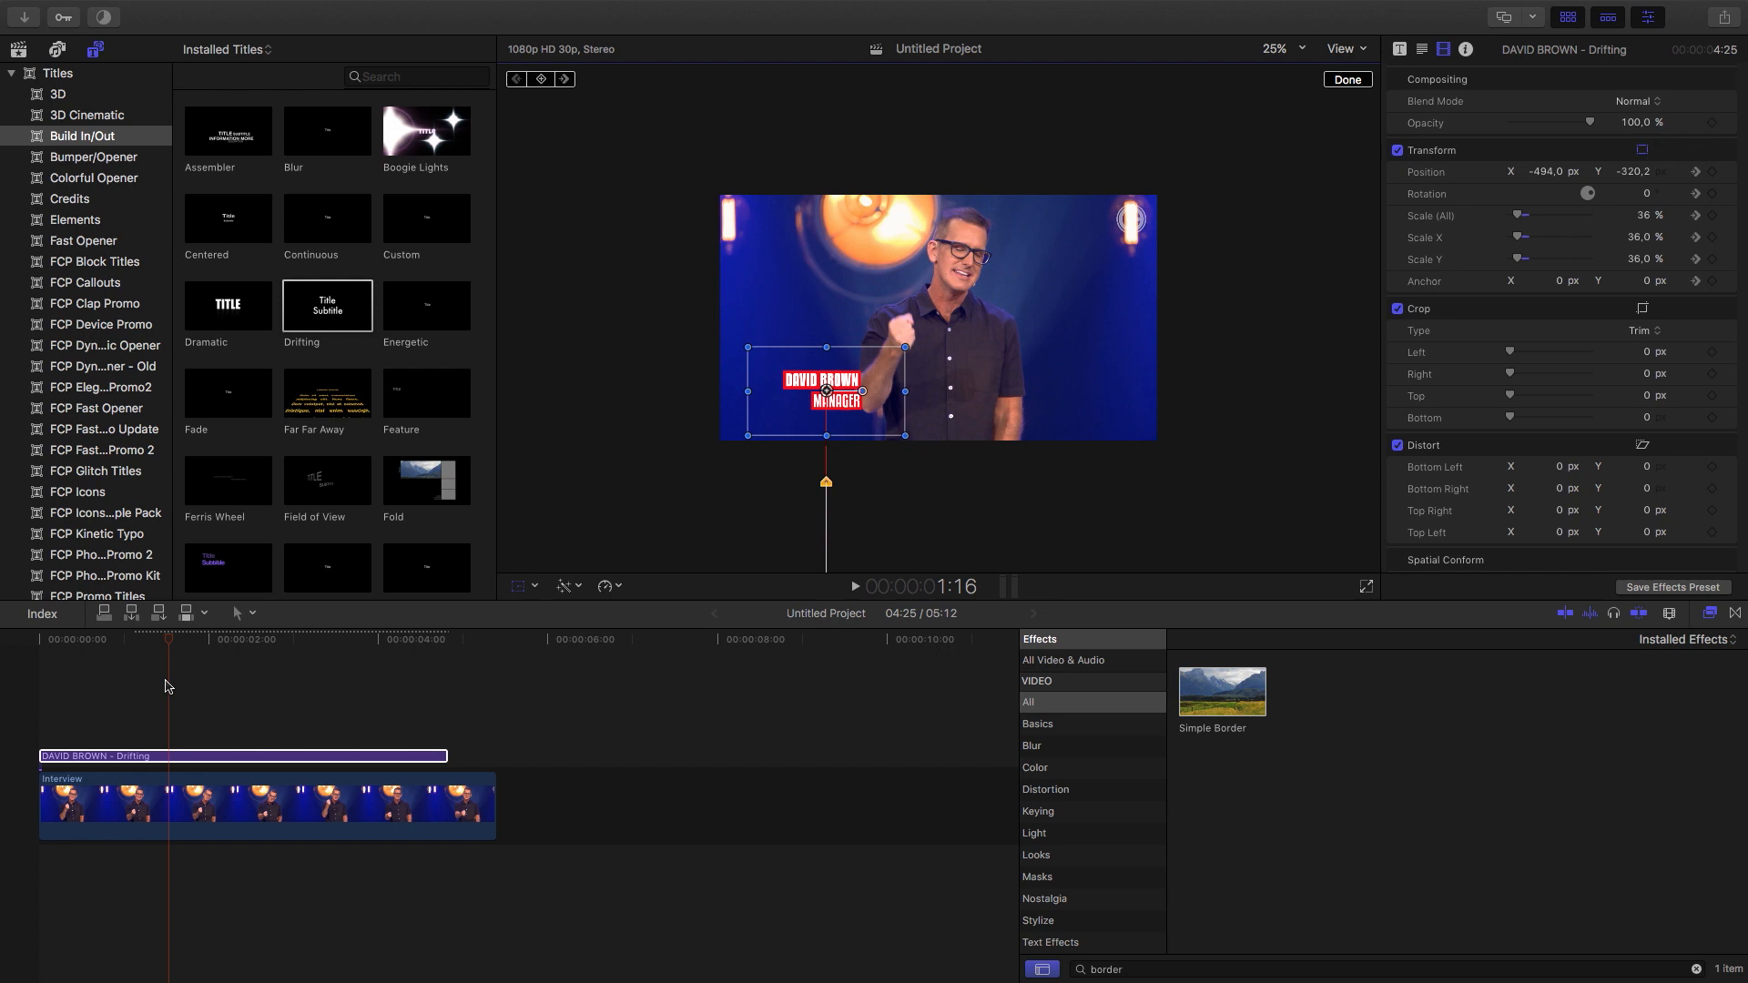
{"action": "right_click", "coordinate": [828, 395]}
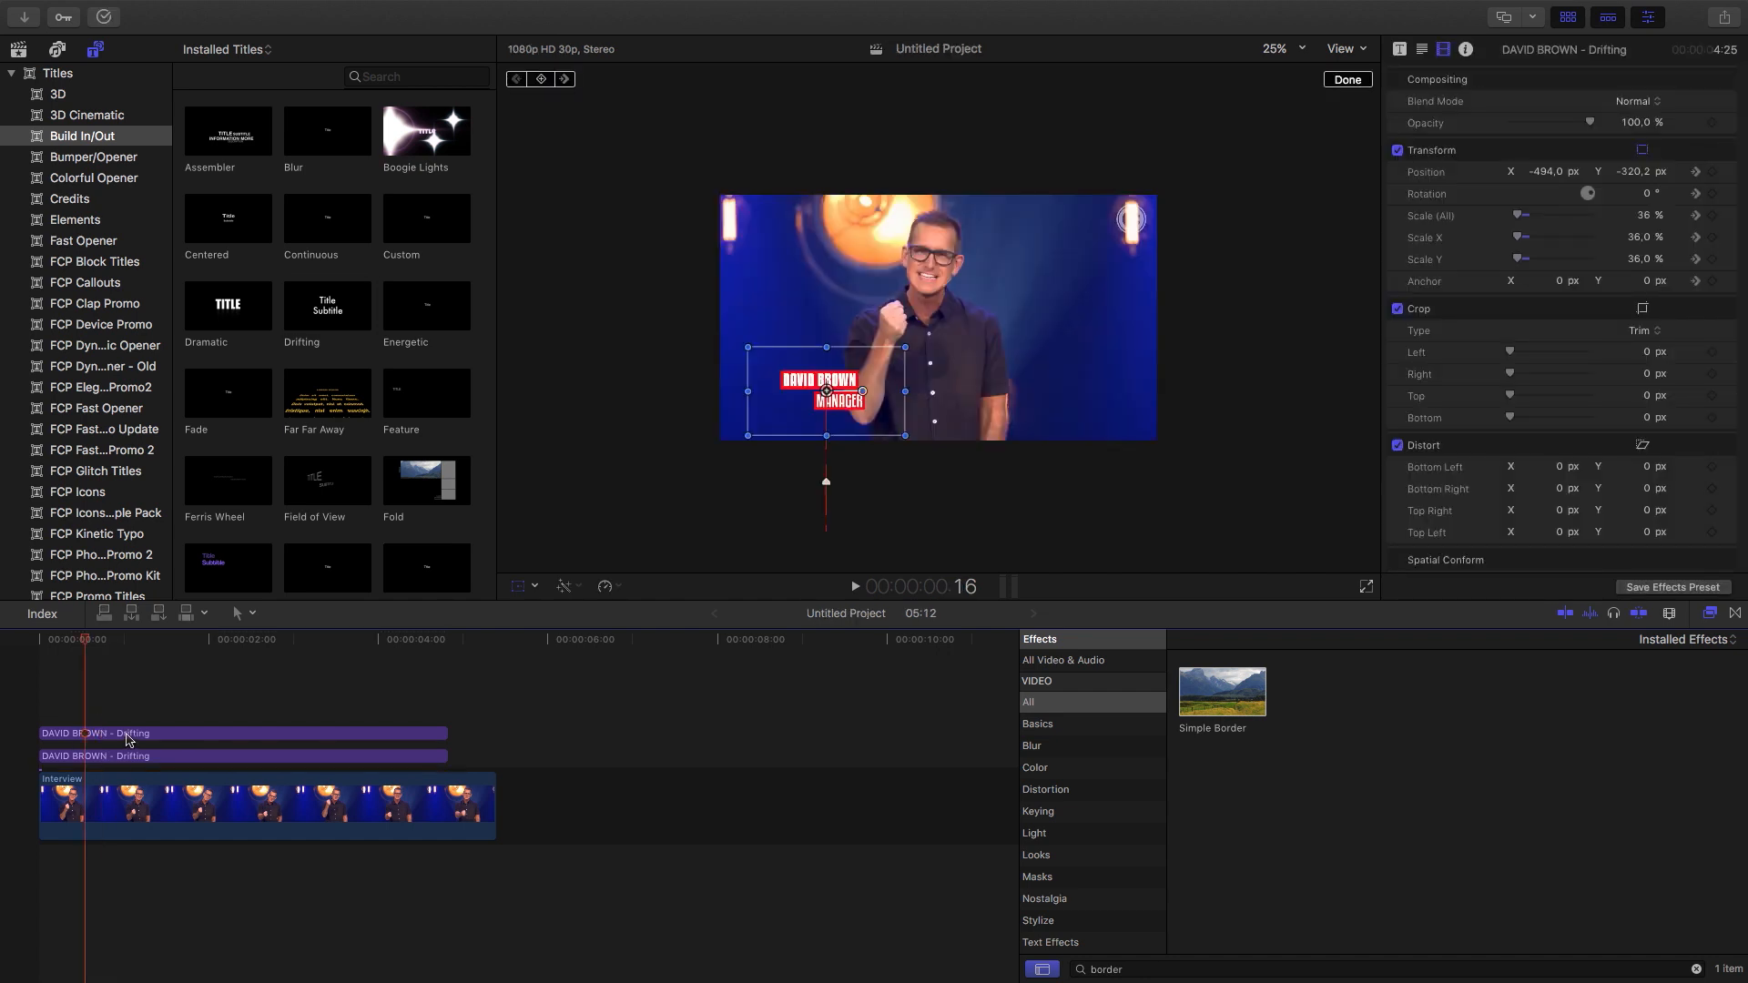
Select the title copy whose first line of name text is to be removed
{"action": "left_click", "coordinate": [128, 732]}
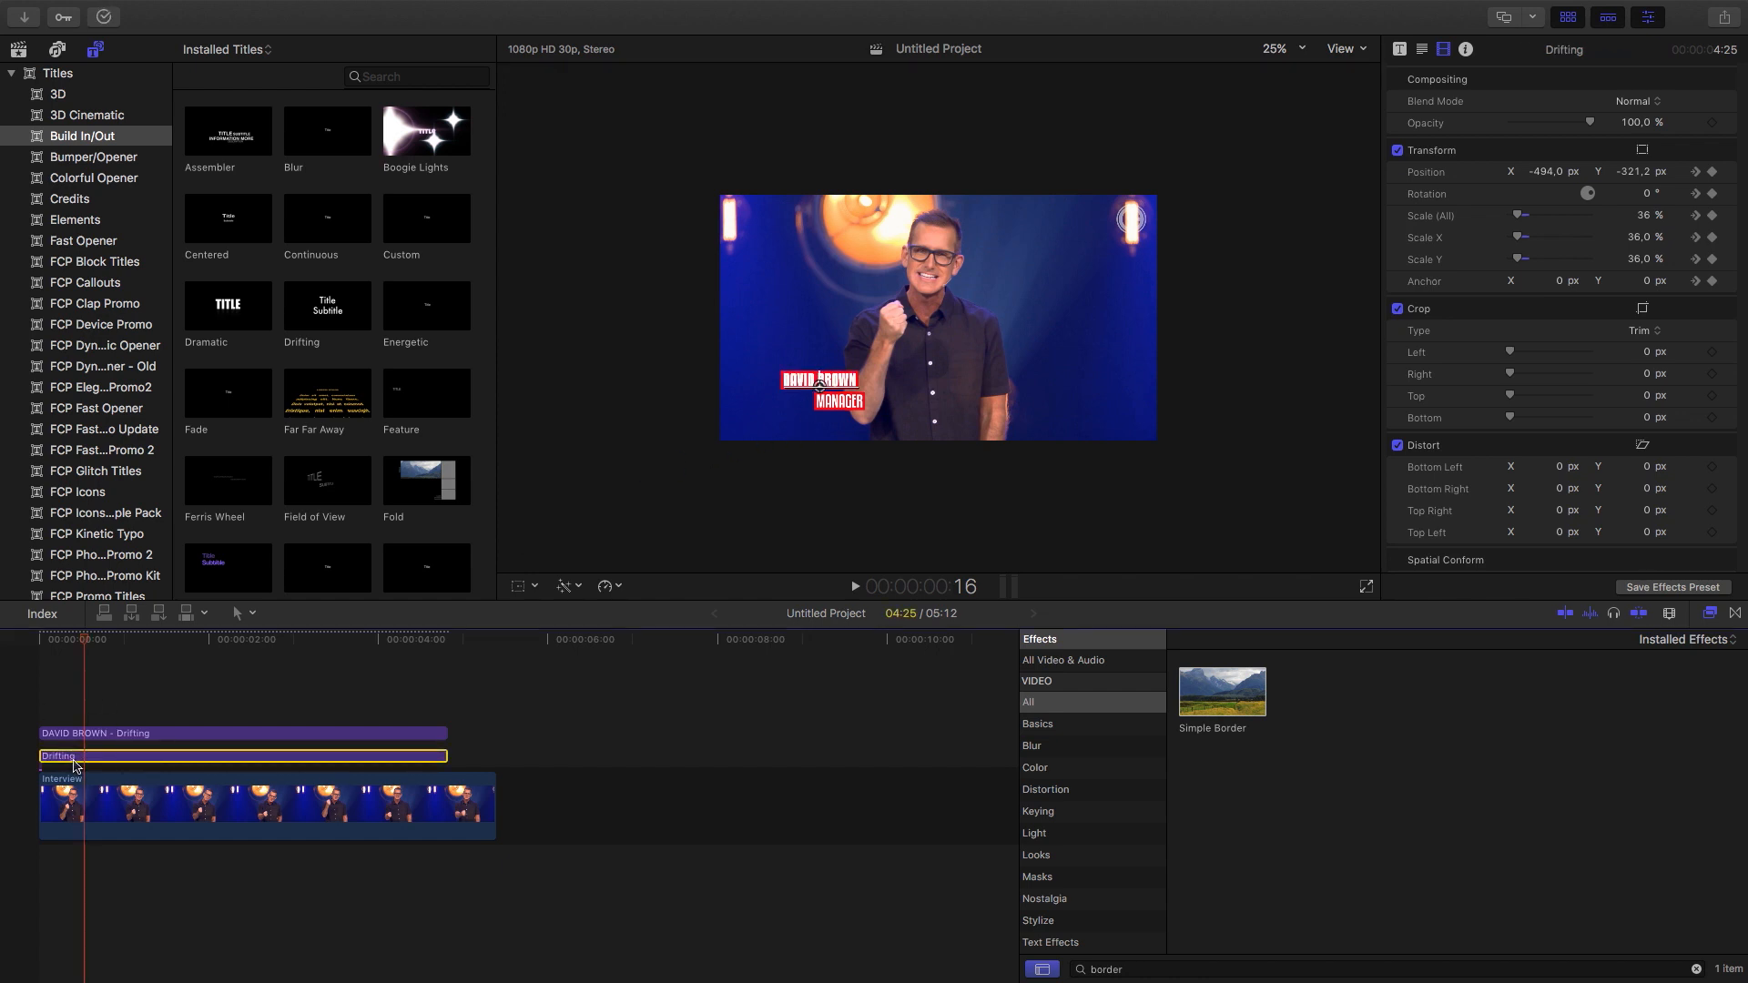
Select the lower title copy to recolour its MANAGER outline purple
{"action": "left_click", "coordinate": [1420, 49]}
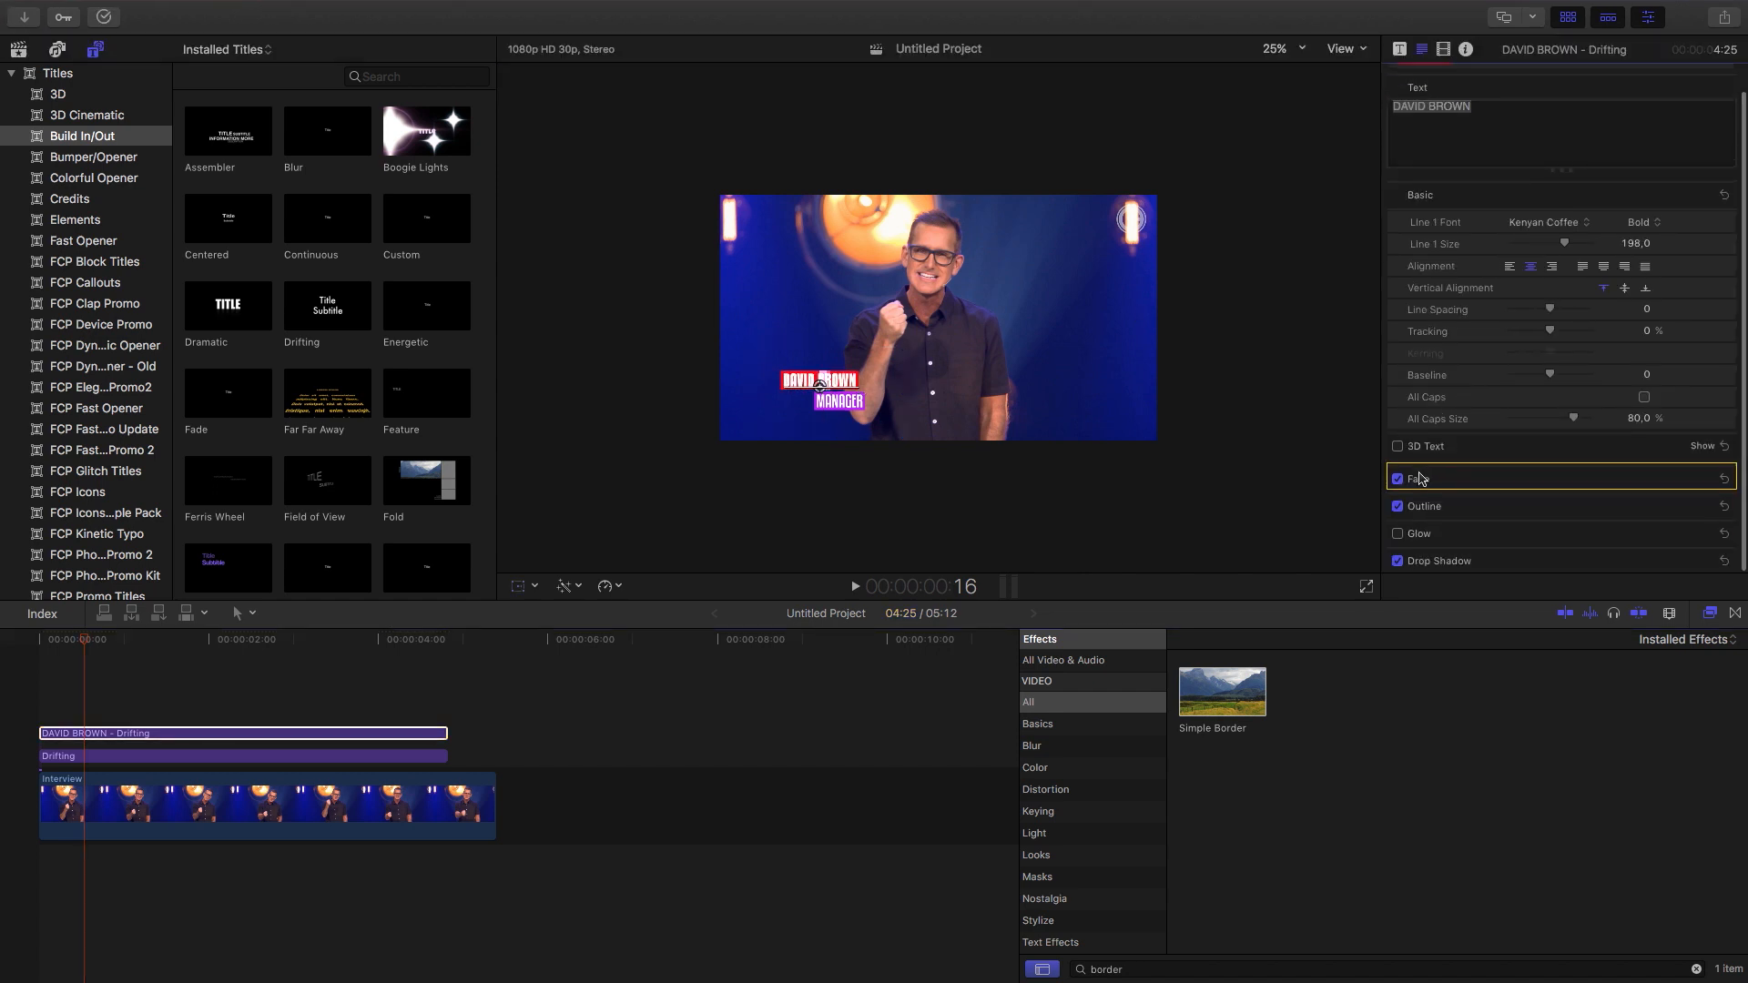
Restyle the name's Face fill colour and set its Outline colour to purple
{"action": "left_click", "coordinate": [1417, 477]}
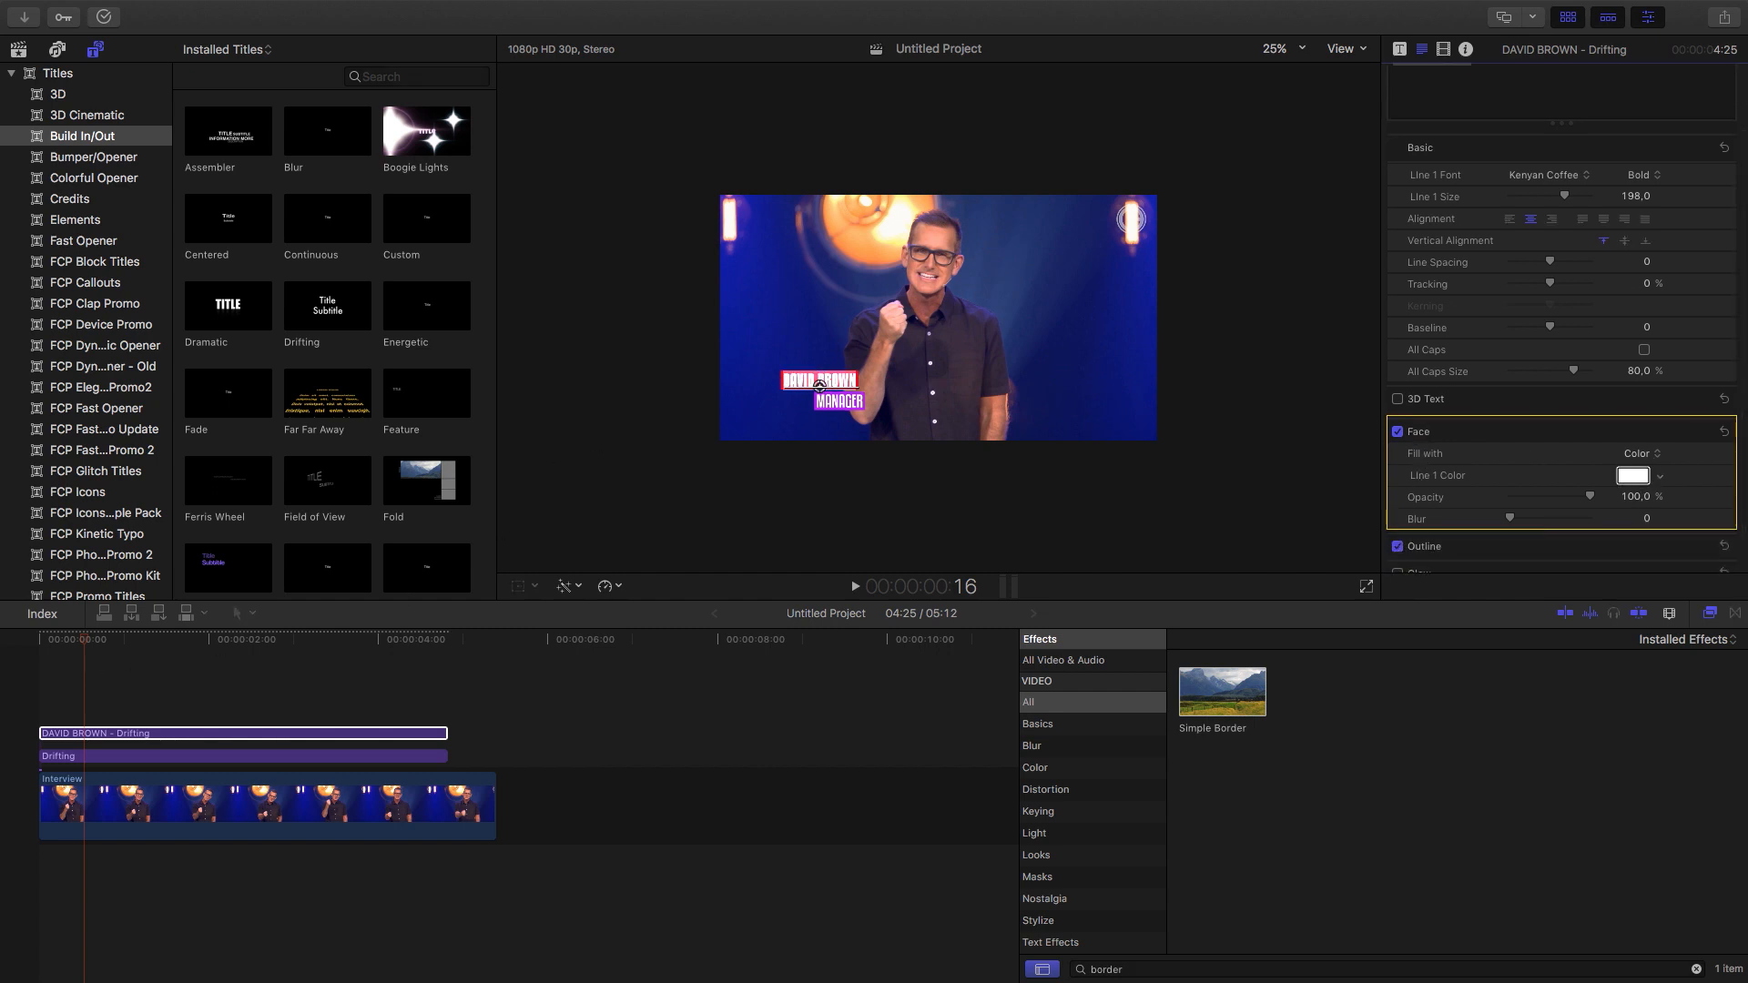
{"action": "left_click", "coordinate": [1631, 475]}
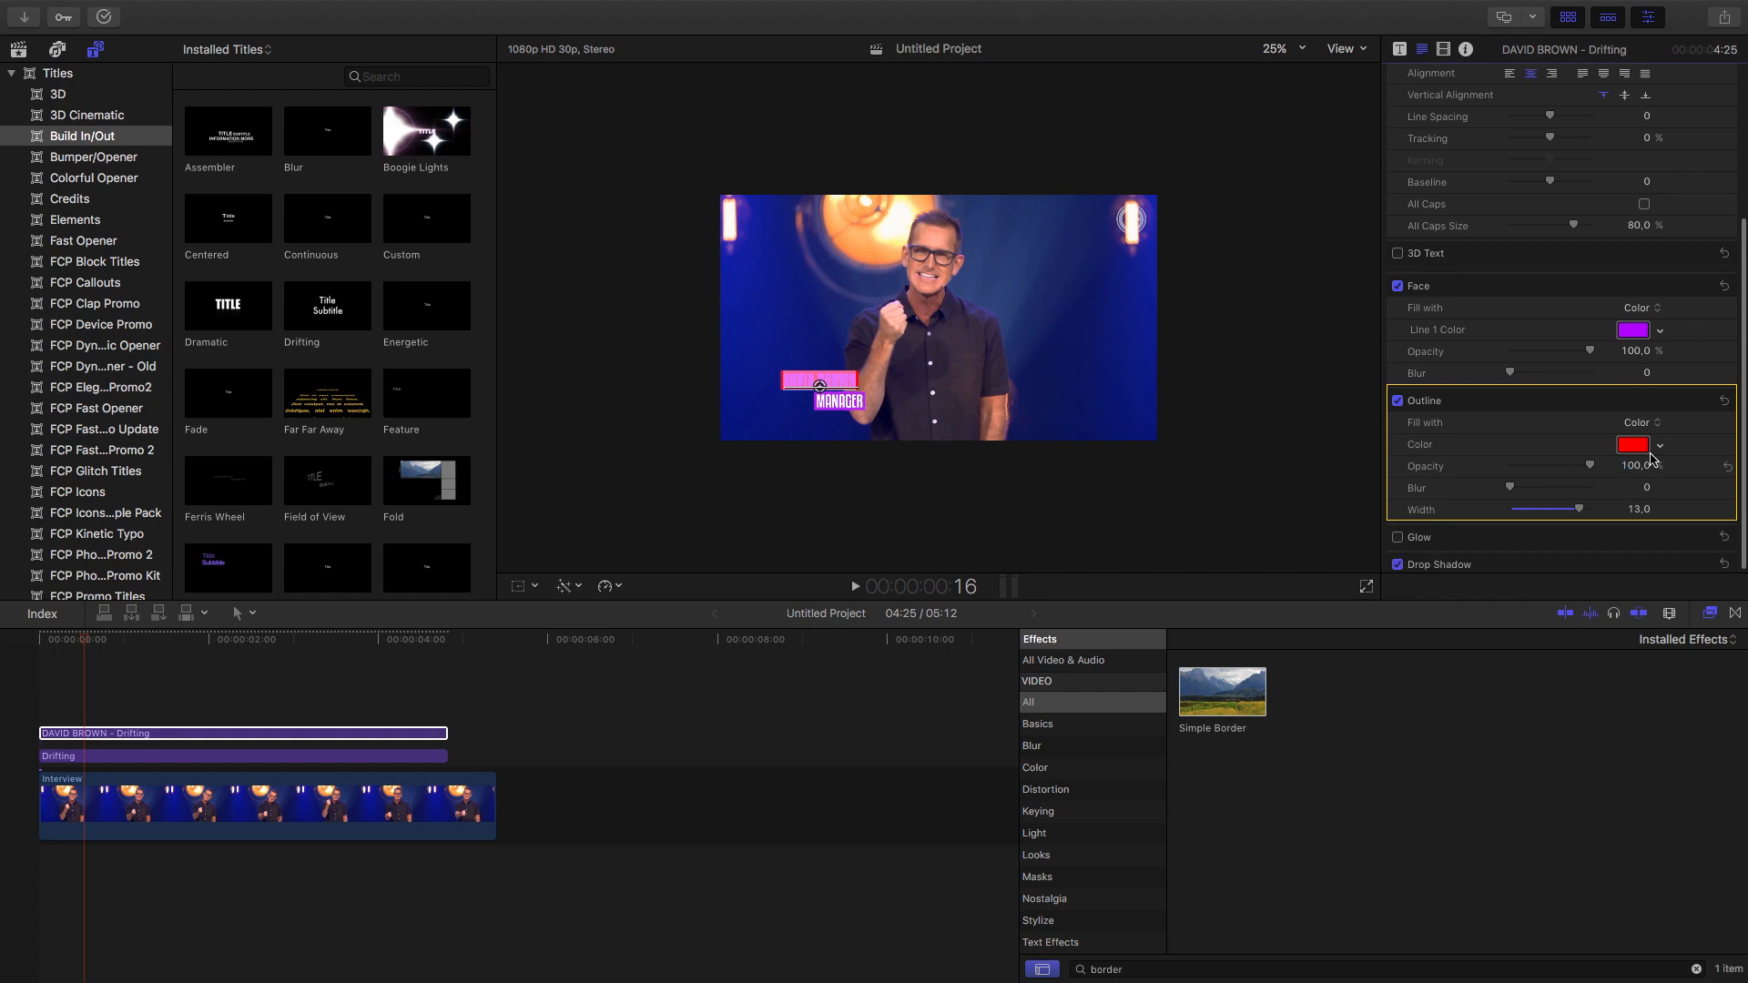
{"action": "left_click", "coordinate": [1632, 445]}
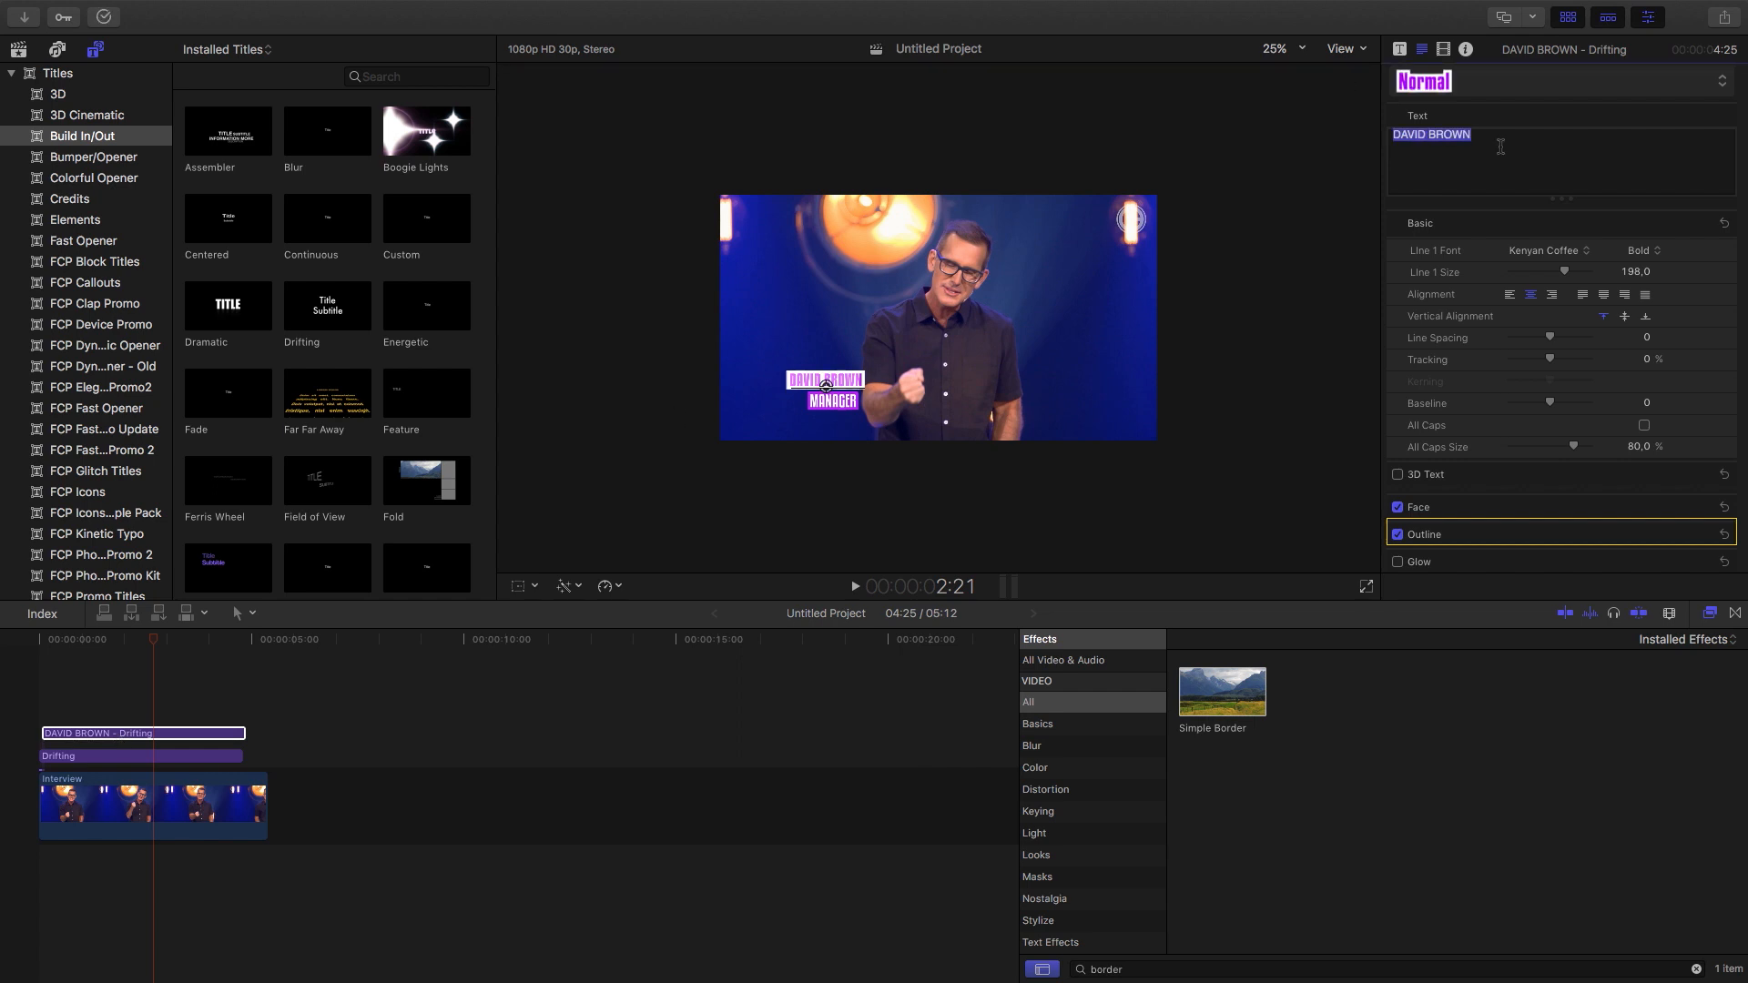
{"action": "type", "text": "BRIAN"}
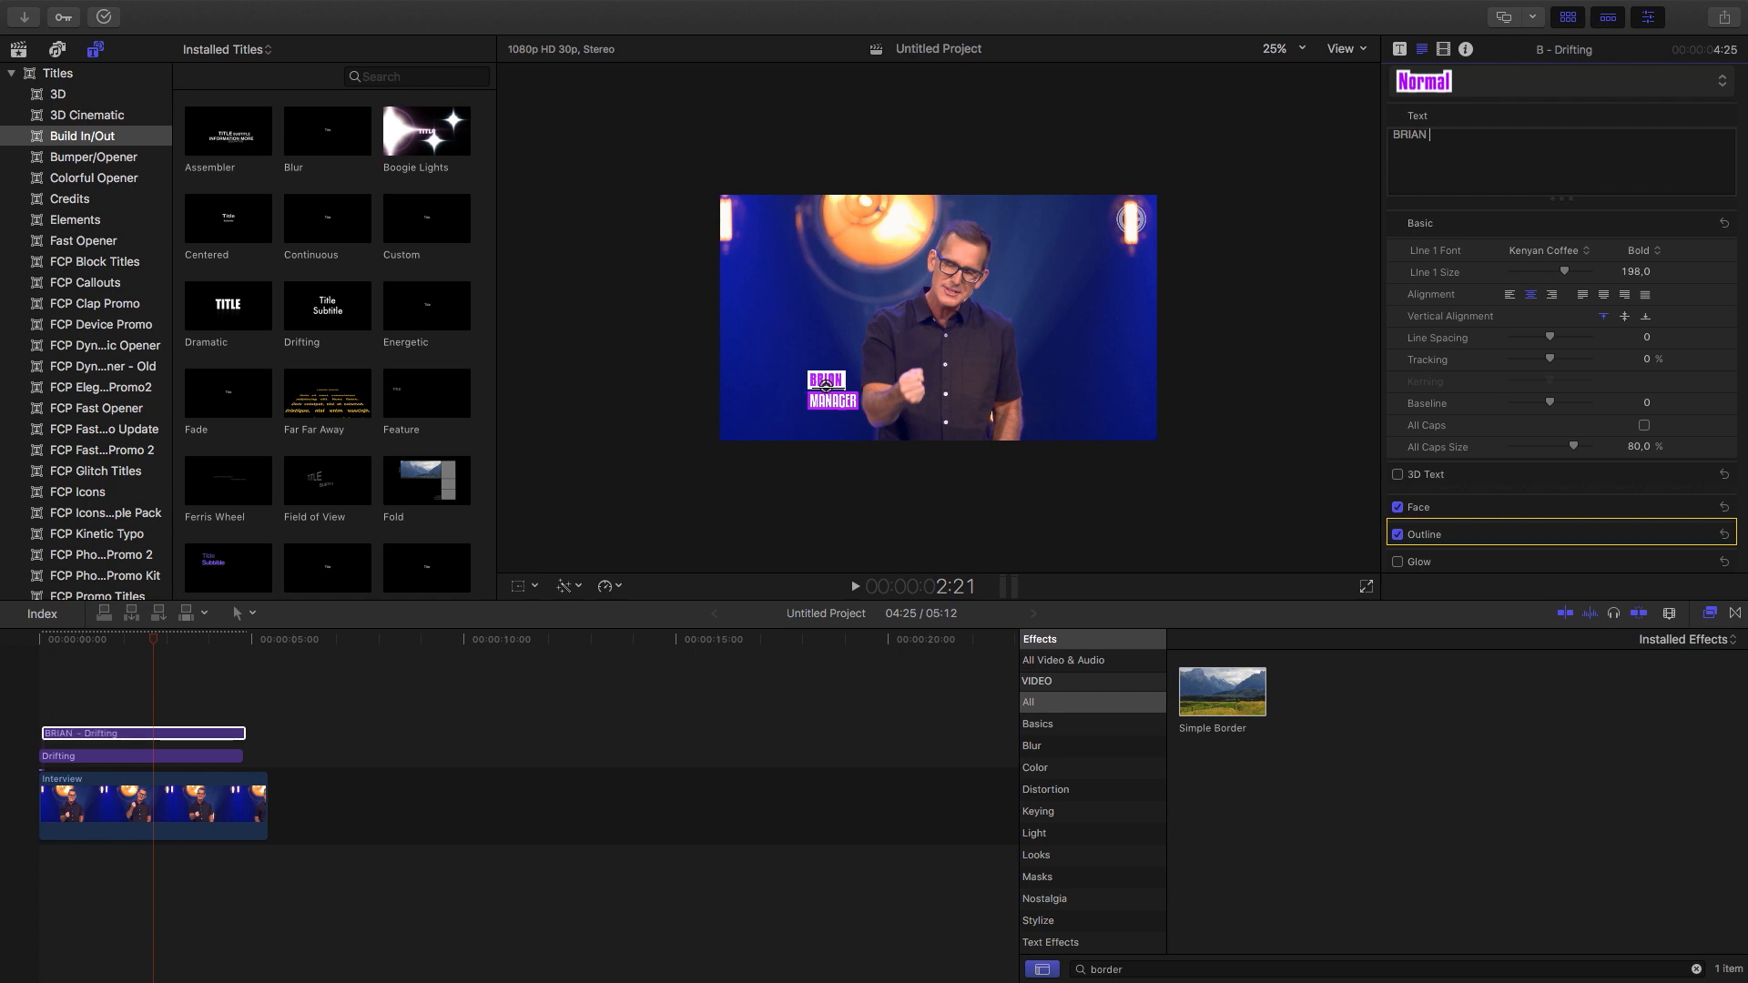
{"action": "type", "text": "FLANNAGAN"}
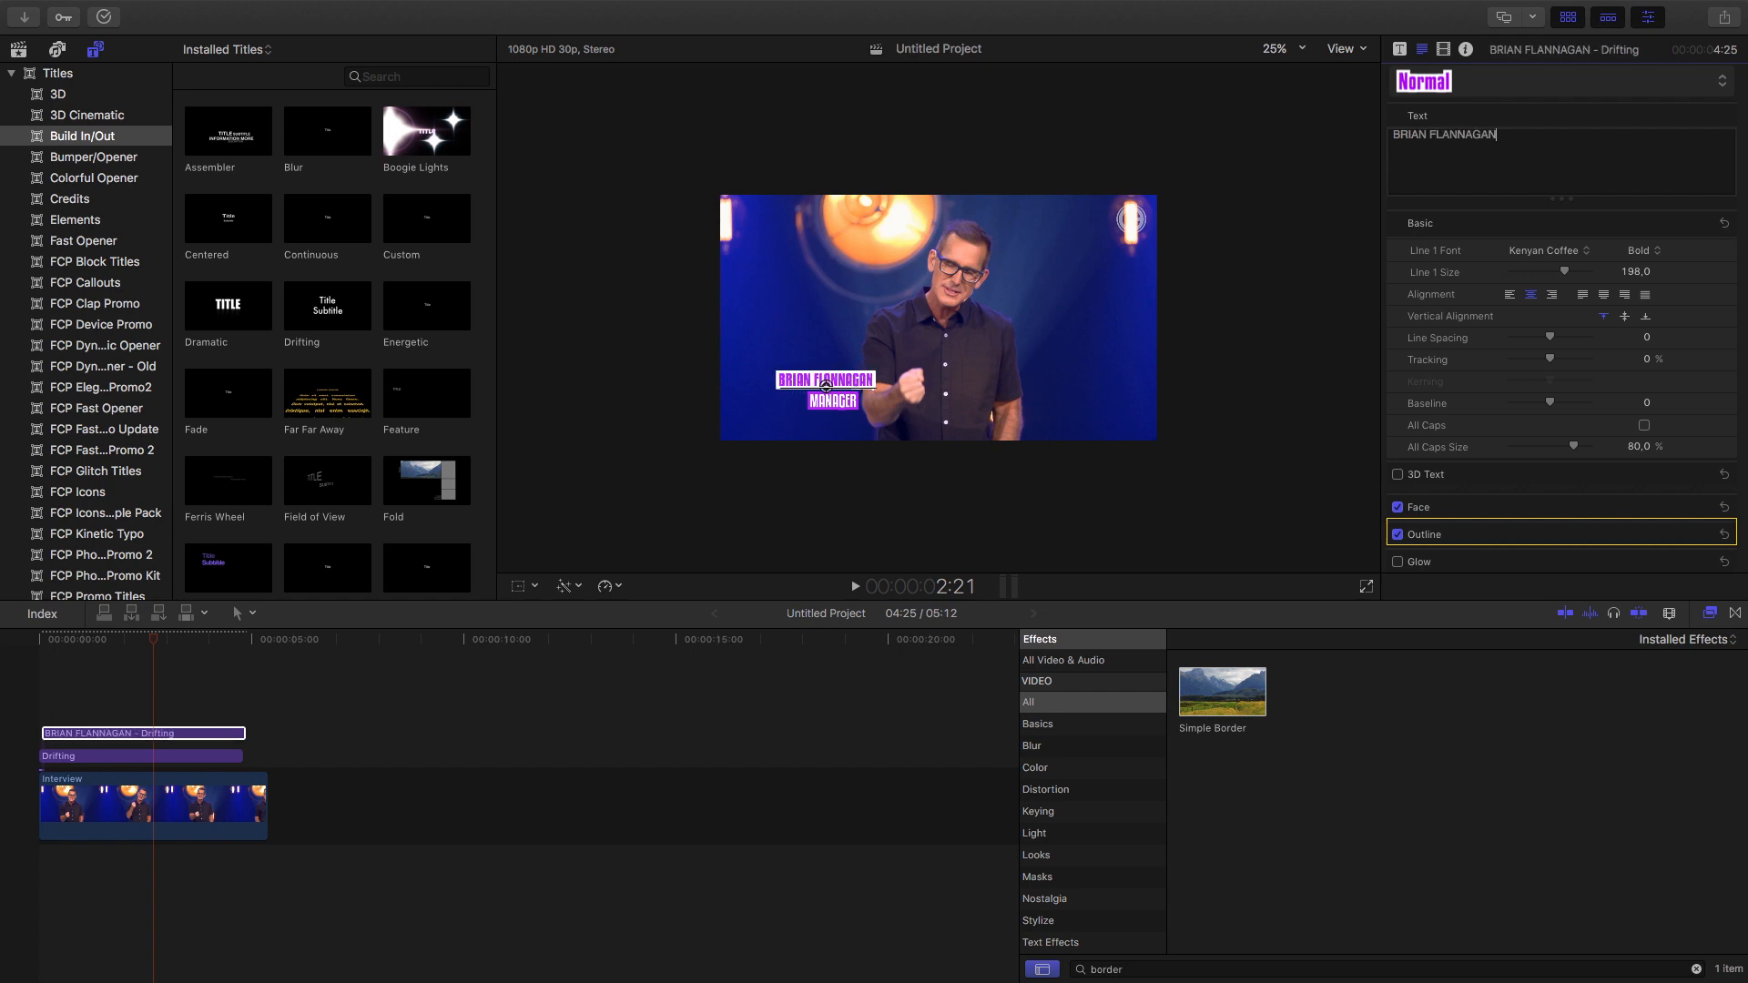